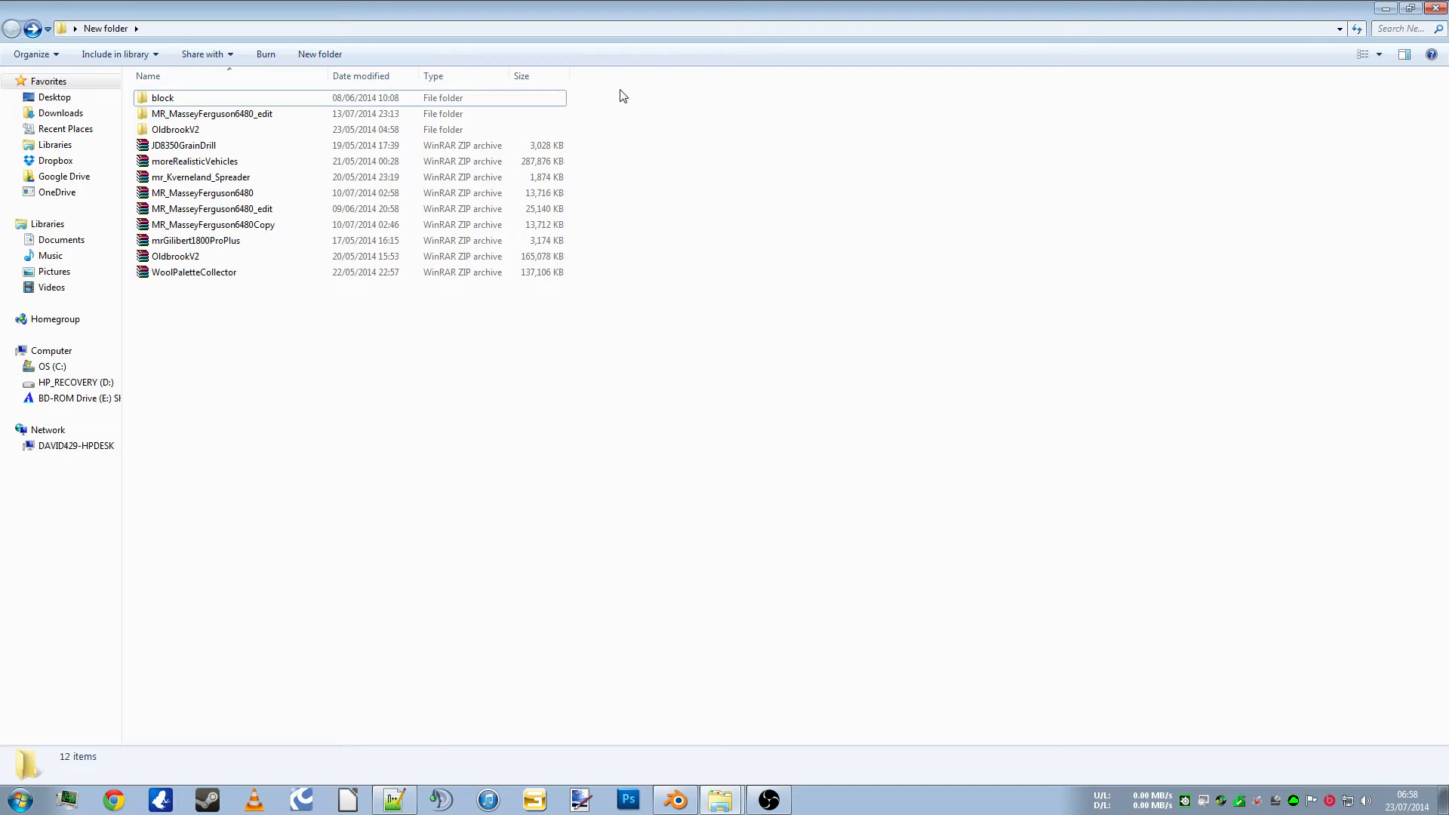
Create a new folder and name it 'blender'
left_click(319, 54)
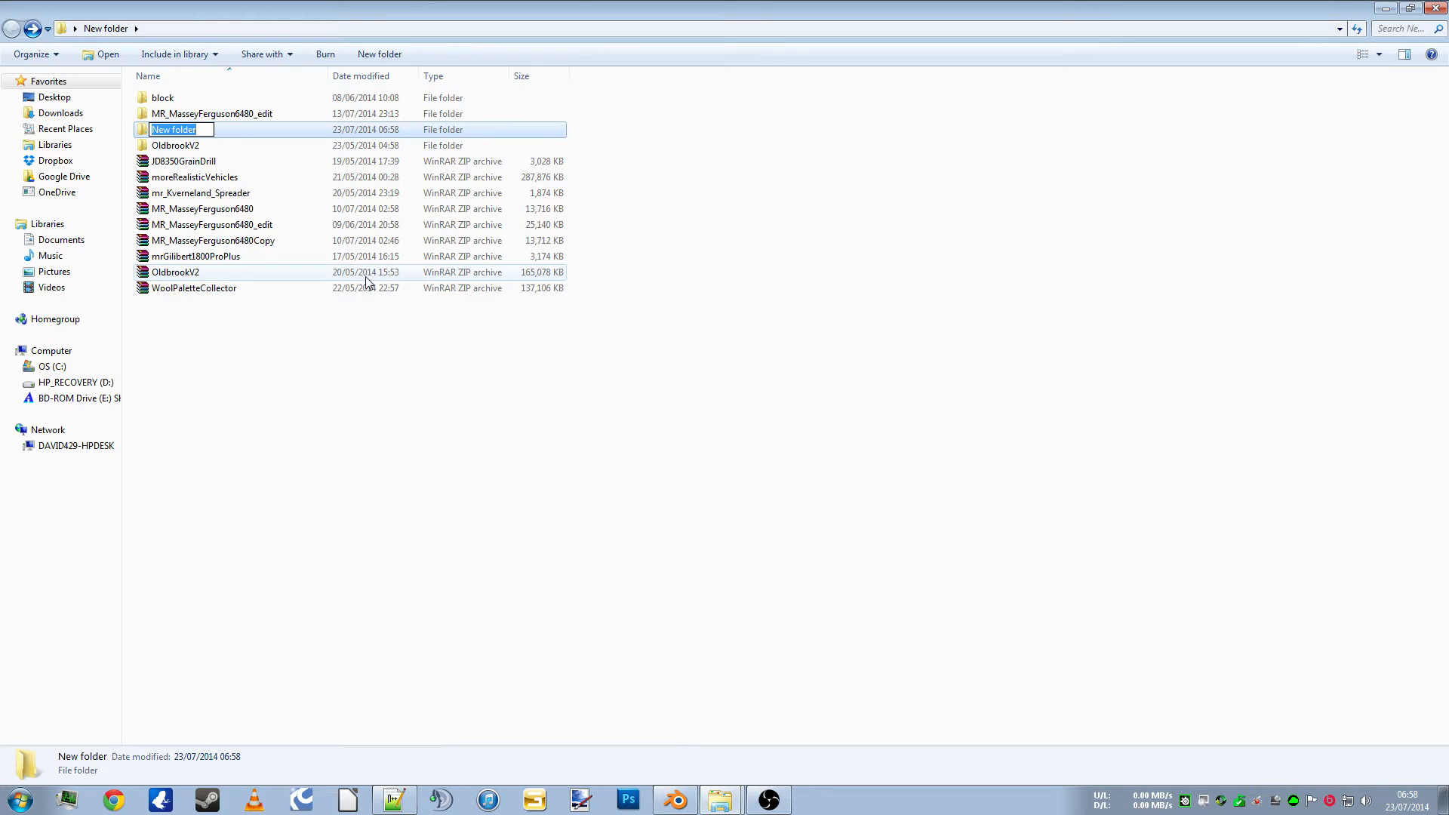
type("blender")
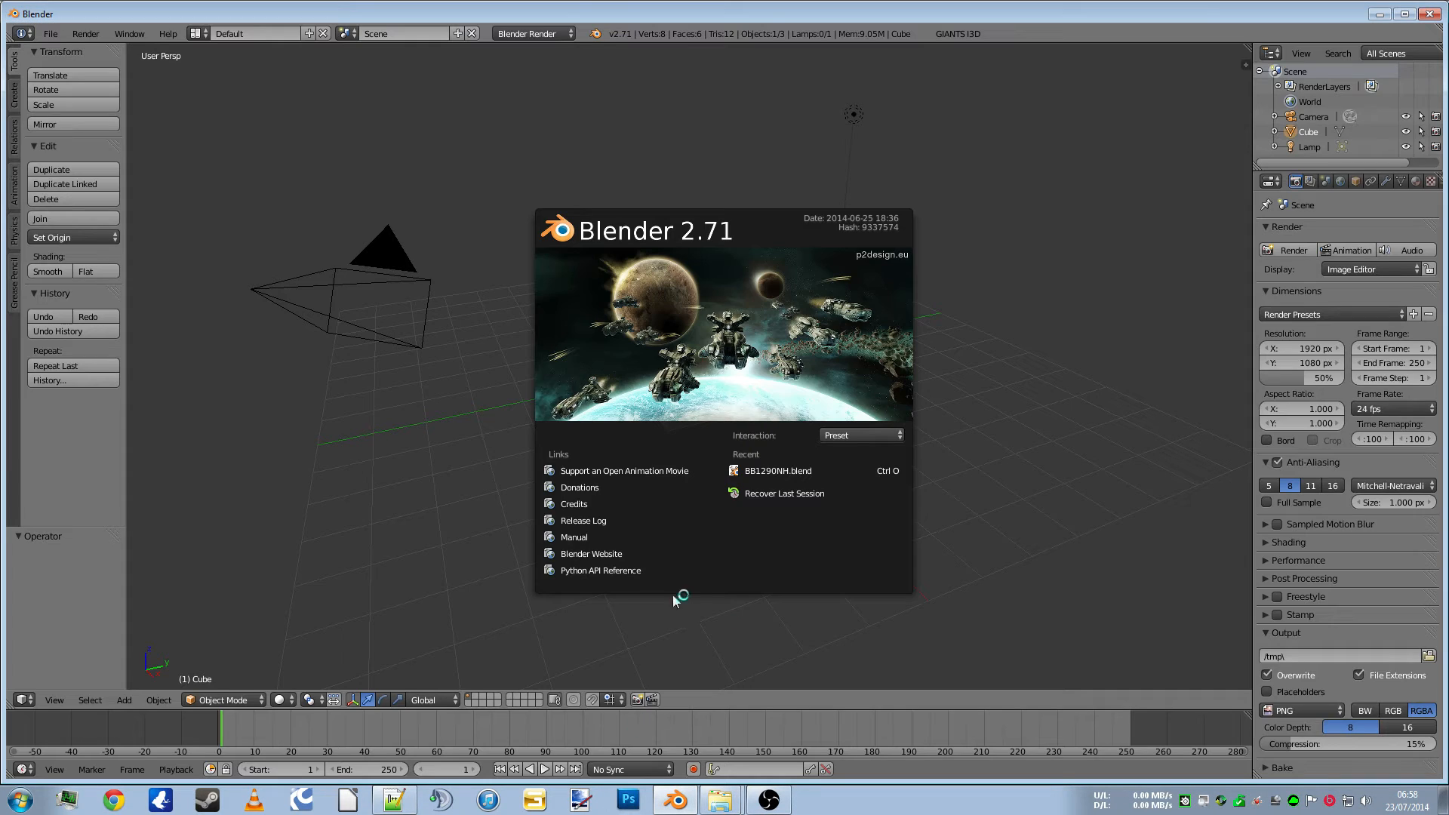
mouse_move(706, 244)
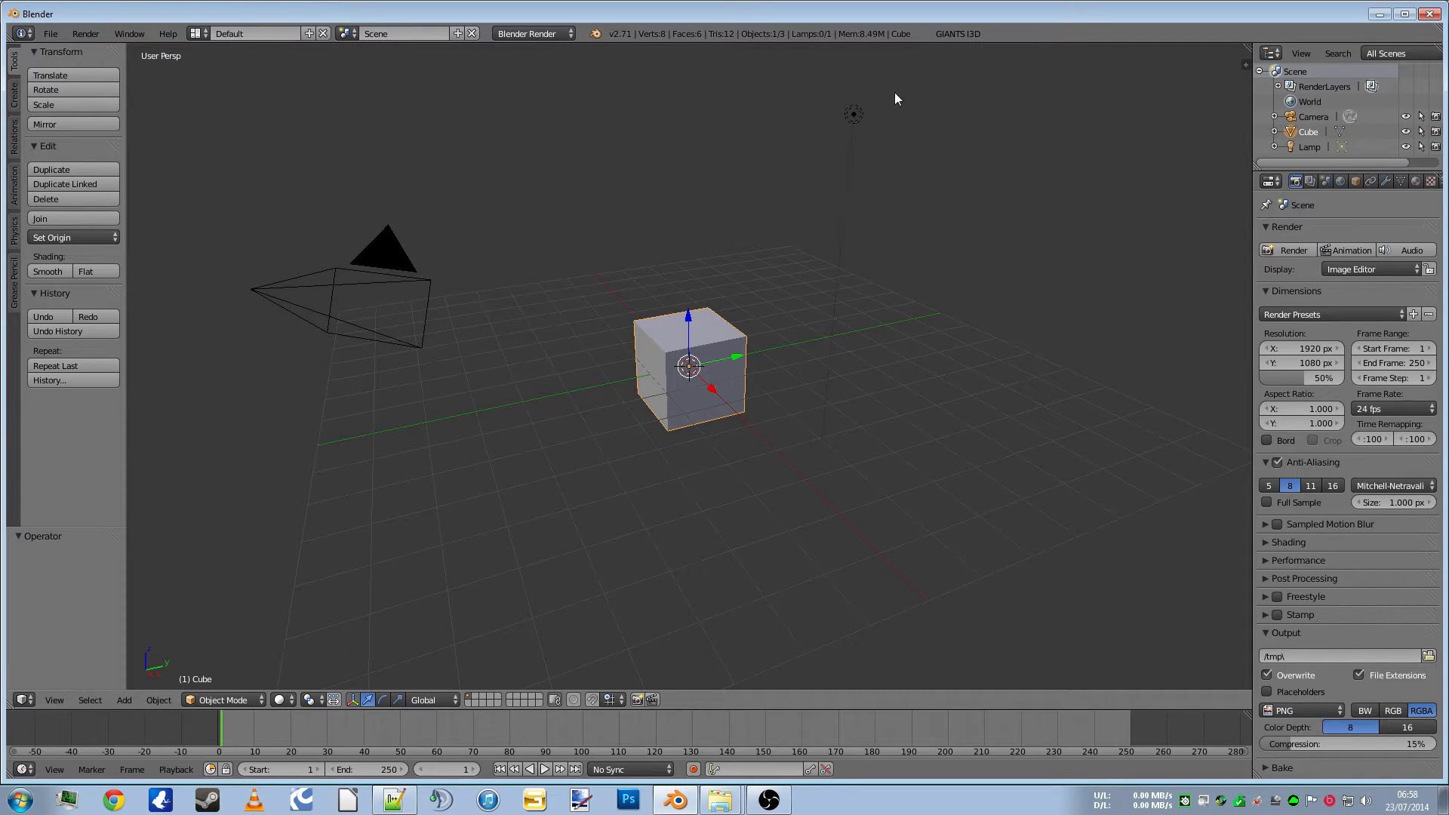
Check the I3D exporter add-on and start Screencast Keys display
left_click(958, 33)
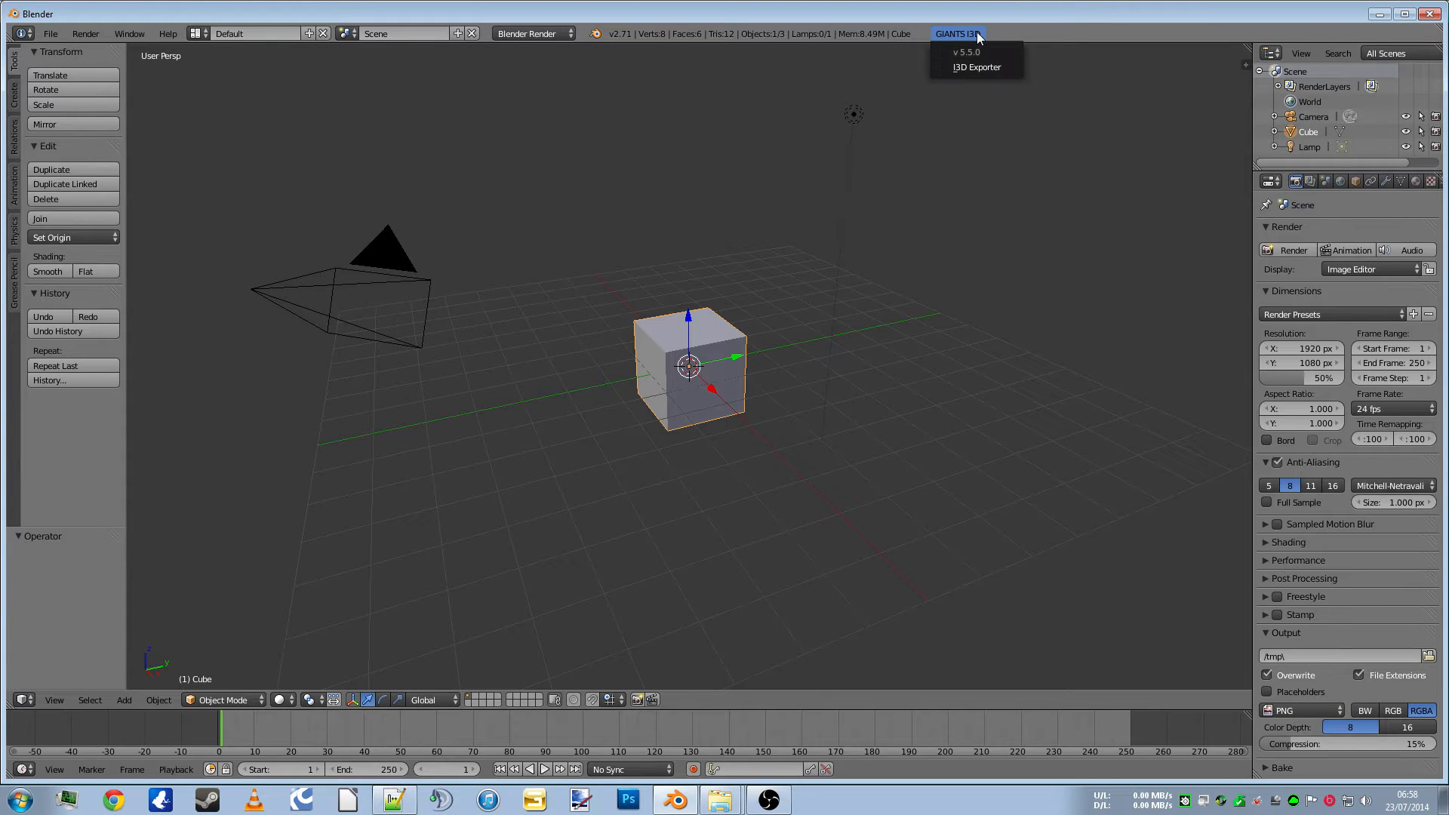
mouse_move(969, 62)
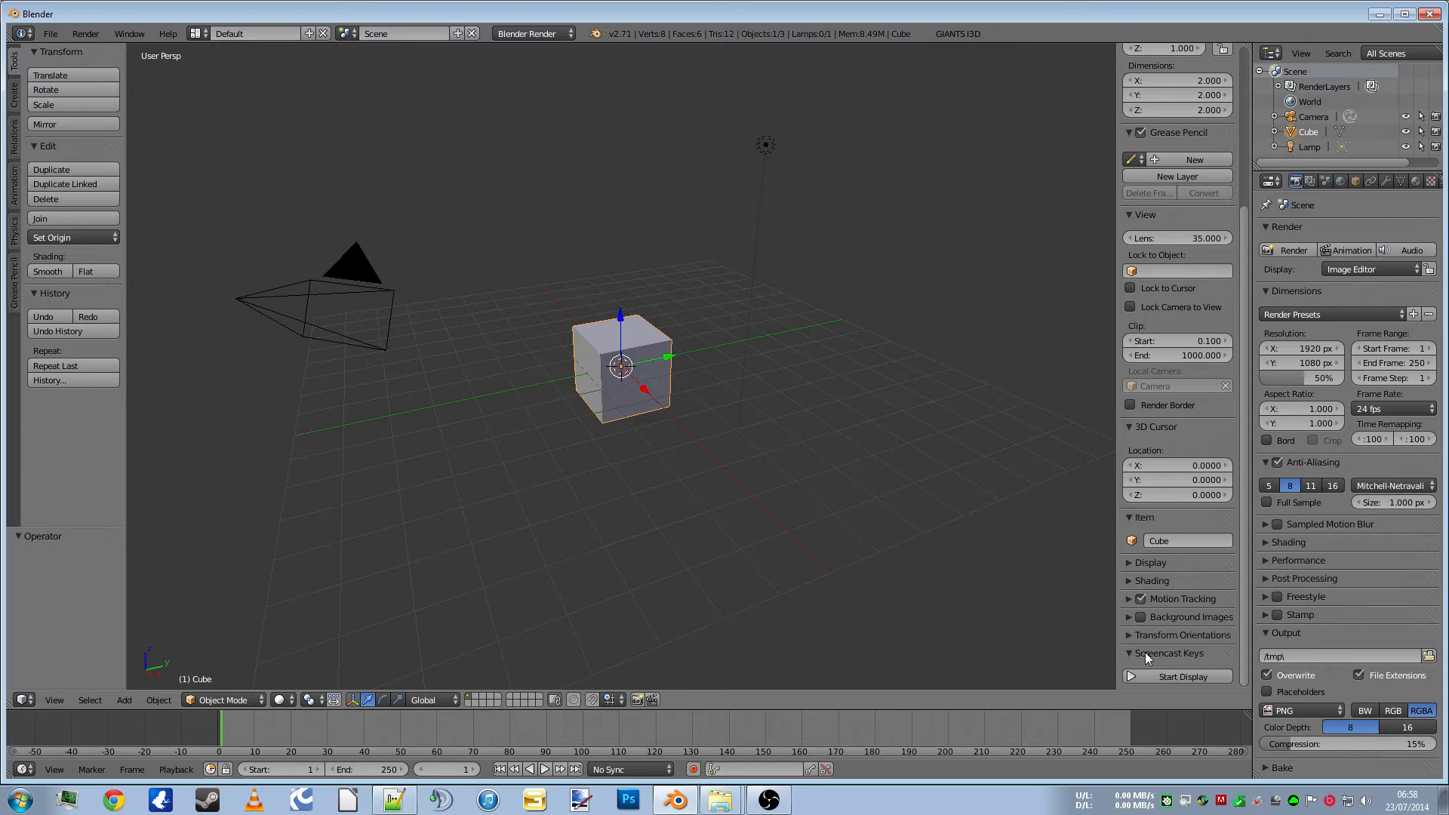
left_click(1175, 677)
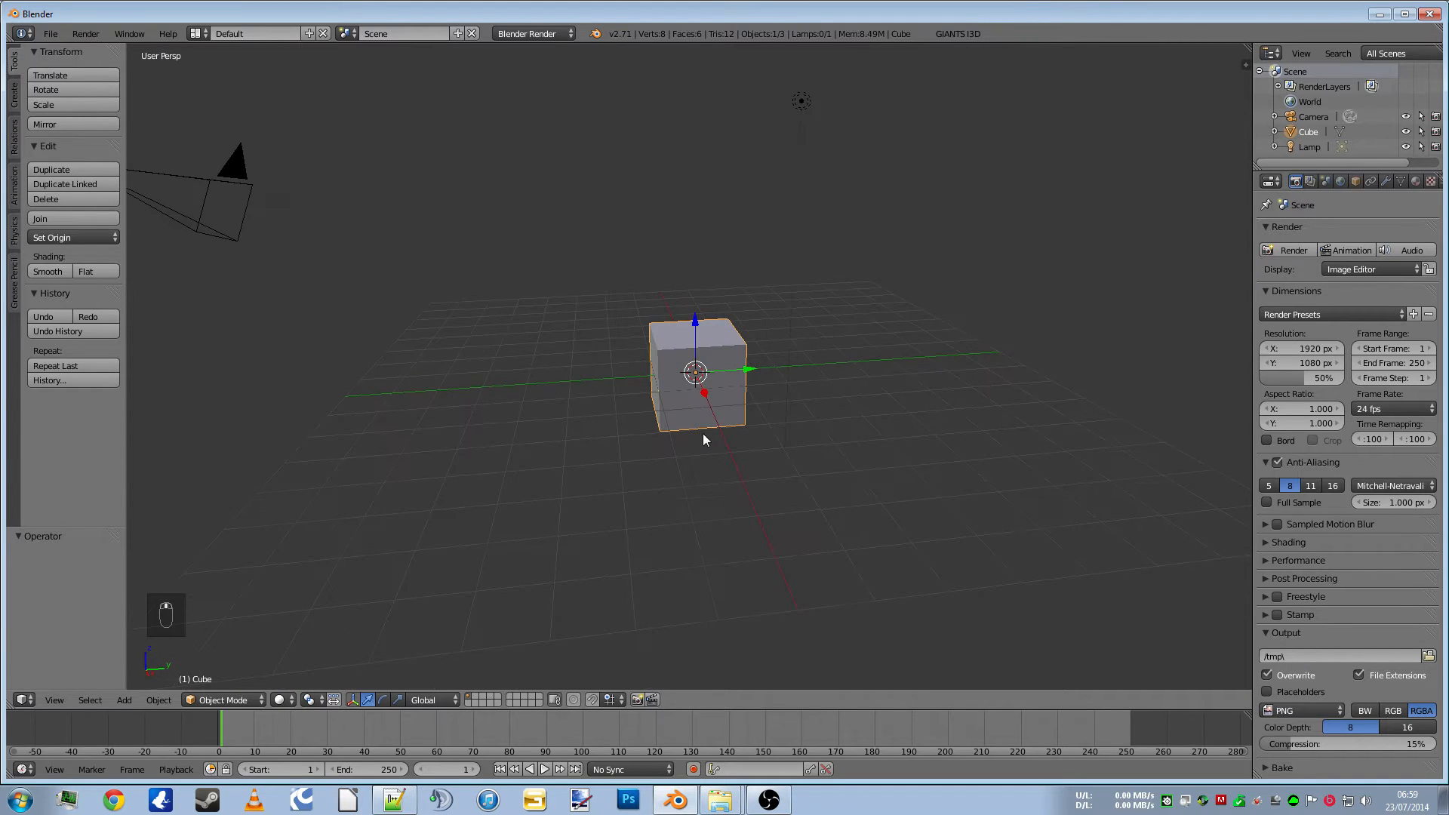
Enter Edit Mode and add two loop cuts, one horizontal and one vertical, across the cube
key("Tab")
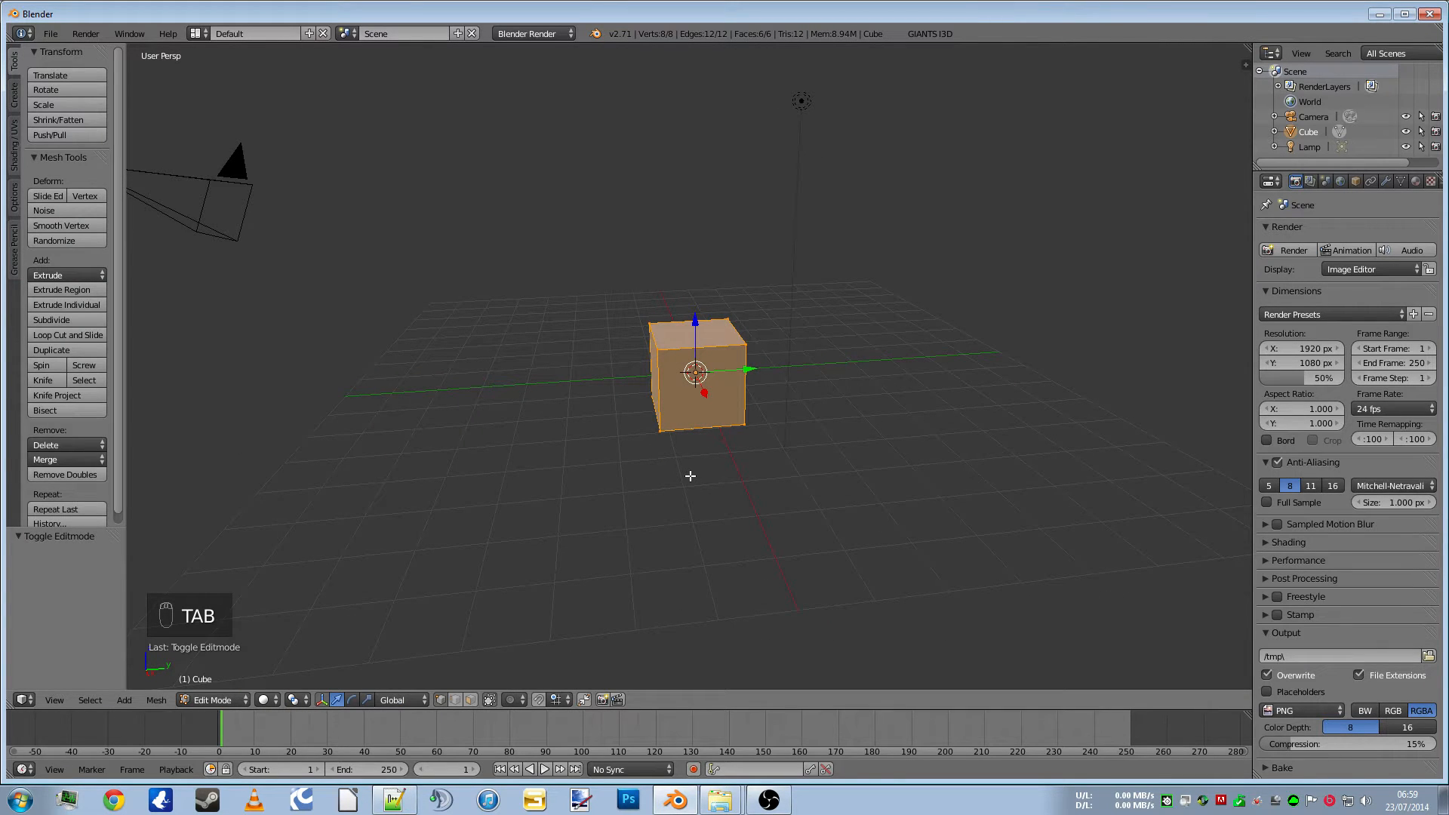
key("ctrl+r")
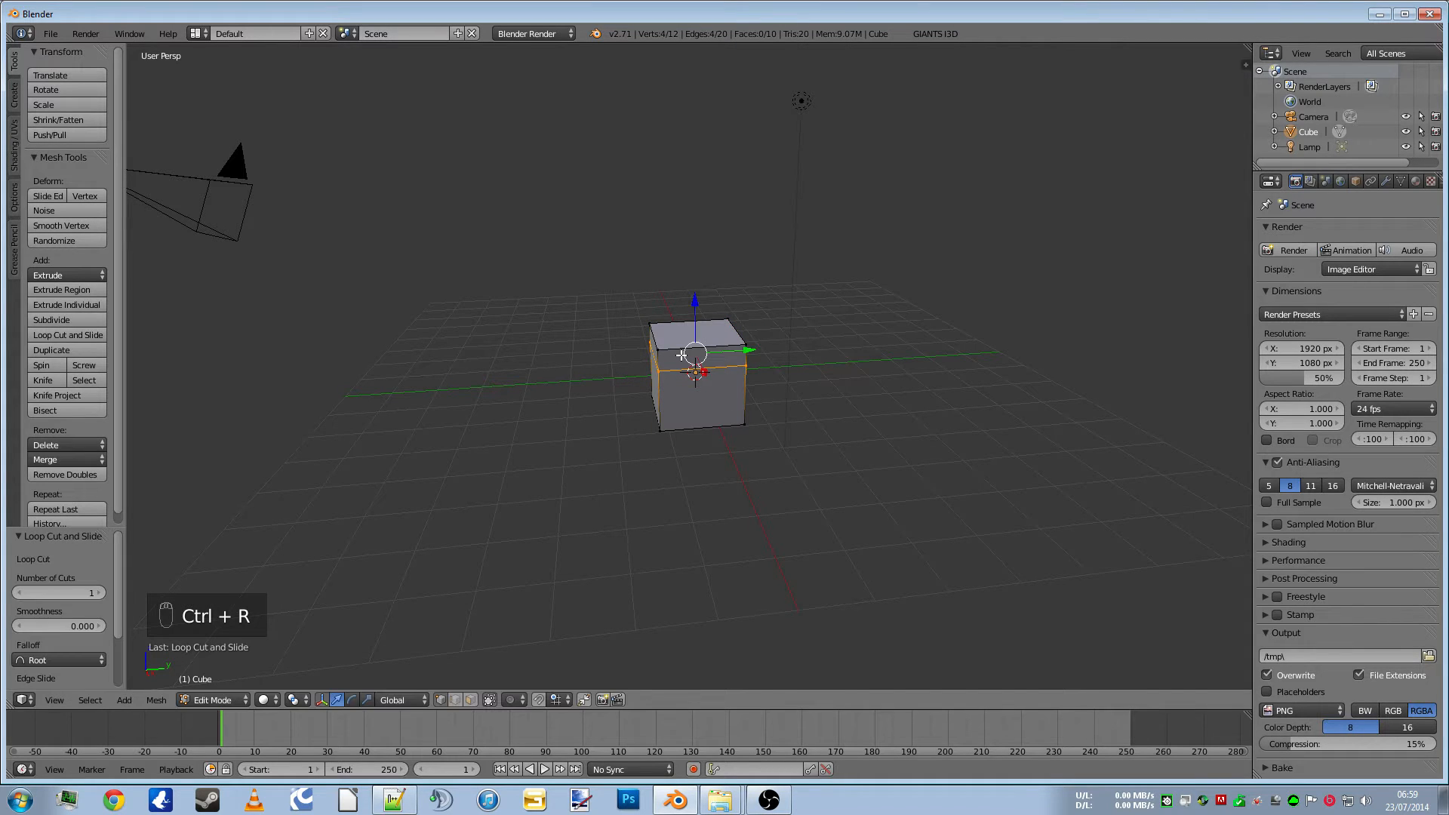
key("ctrl+r")
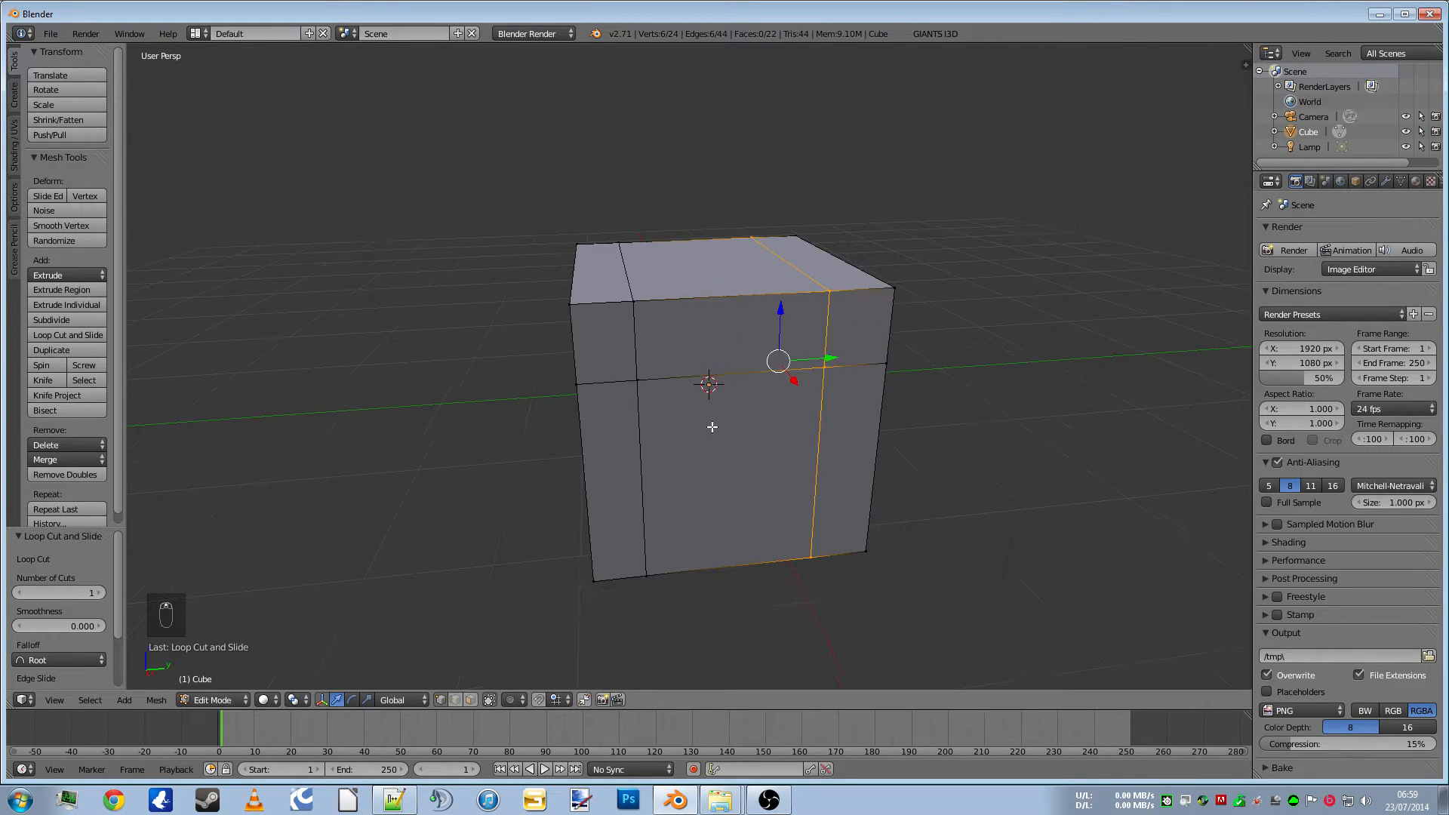
key("ctrl+tab")
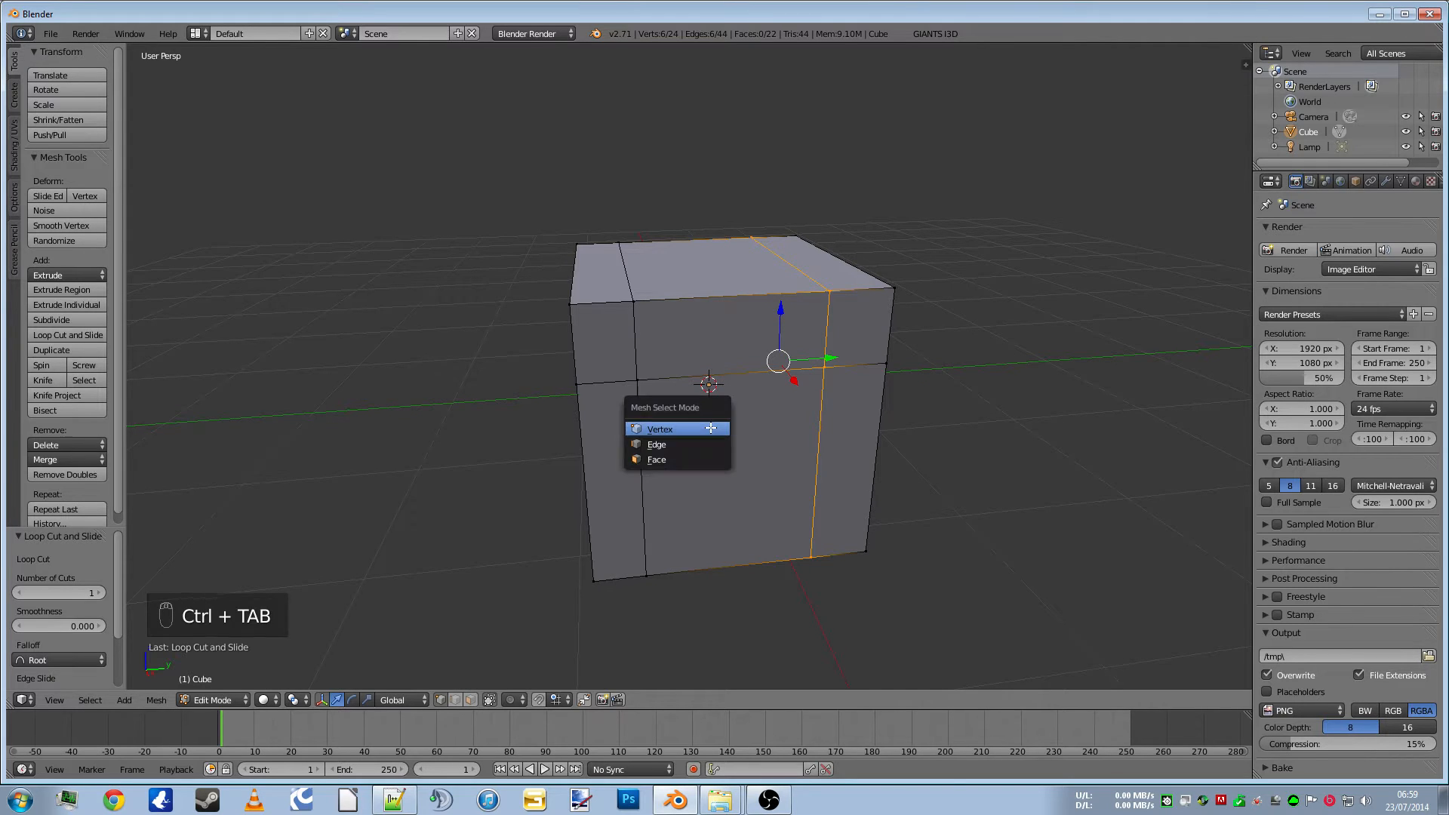
In Face select mode, extrude and scale side faces into stepped blocks, then deselect
left_click(656, 459)
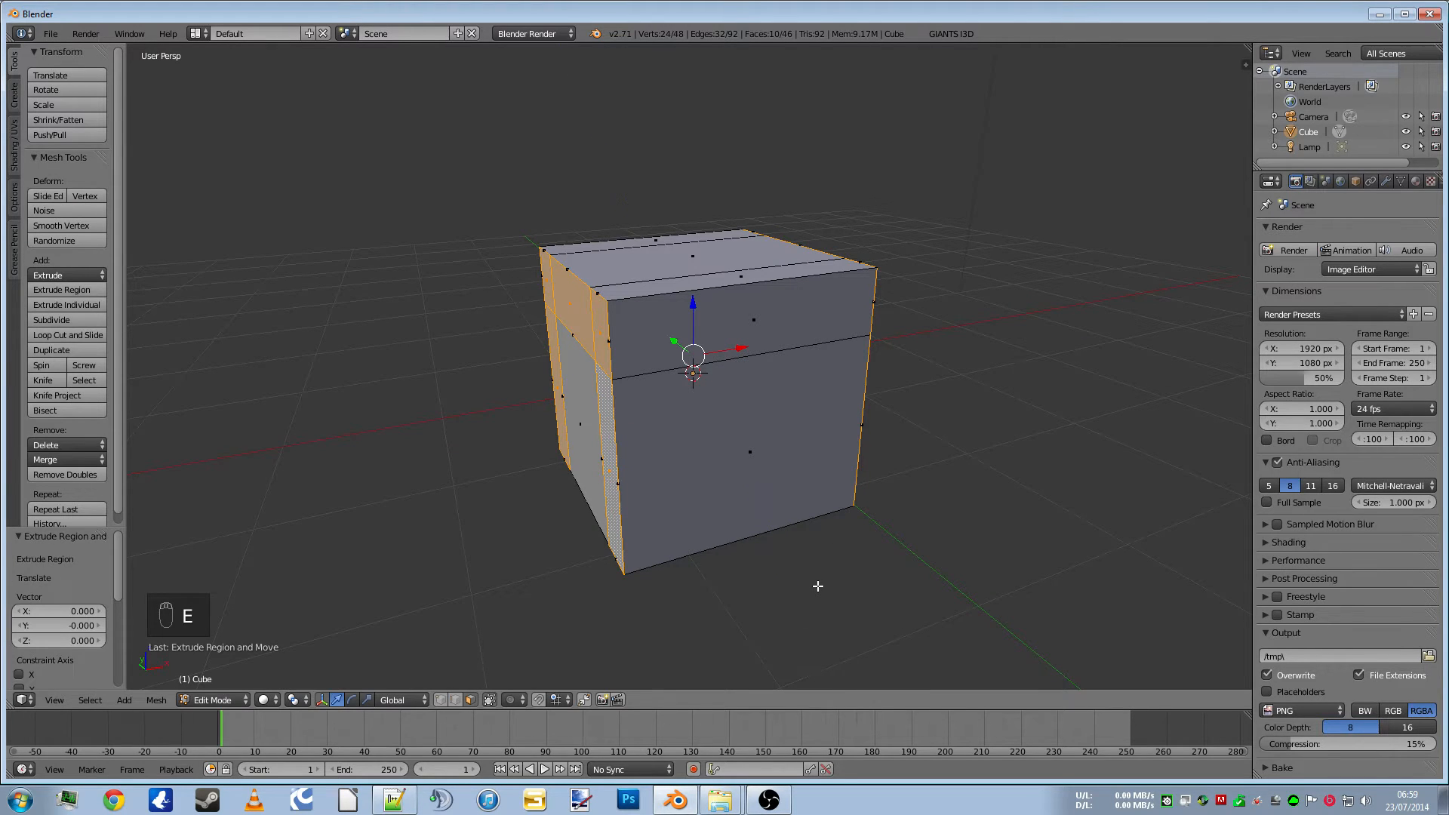
key("s")
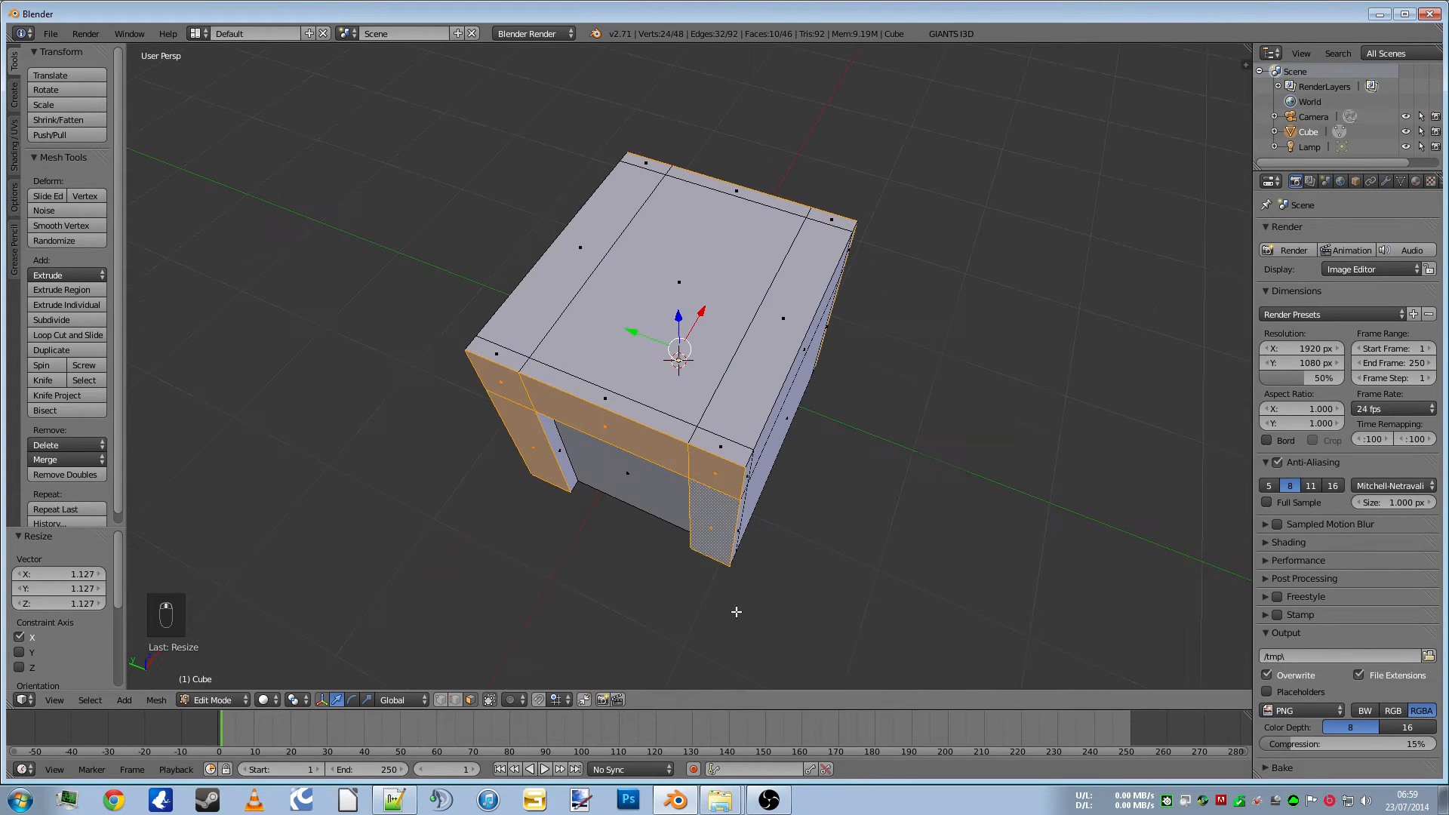
key("e")
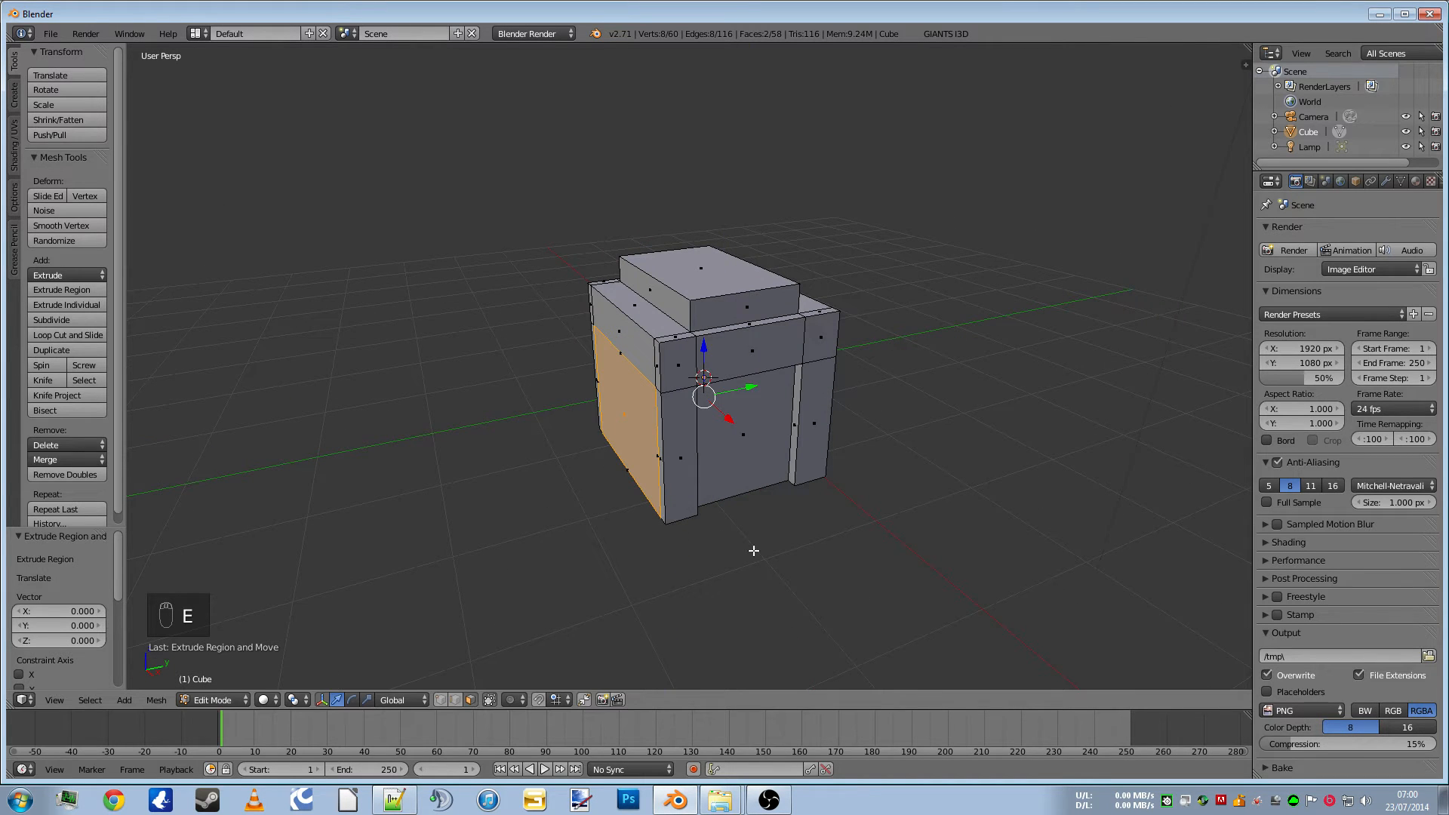
key("s")
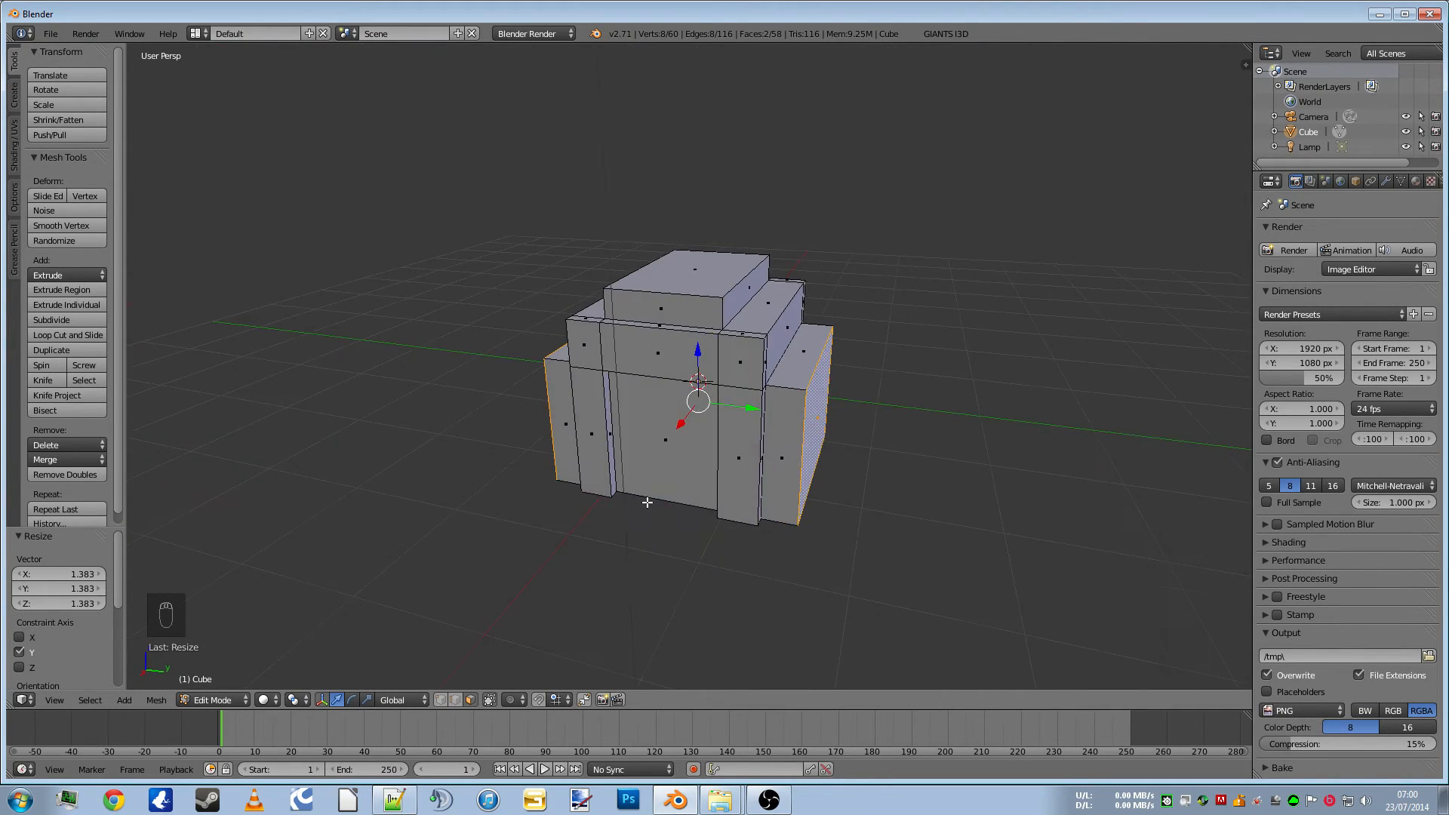
key("a")
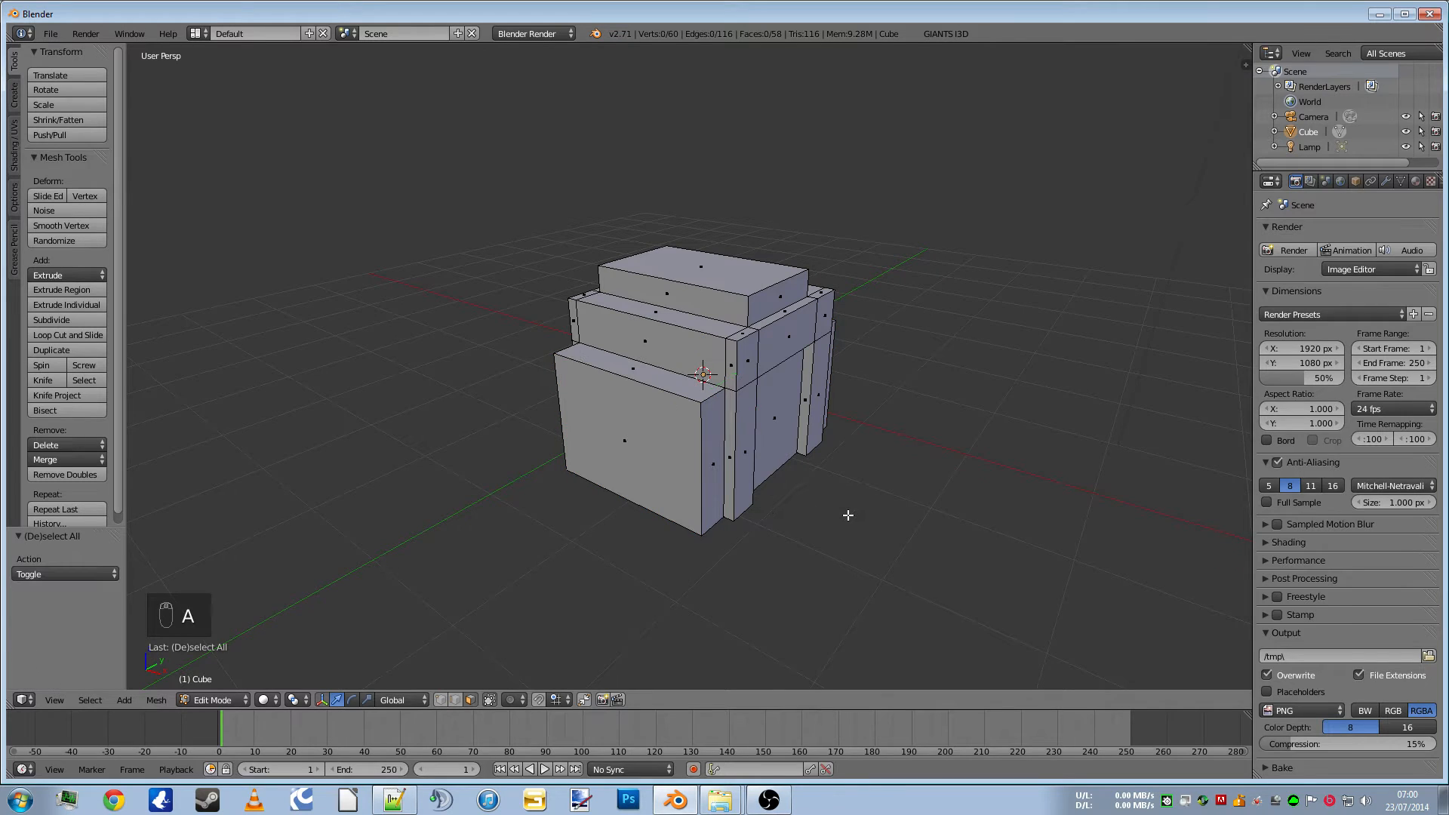
Select the whole mesh and unwrap it with Smart UV Project into a UV/Image Editor view
key("a")
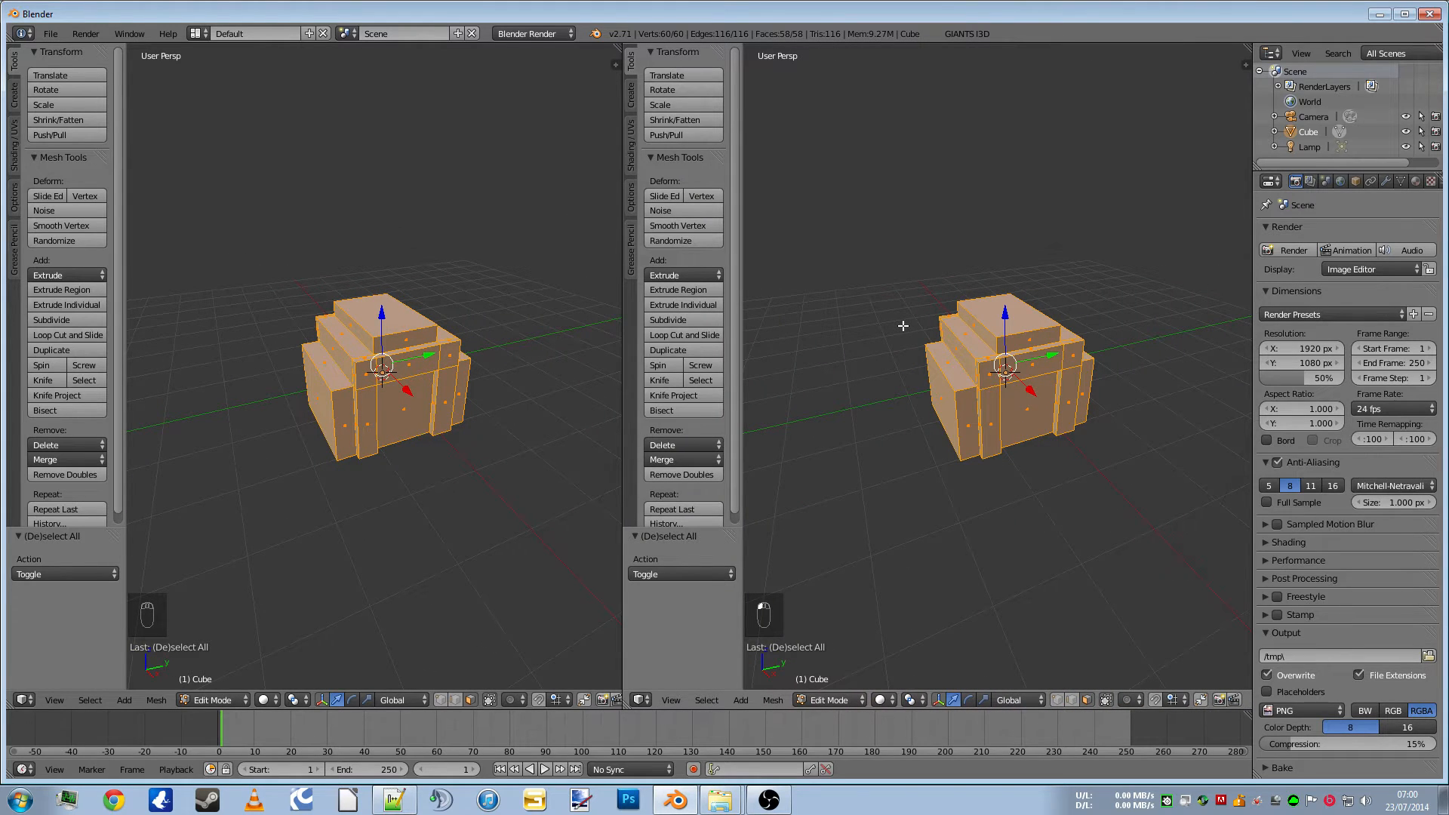
key("shift+F10")
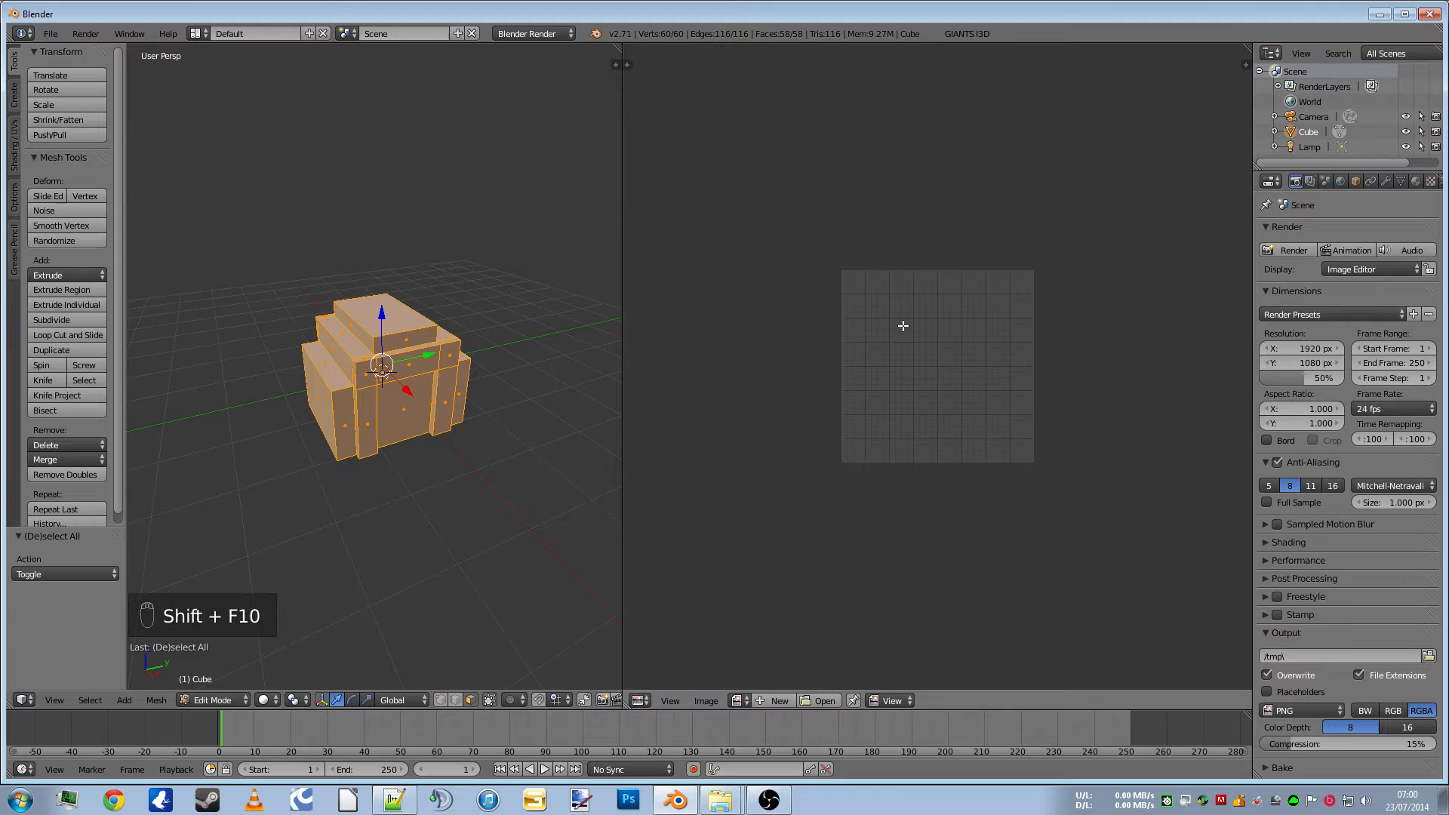
mouse_move(349, 606)
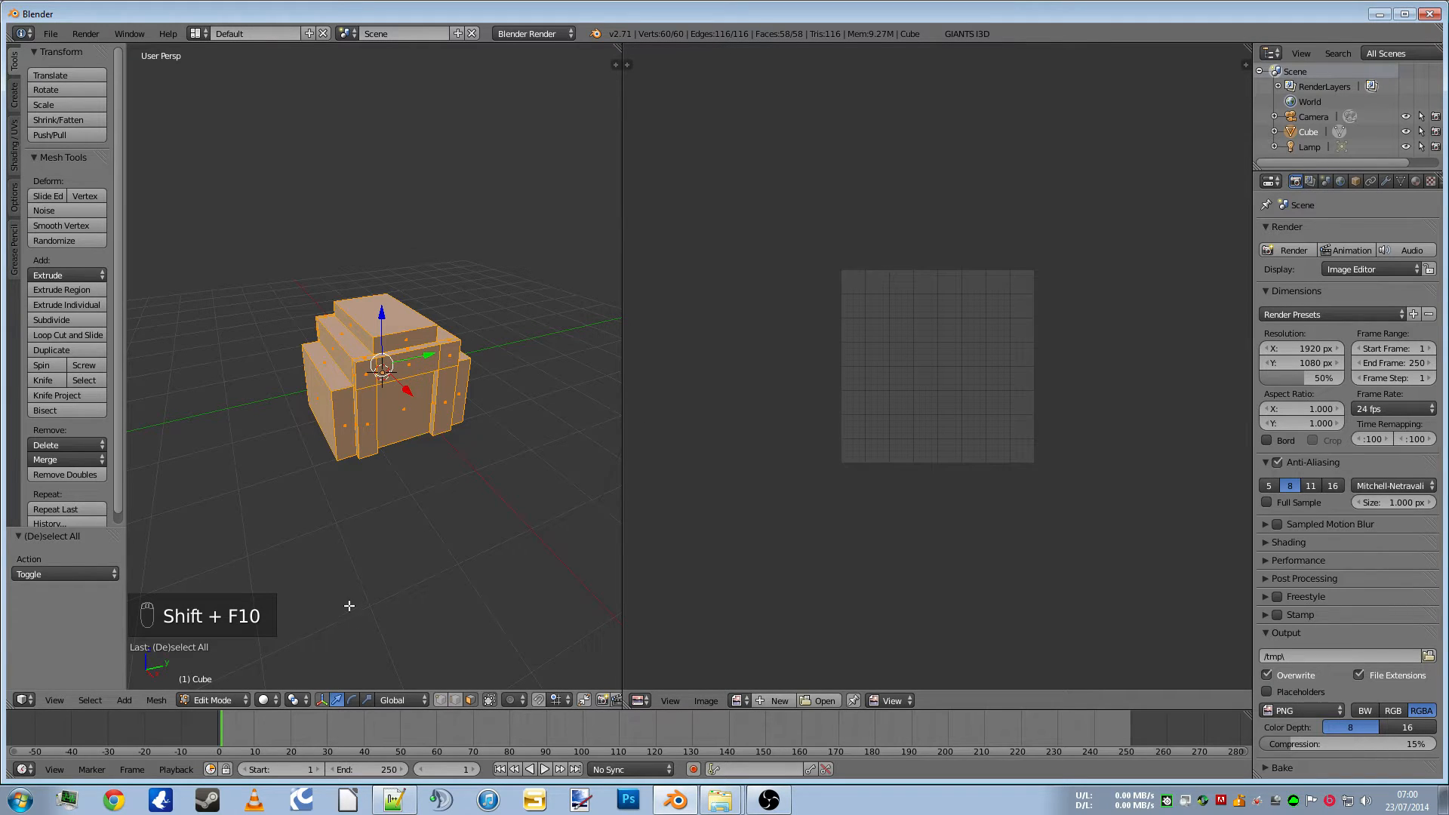
key("u")
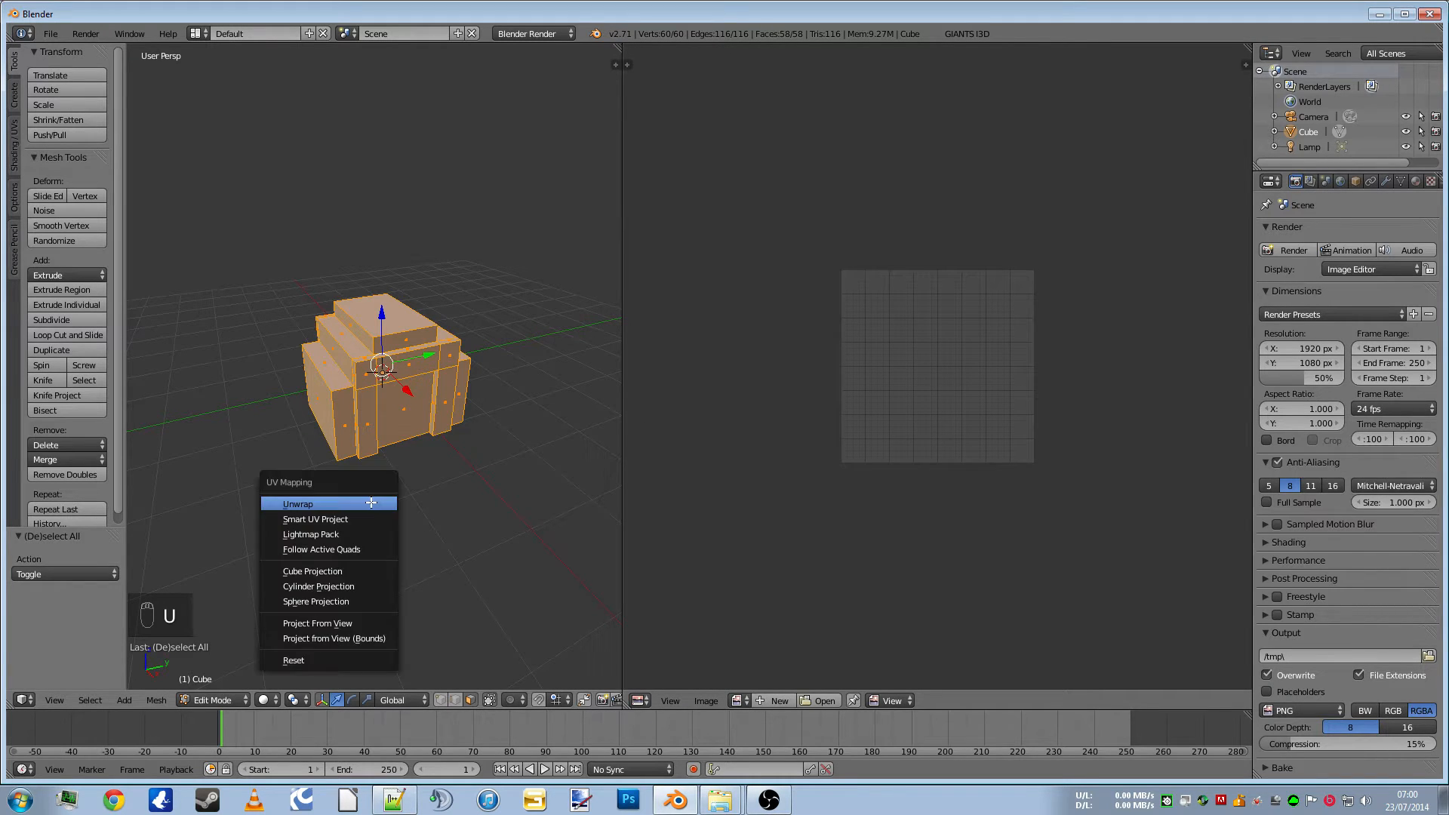
left_click(316, 518)
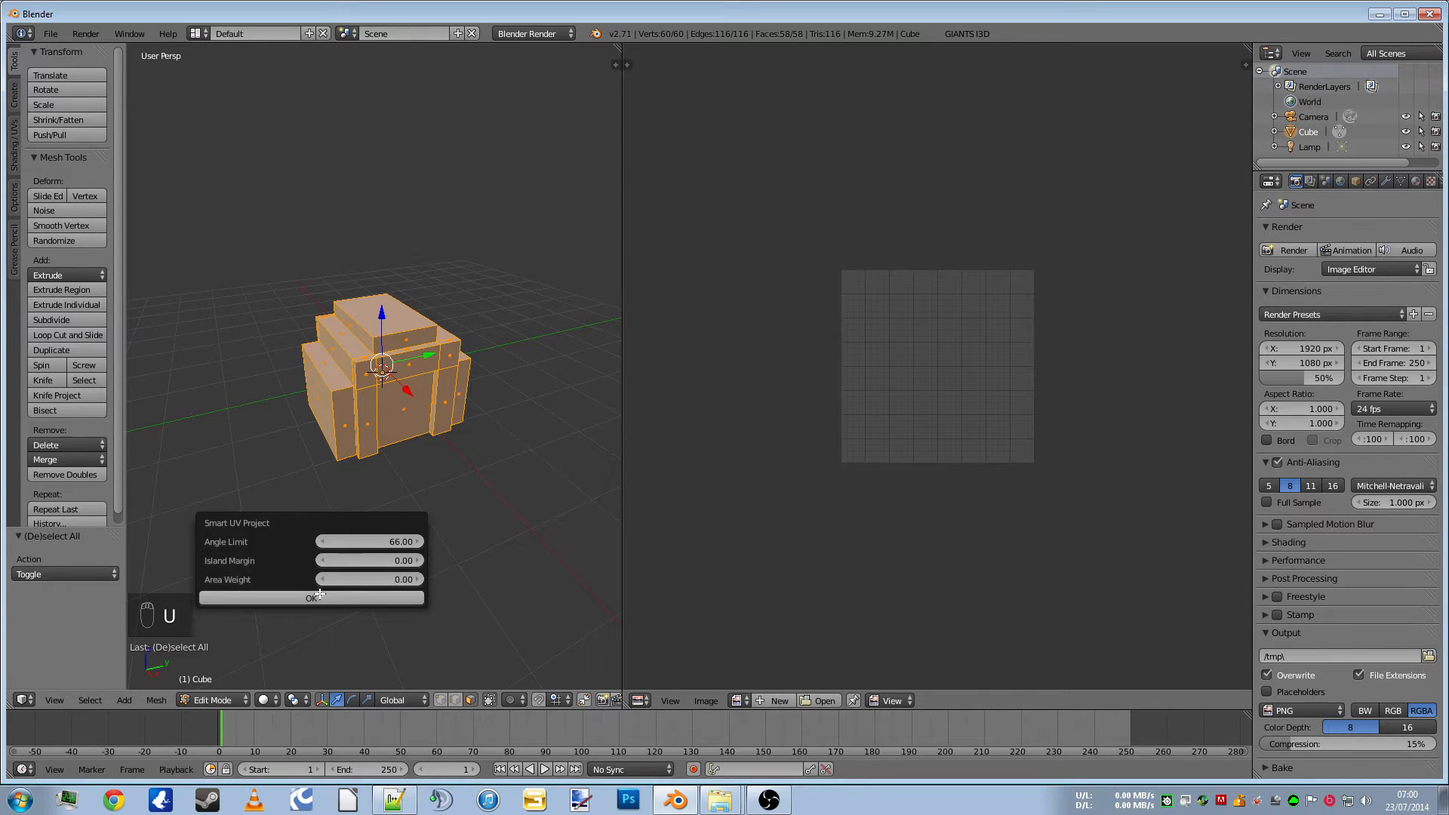
left_click(311, 598)
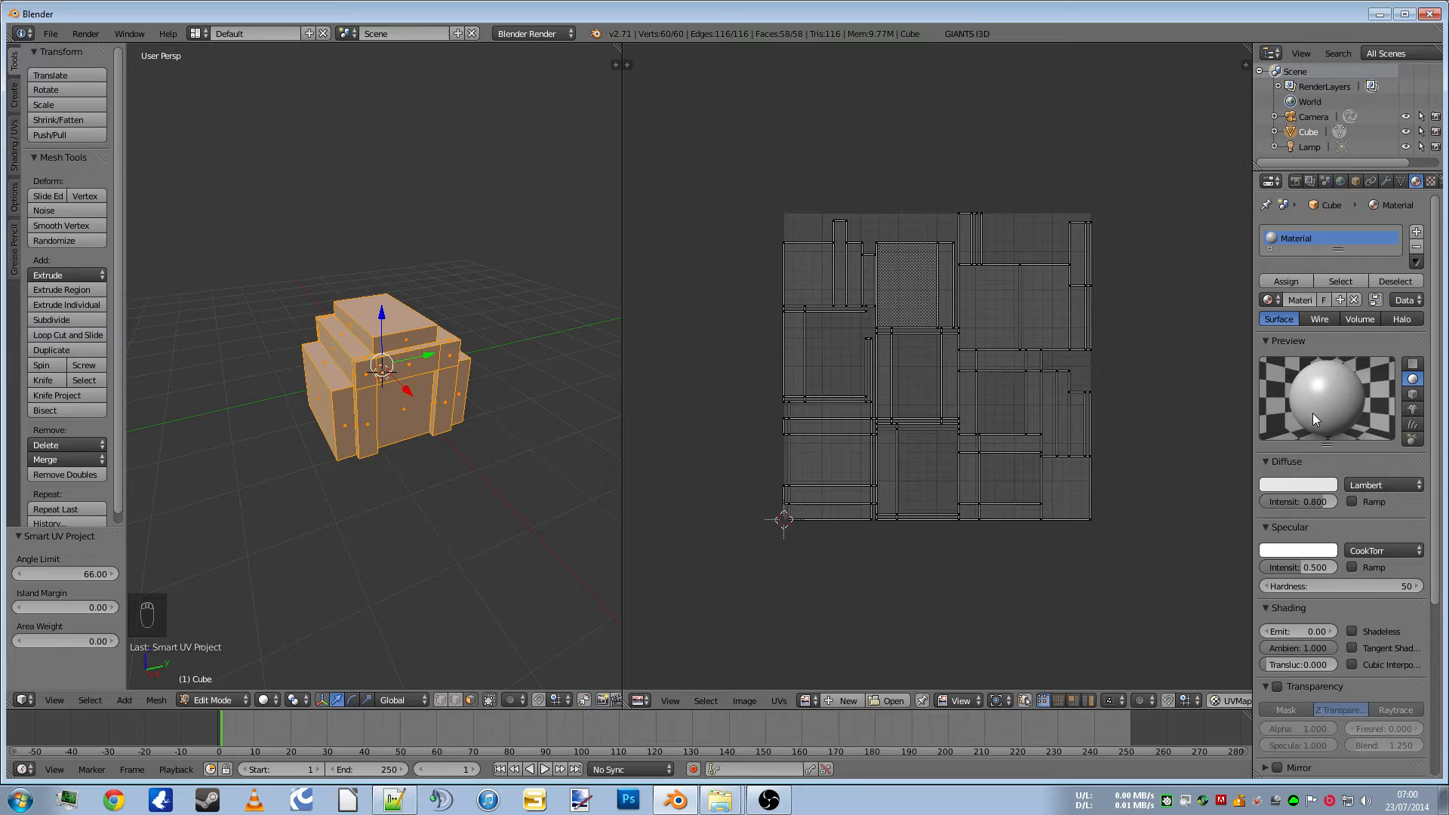
Set the material's diffuse colour to green and go to the Render bake settings
left_click(1296, 484)
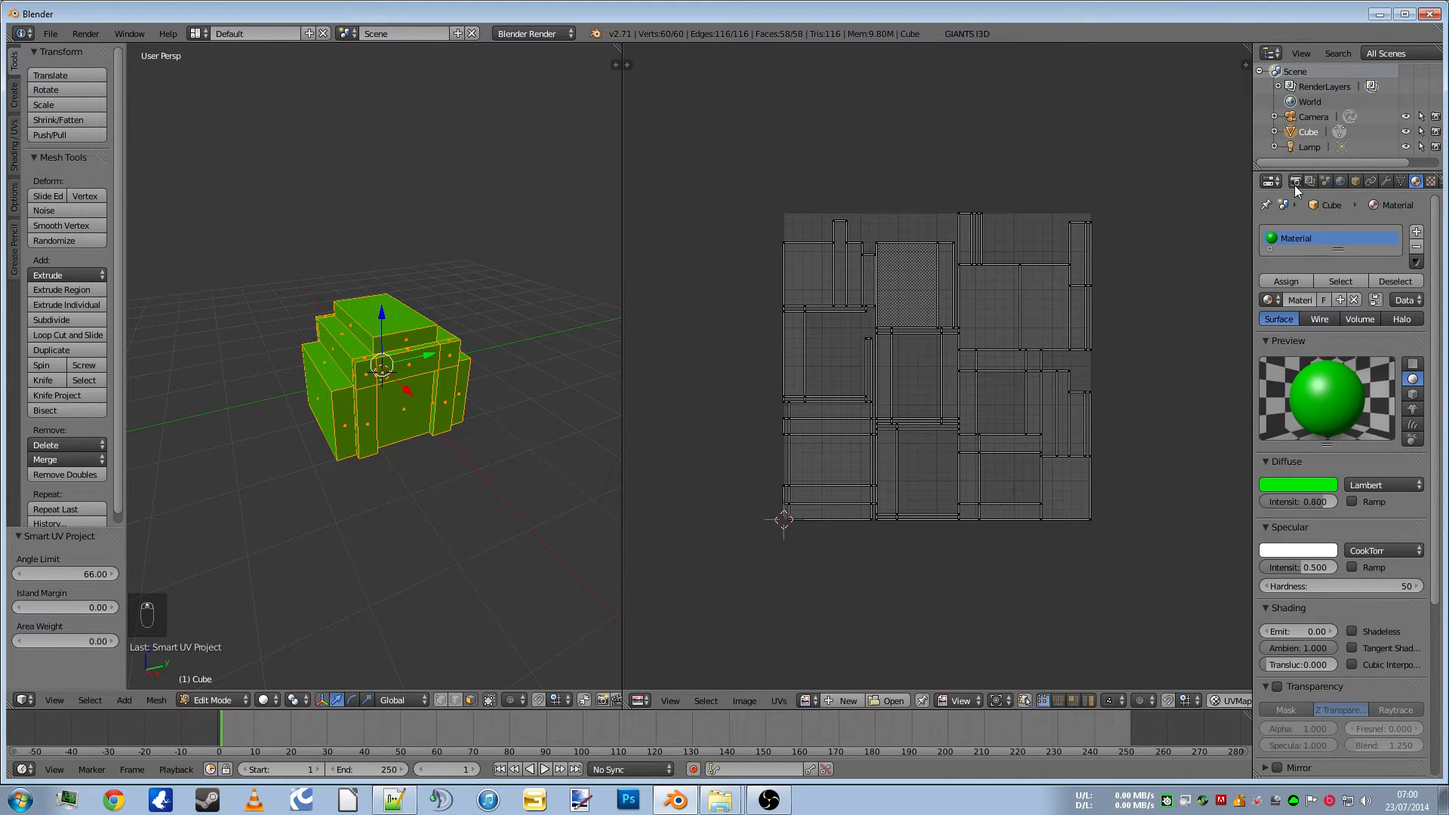
left_click(1269, 181)
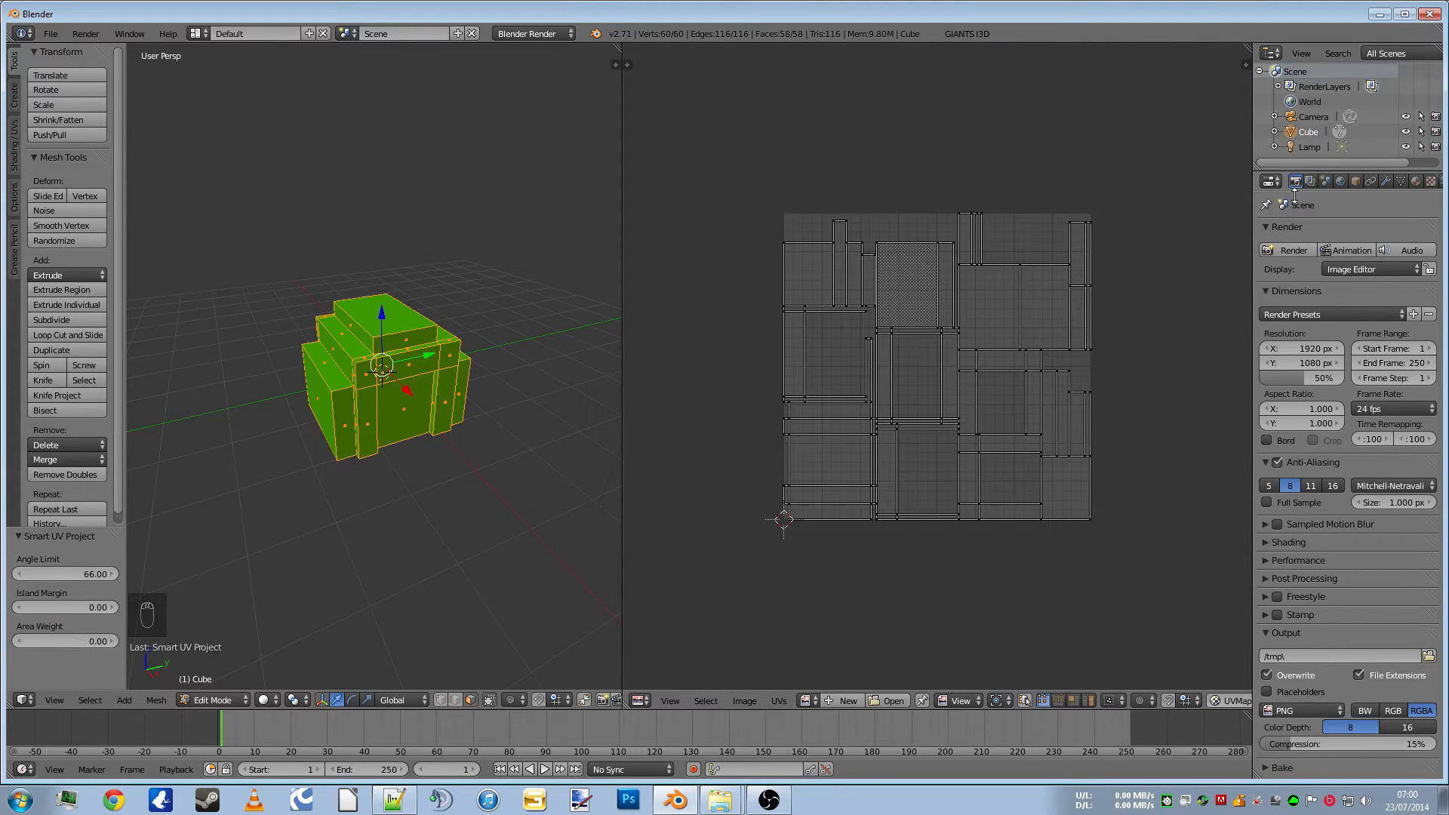
mouse_move(1266, 774)
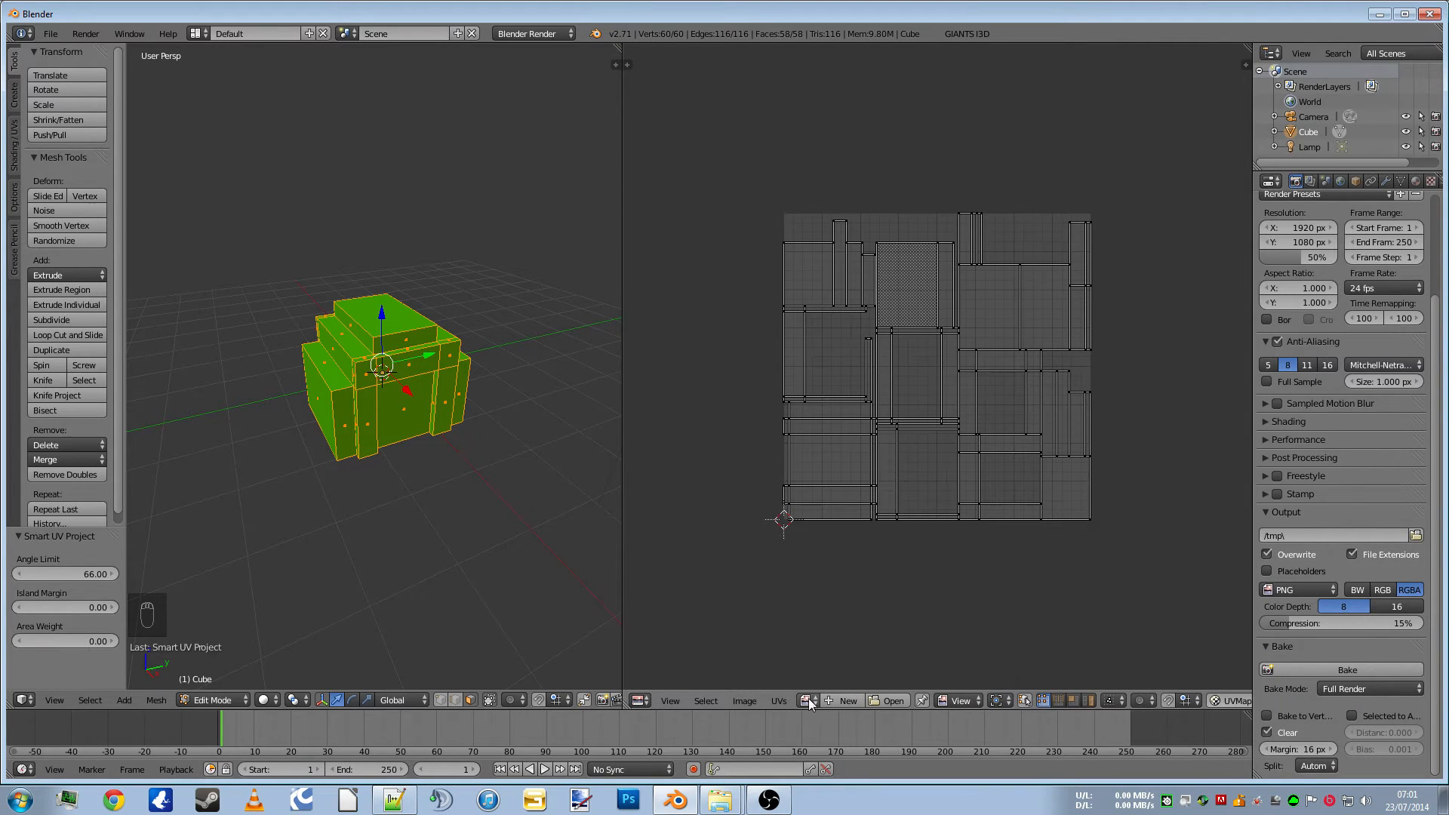
Create a black 1024×1024 image and bake Ambient Occlusion into it, returning to Object Mode
left_click(842, 698)
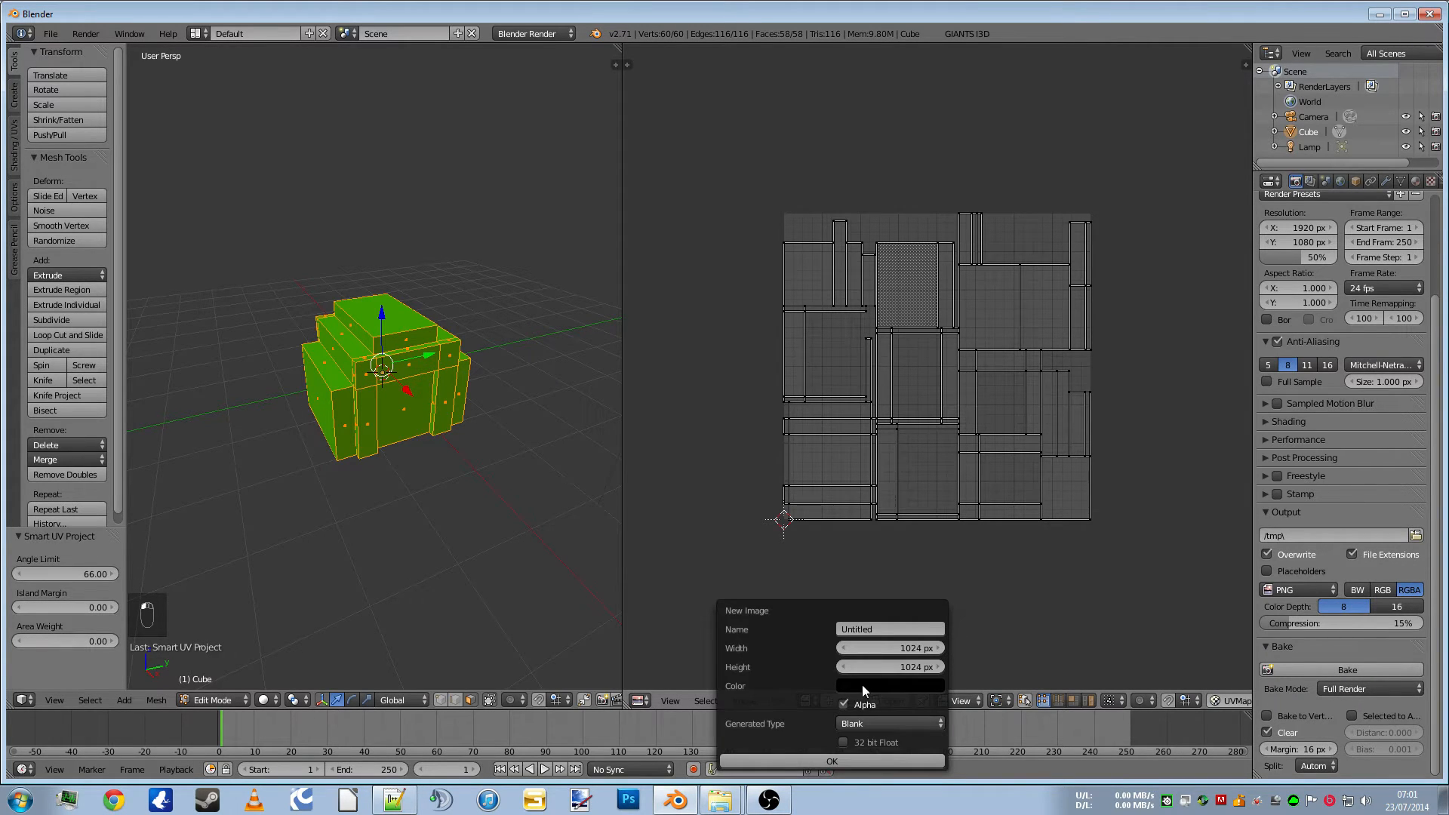
left_click(830, 761)
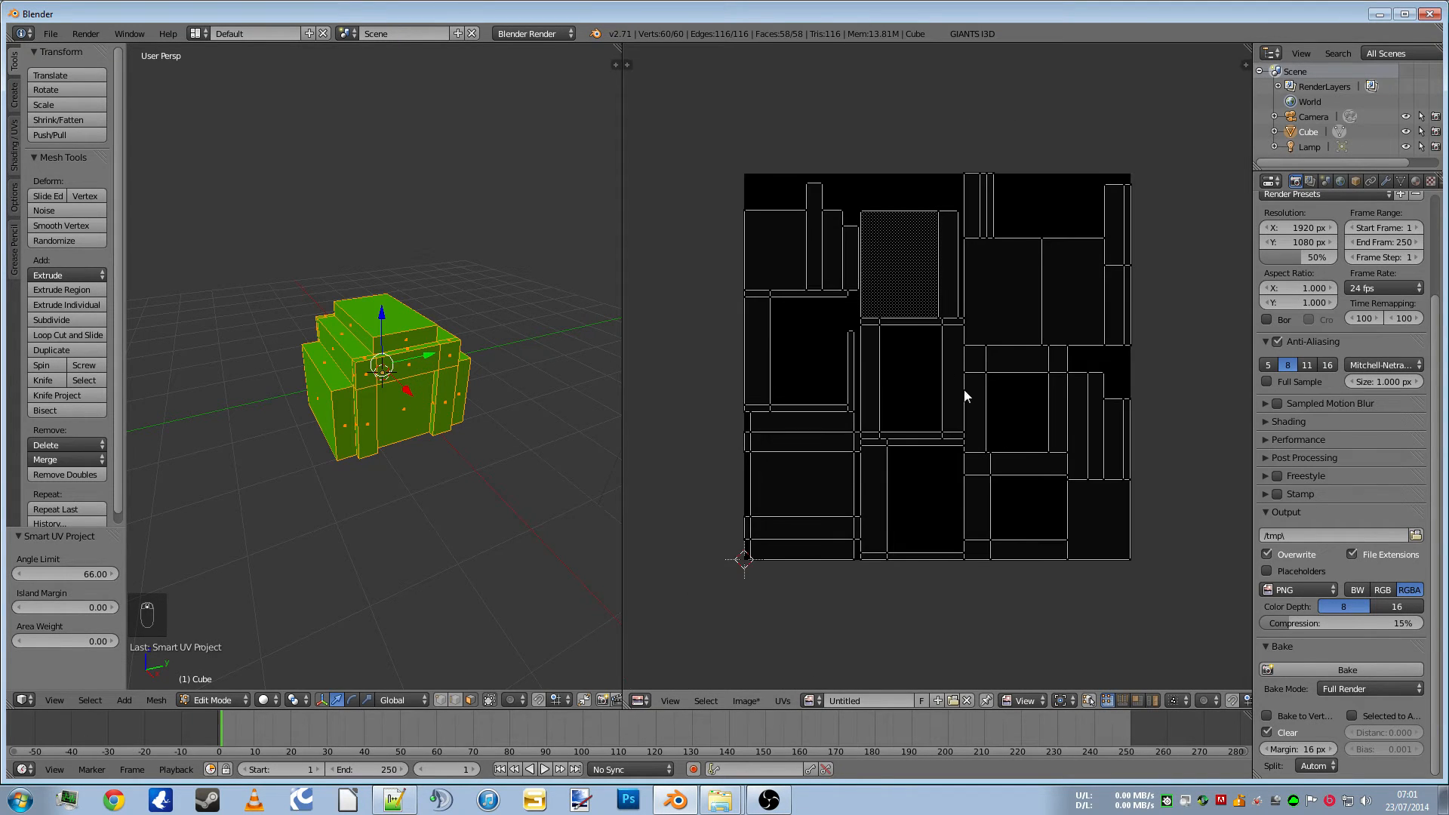
left_click(1367, 689)
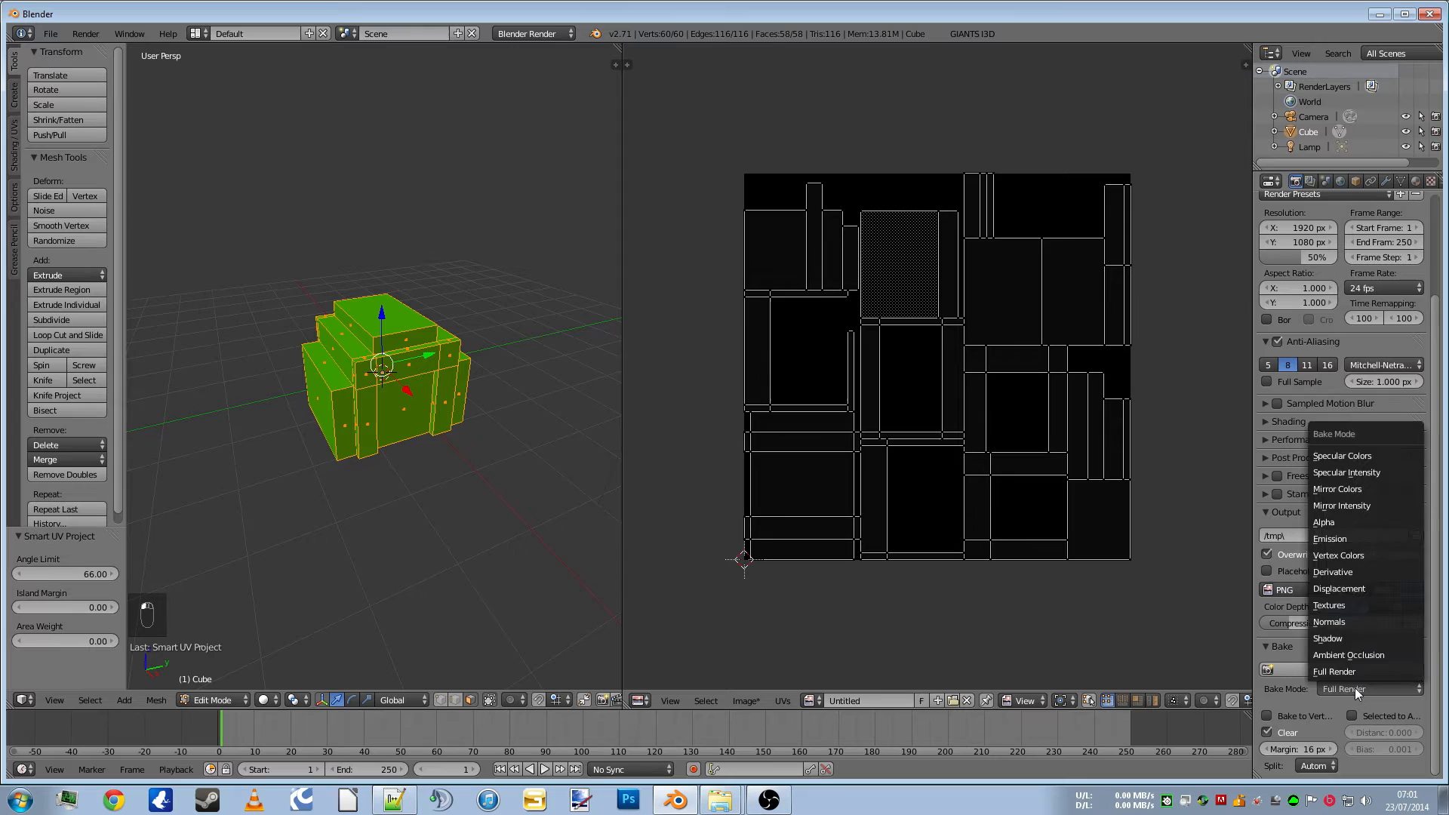
left_click(1348, 654)
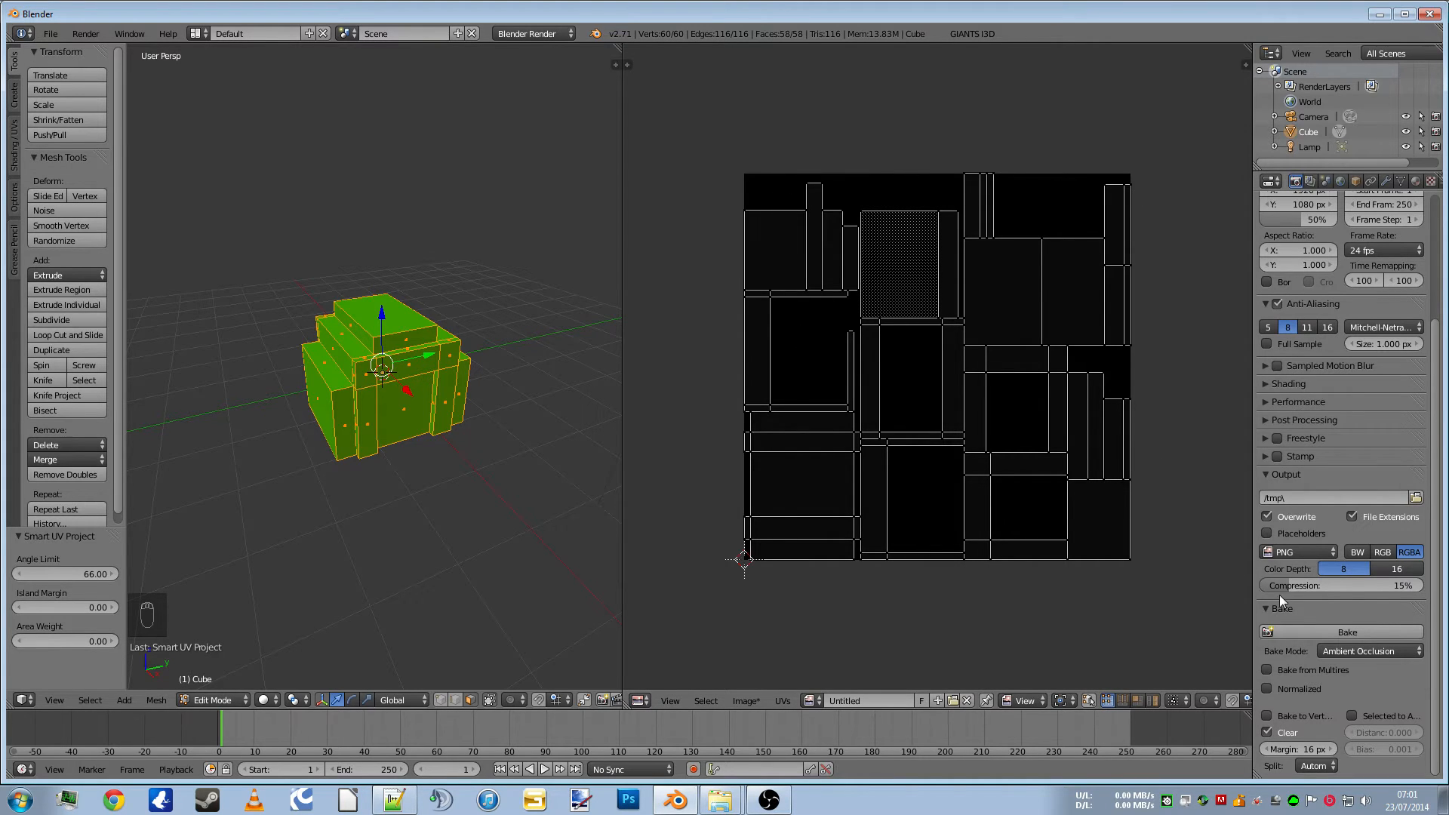
left_click(1340, 631)
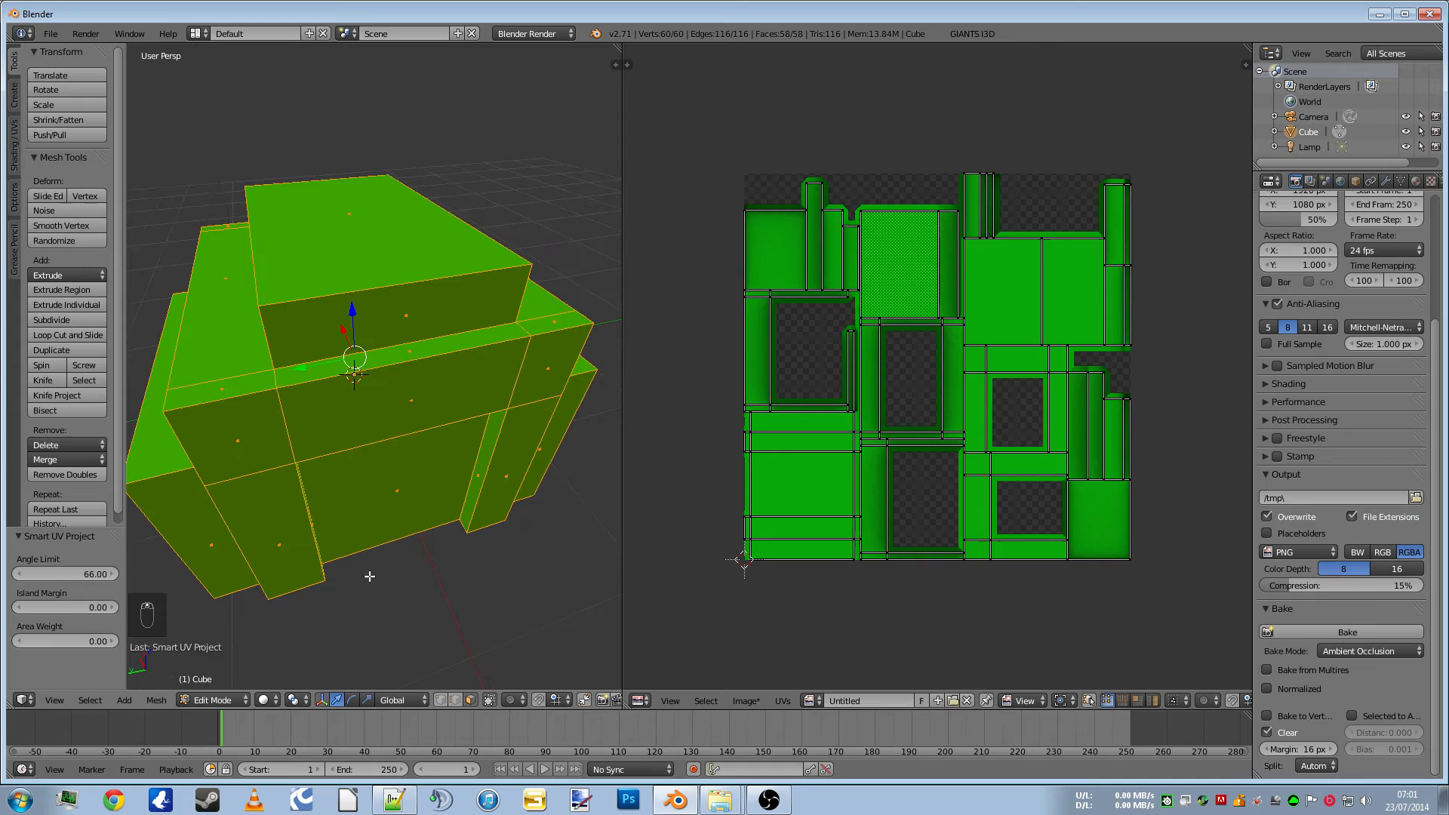
key("Tab")
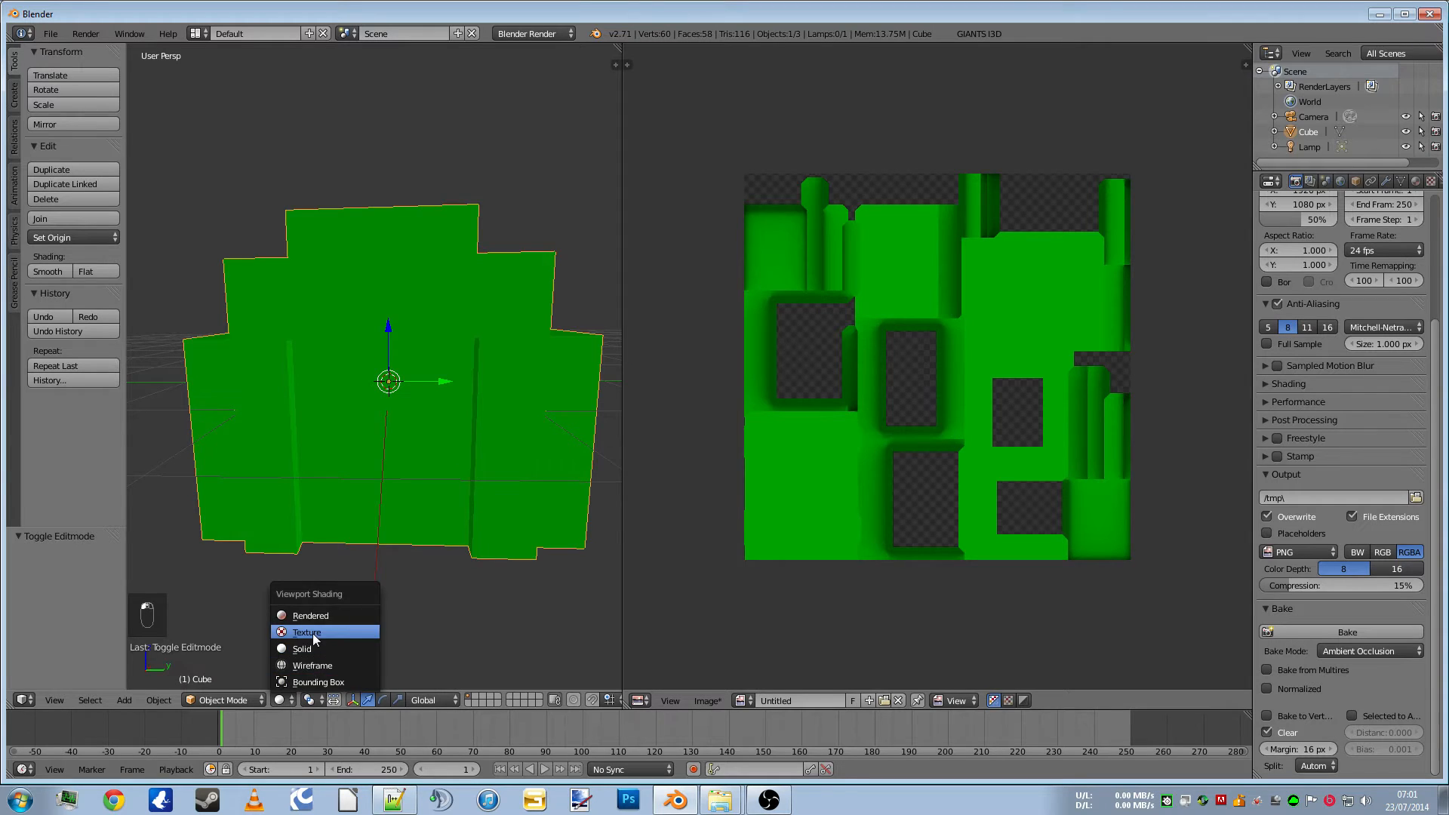
Switch viewport shading to Texture to see the baked AO, then re-enter Edit Mode
left_click(302, 647)
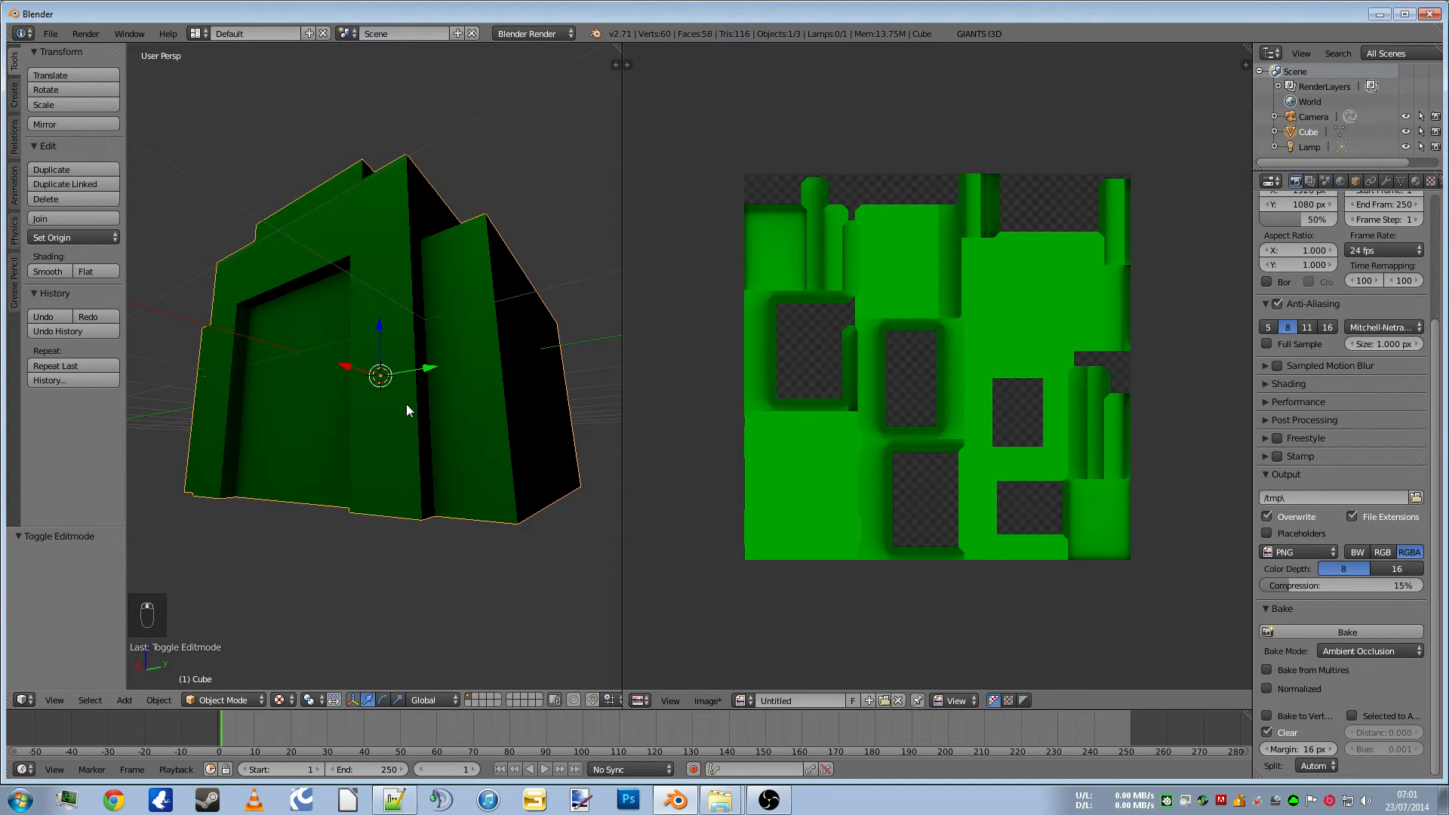
key("Tab")
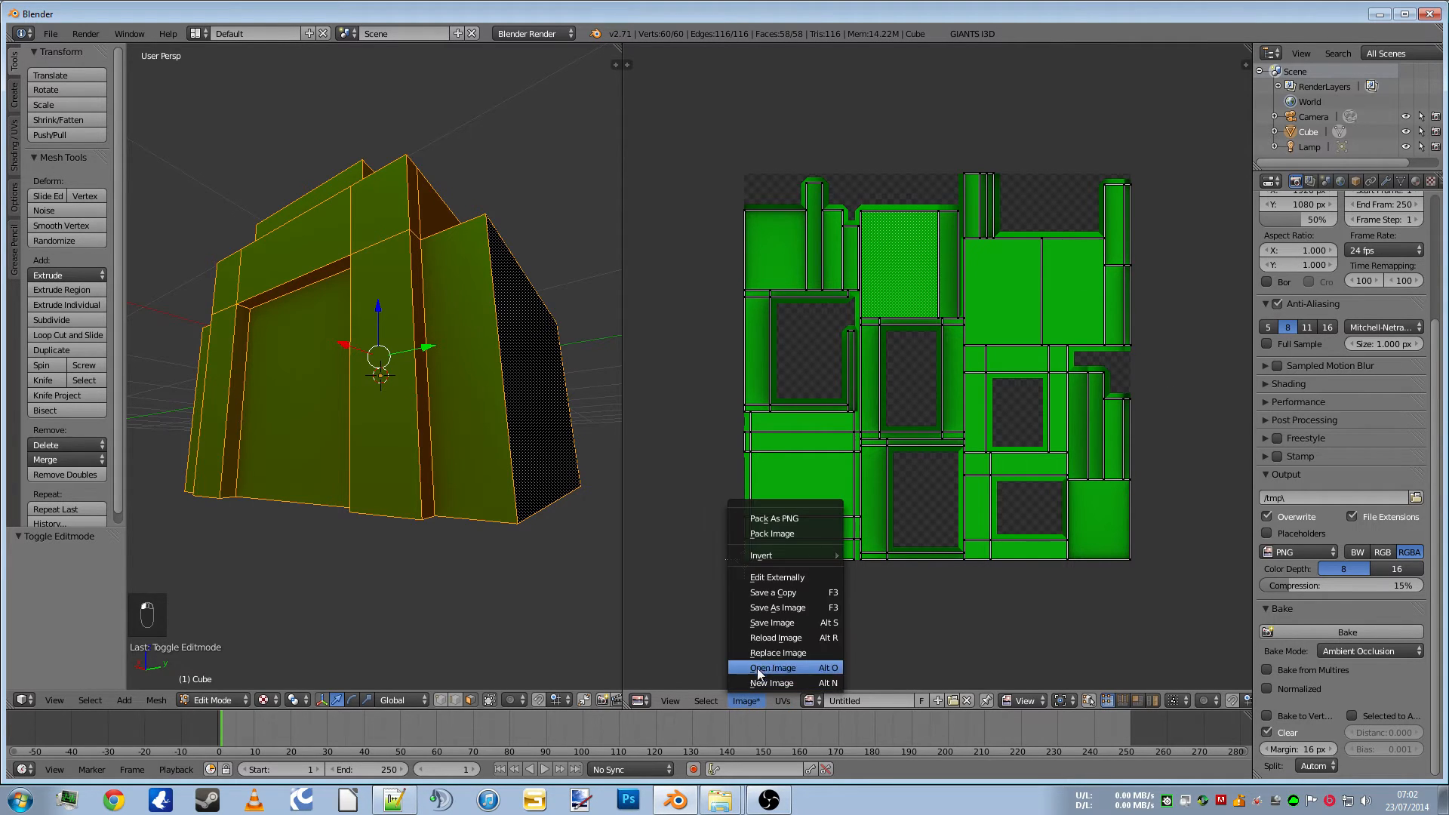
Save the baked image as Untitled.png into Desktop > New folder > blender_bits
left_click(769, 667)
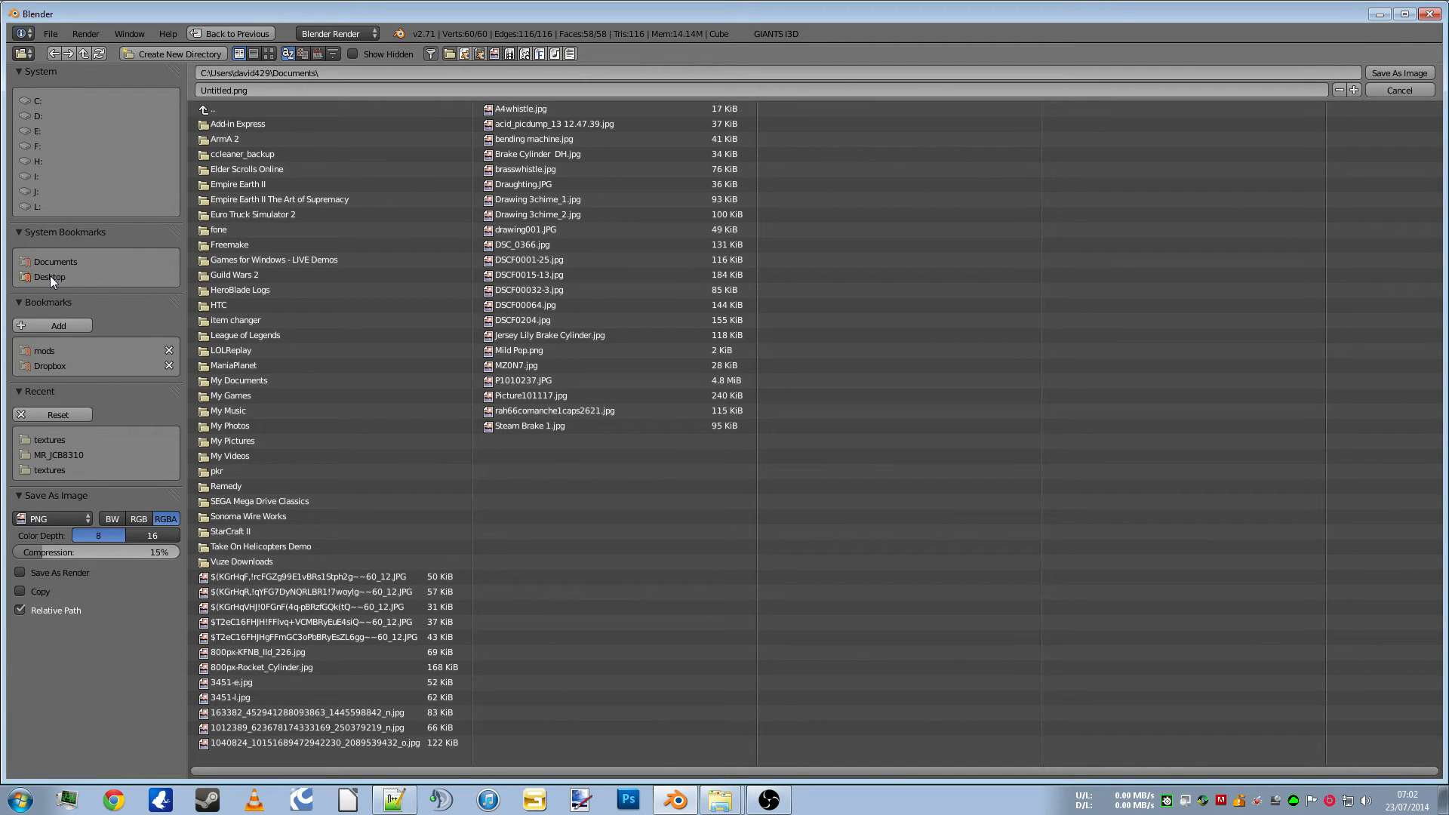
left_click(48, 276)
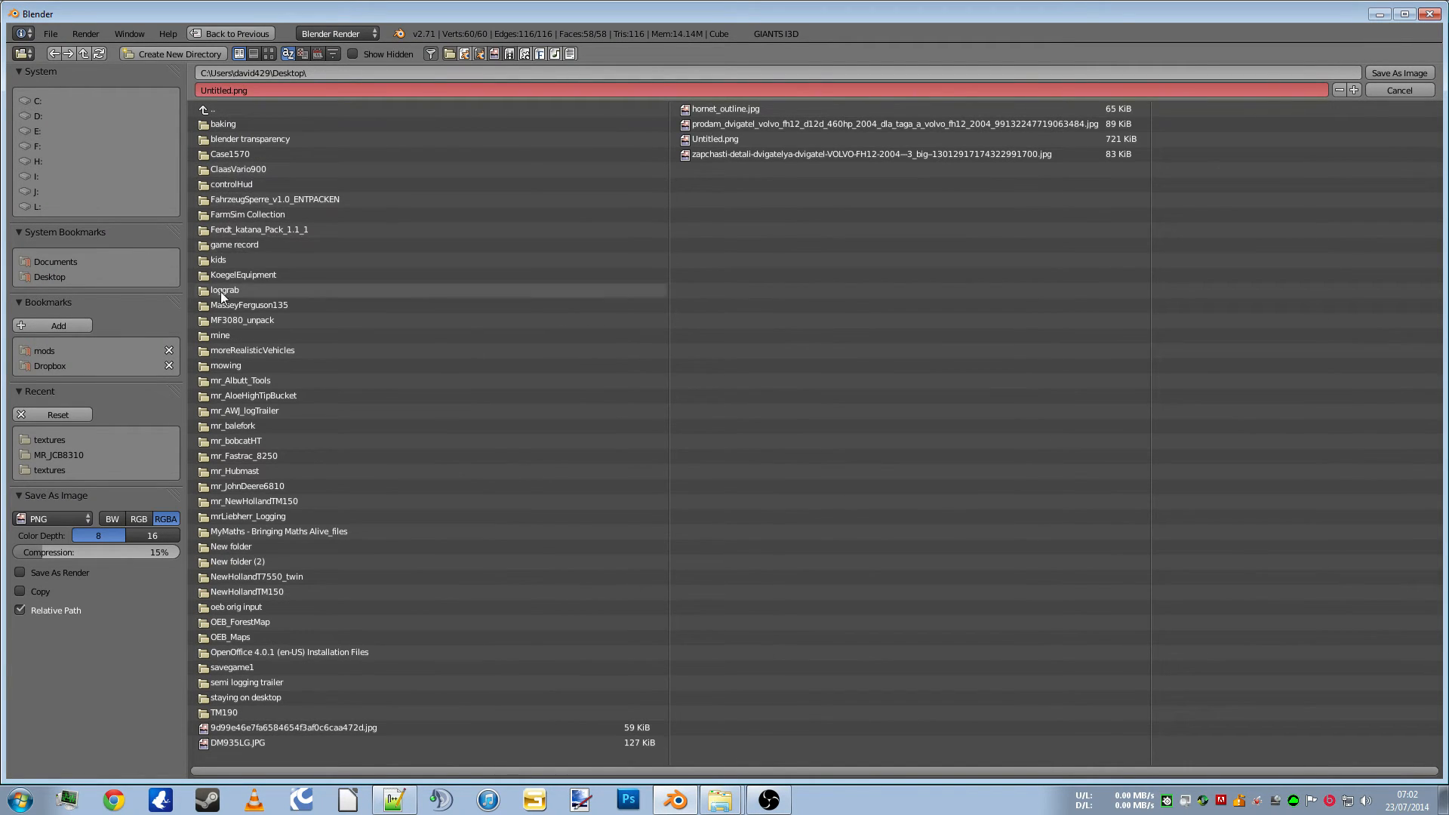
double_click(229, 547)
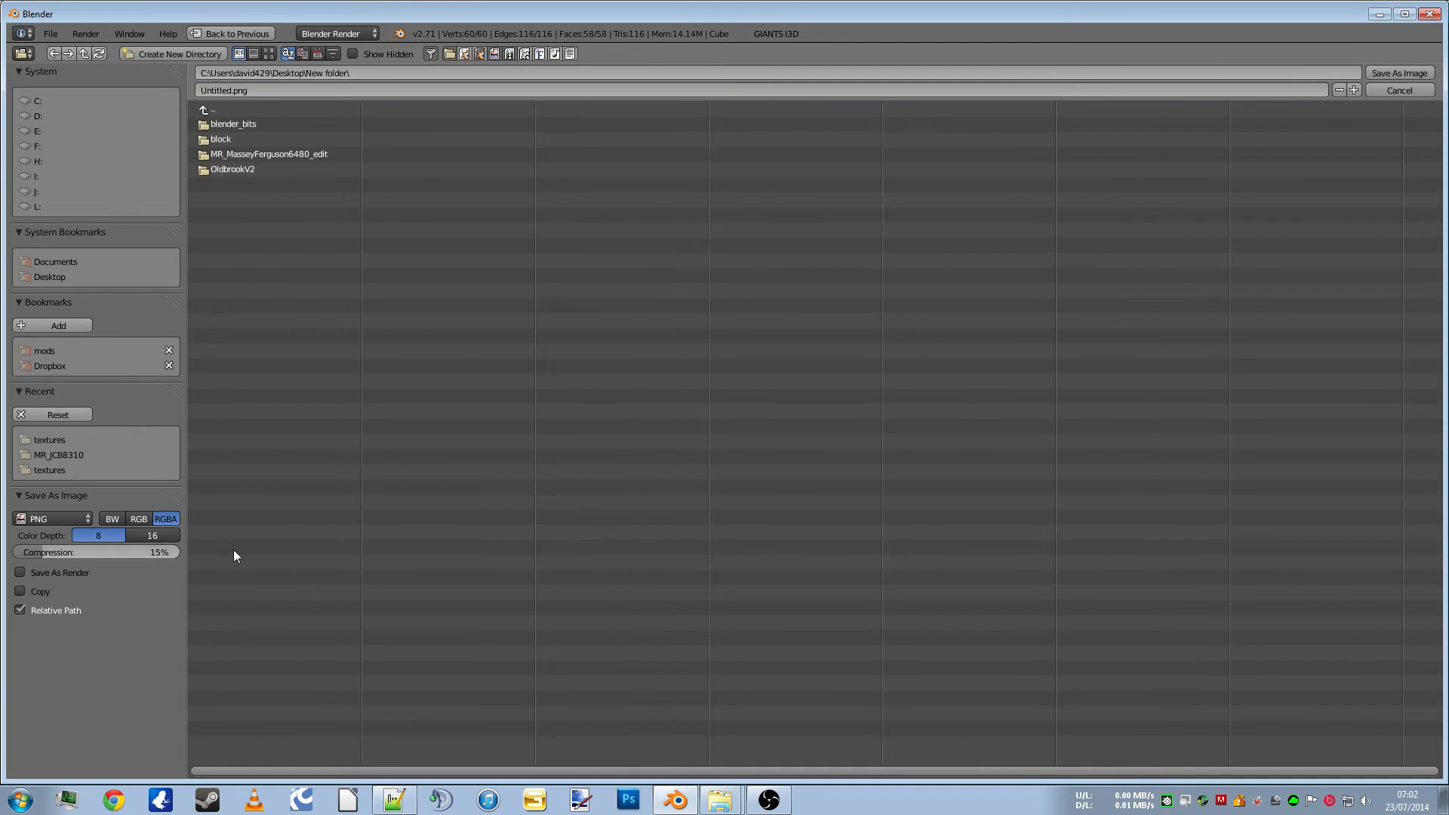
double_click(232, 123)
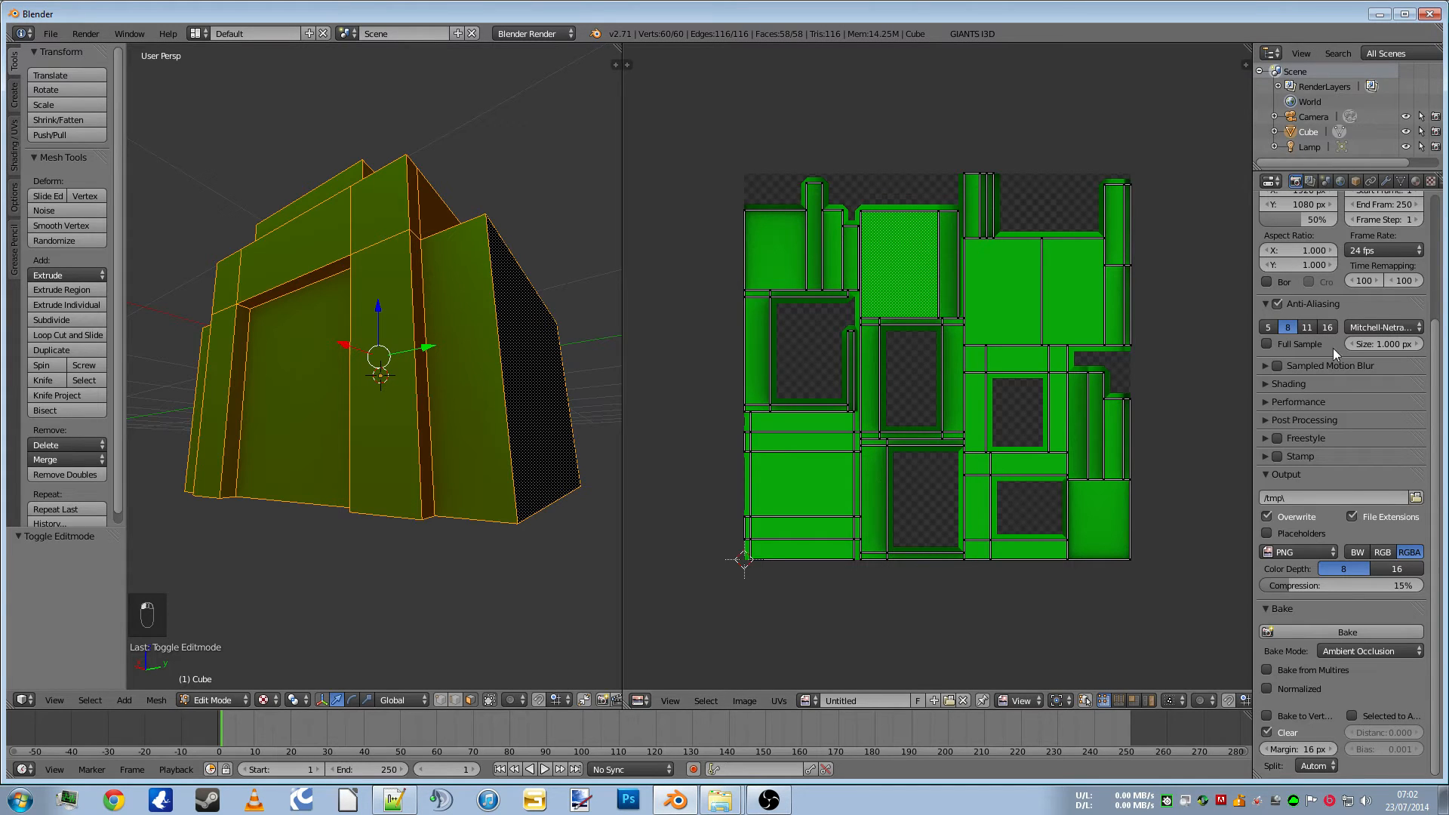
left_click(1413, 181)
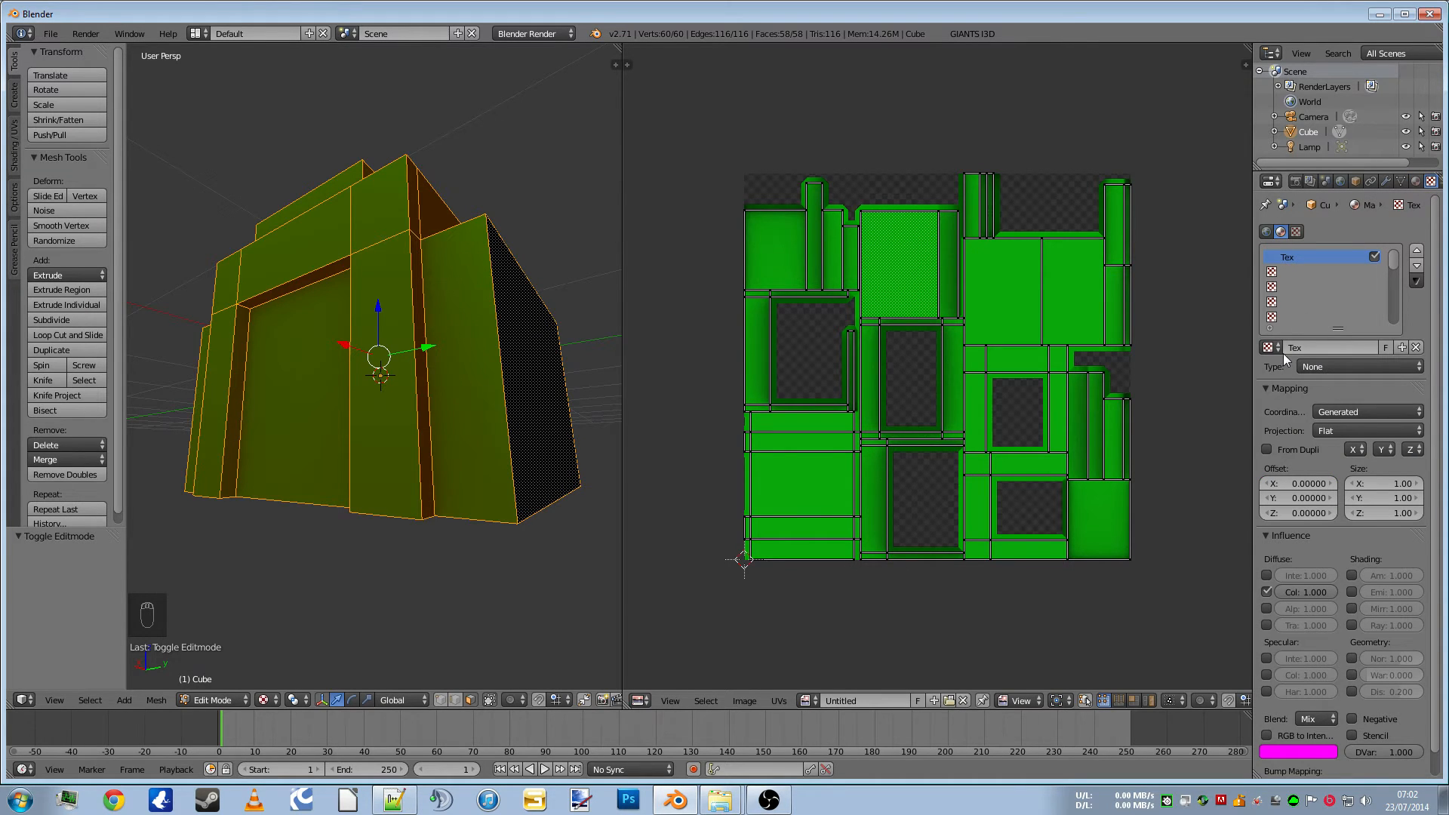
mouse_move(1331, 347)
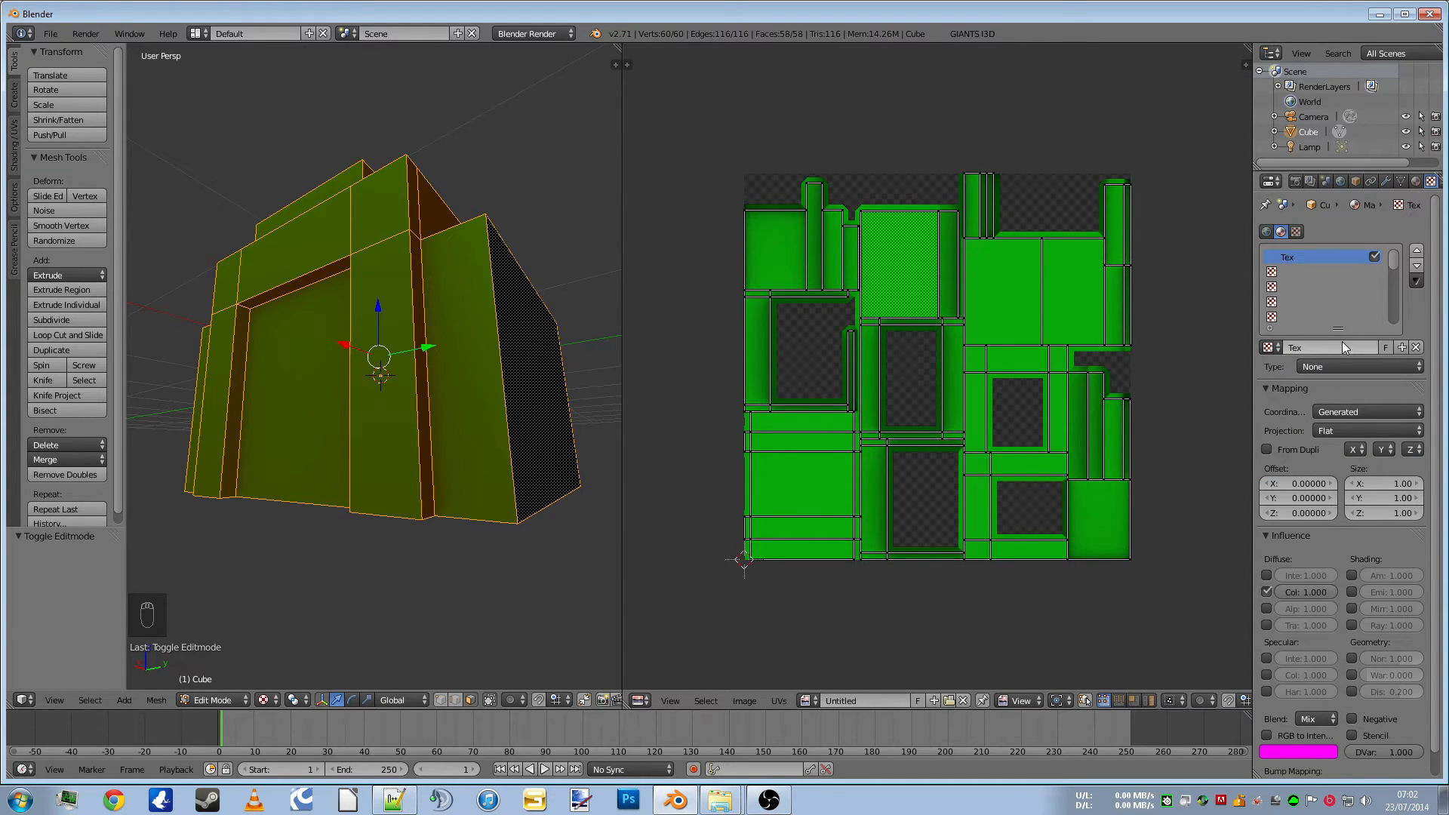
Set the texture type to Image or Movie and start loading an image file
left_click(1358, 366)
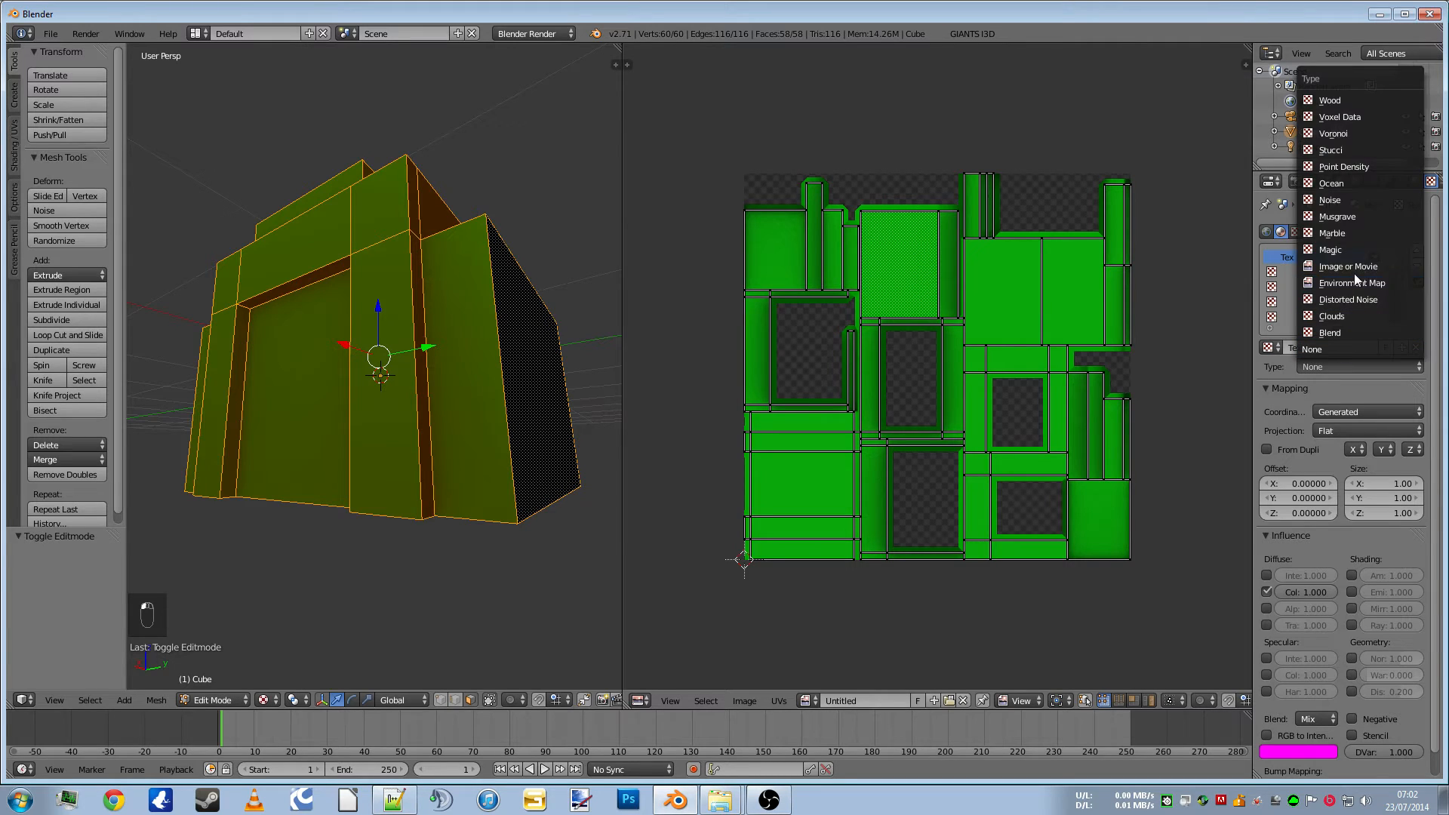
mouse_move(1348, 266)
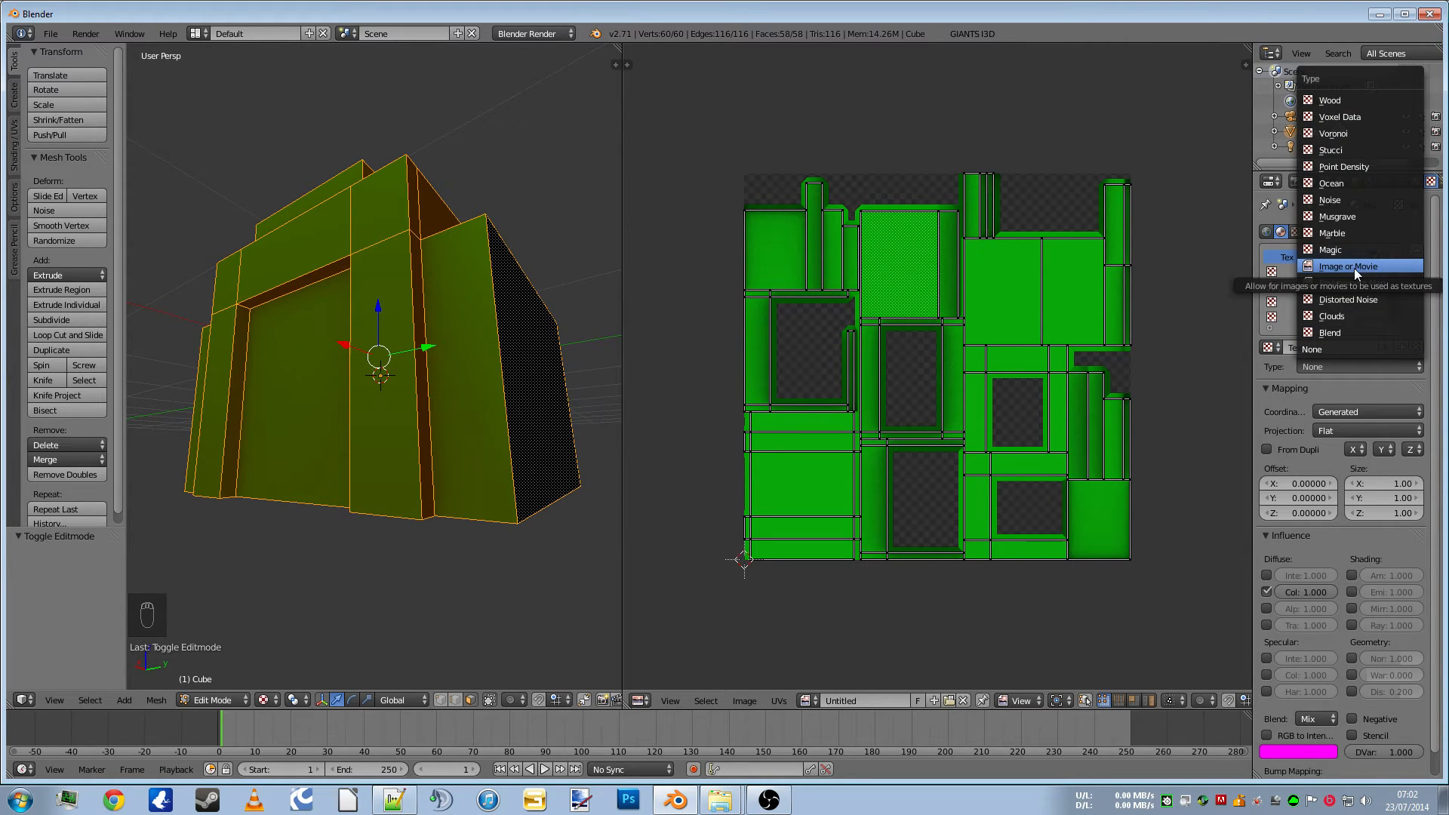
left_click(1349, 265)
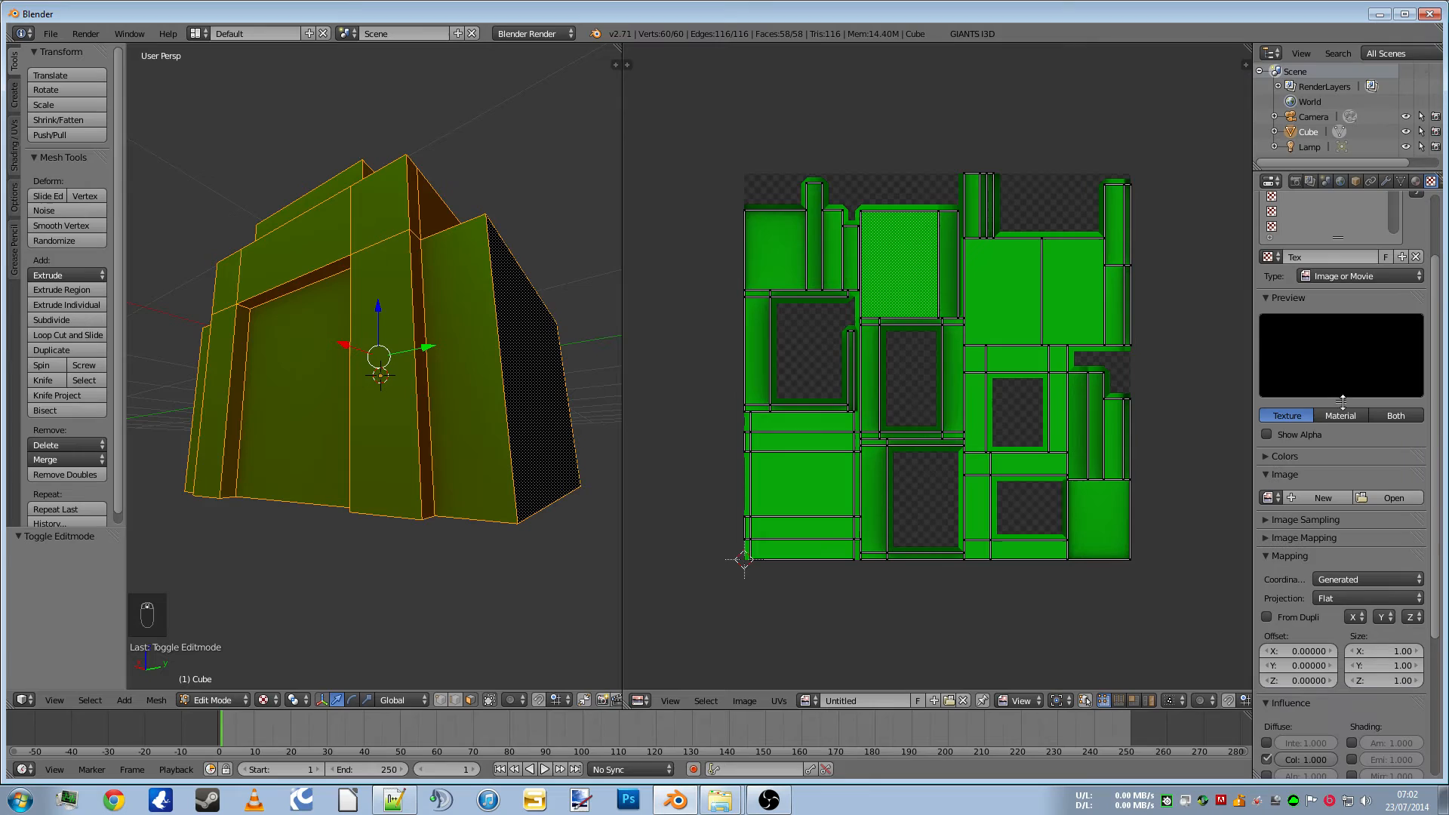
left_click(1387, 498)
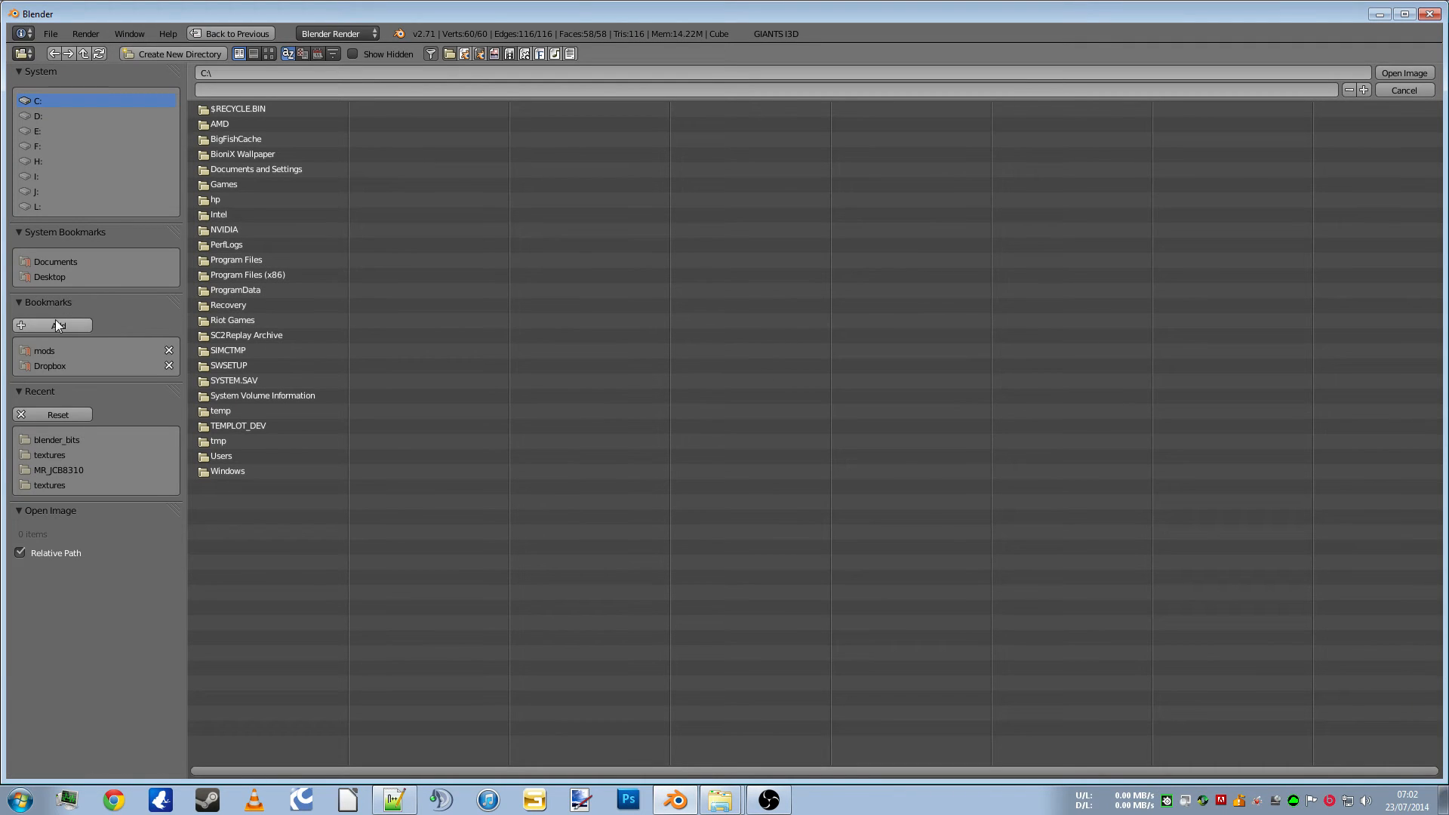
Load Untitled.png from the blender_bits folder as the 1024×1024 image texture
double_click(56, 439)
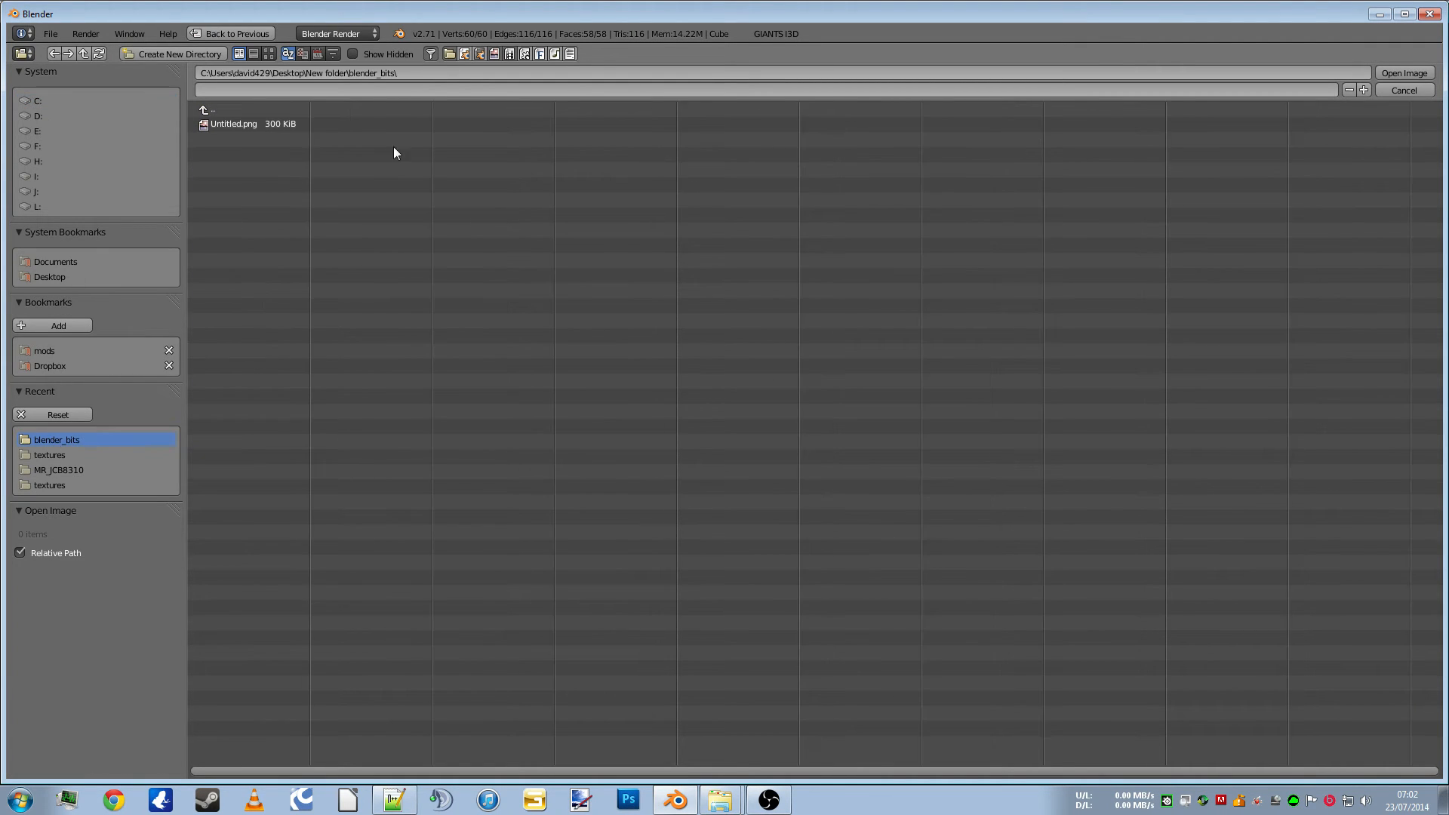
left_click(234, 124)
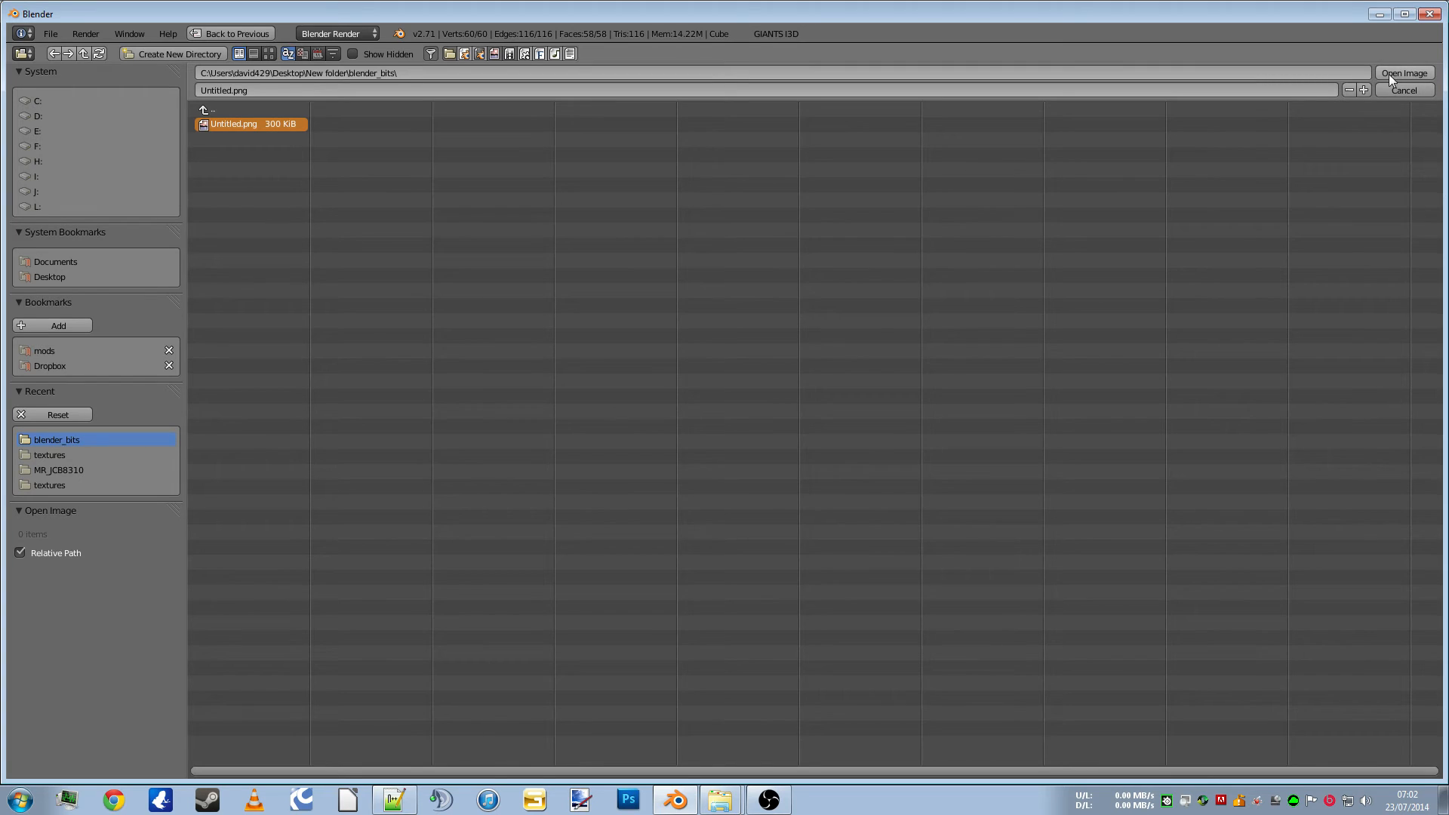
left_click(1404, 73)
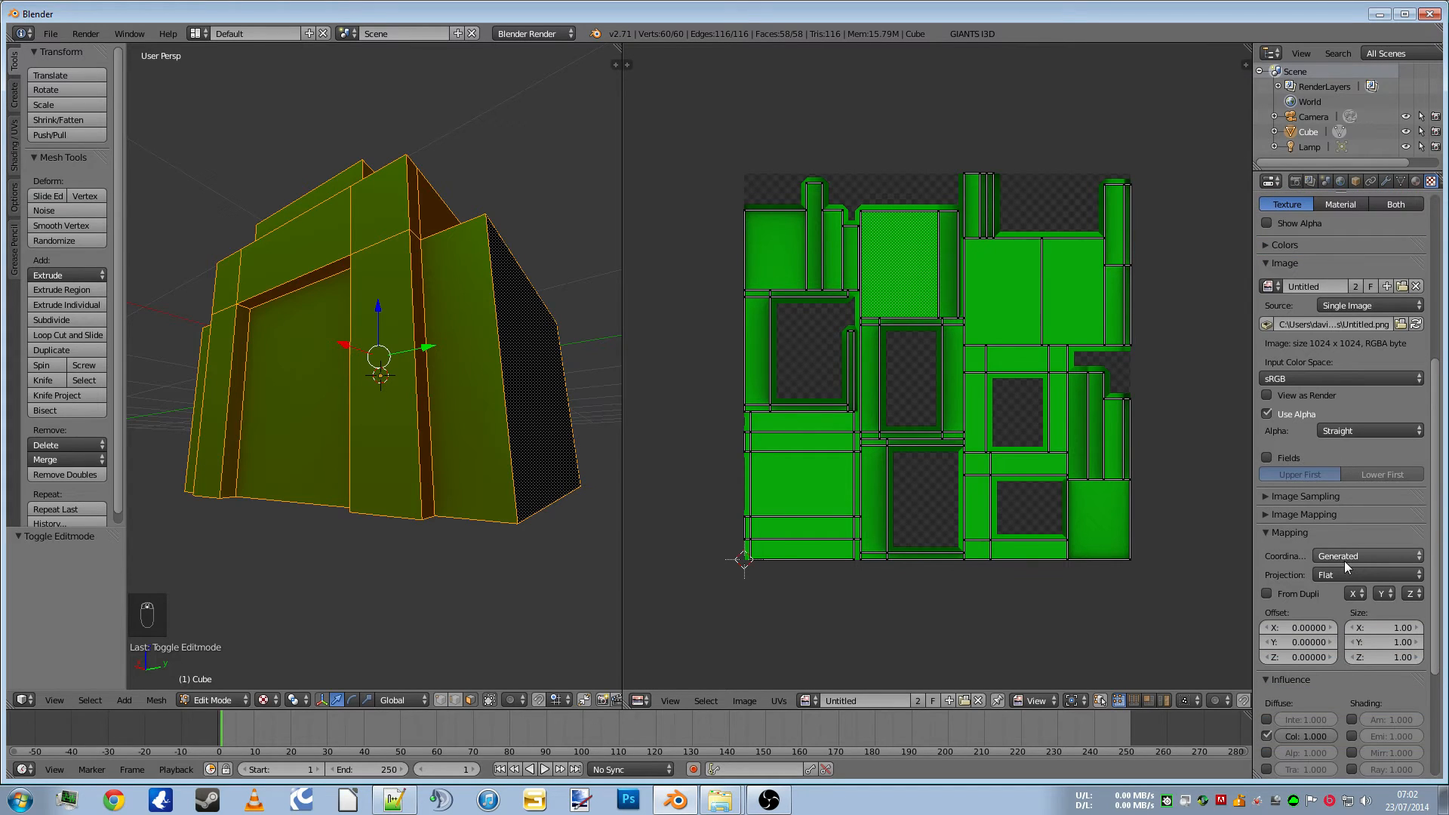
Switch the texture's mapping coordinates from Generated to UV, then enter Texture Paint
left_click(1367, 556)
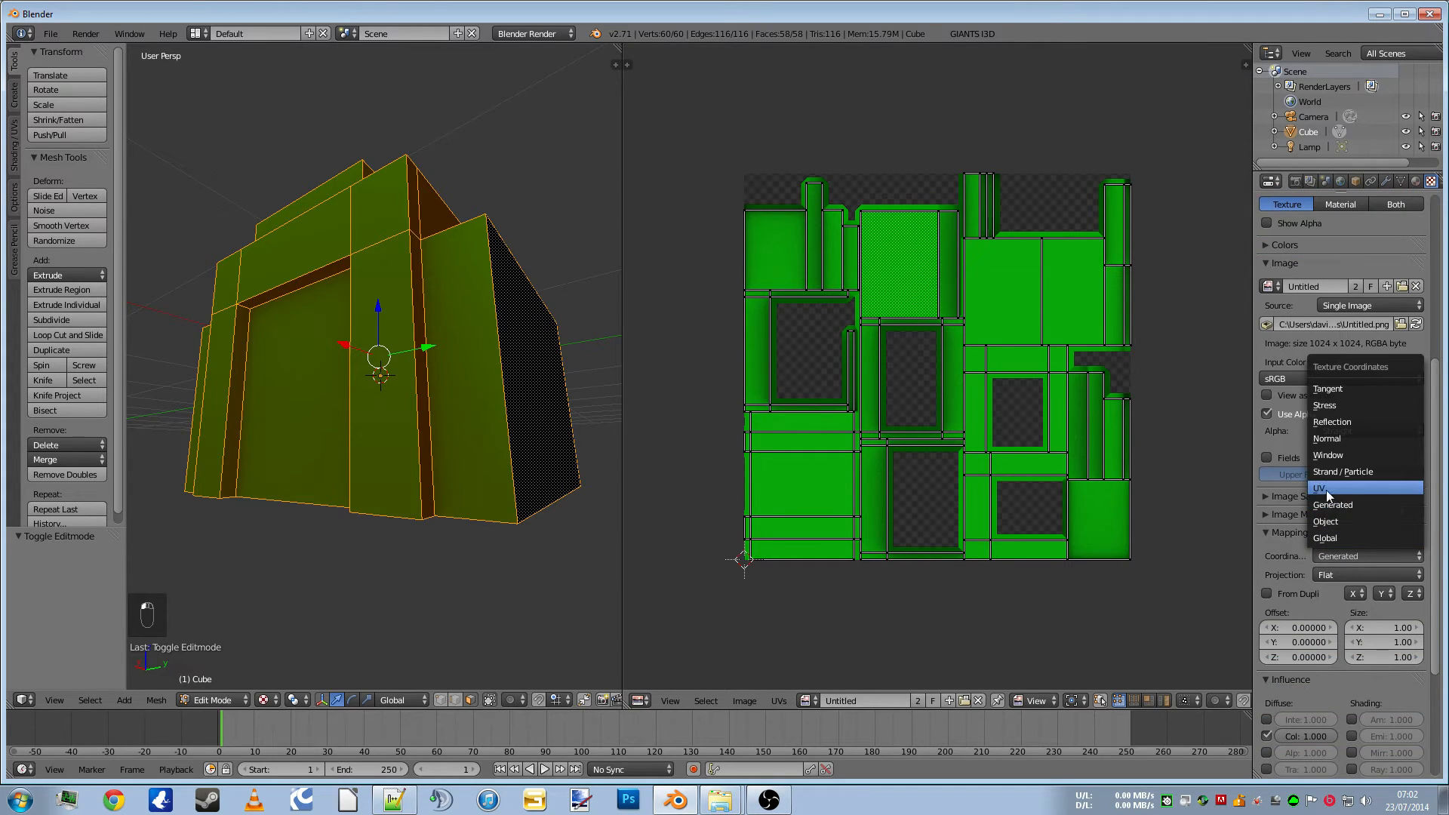
left_click(1325, 487)
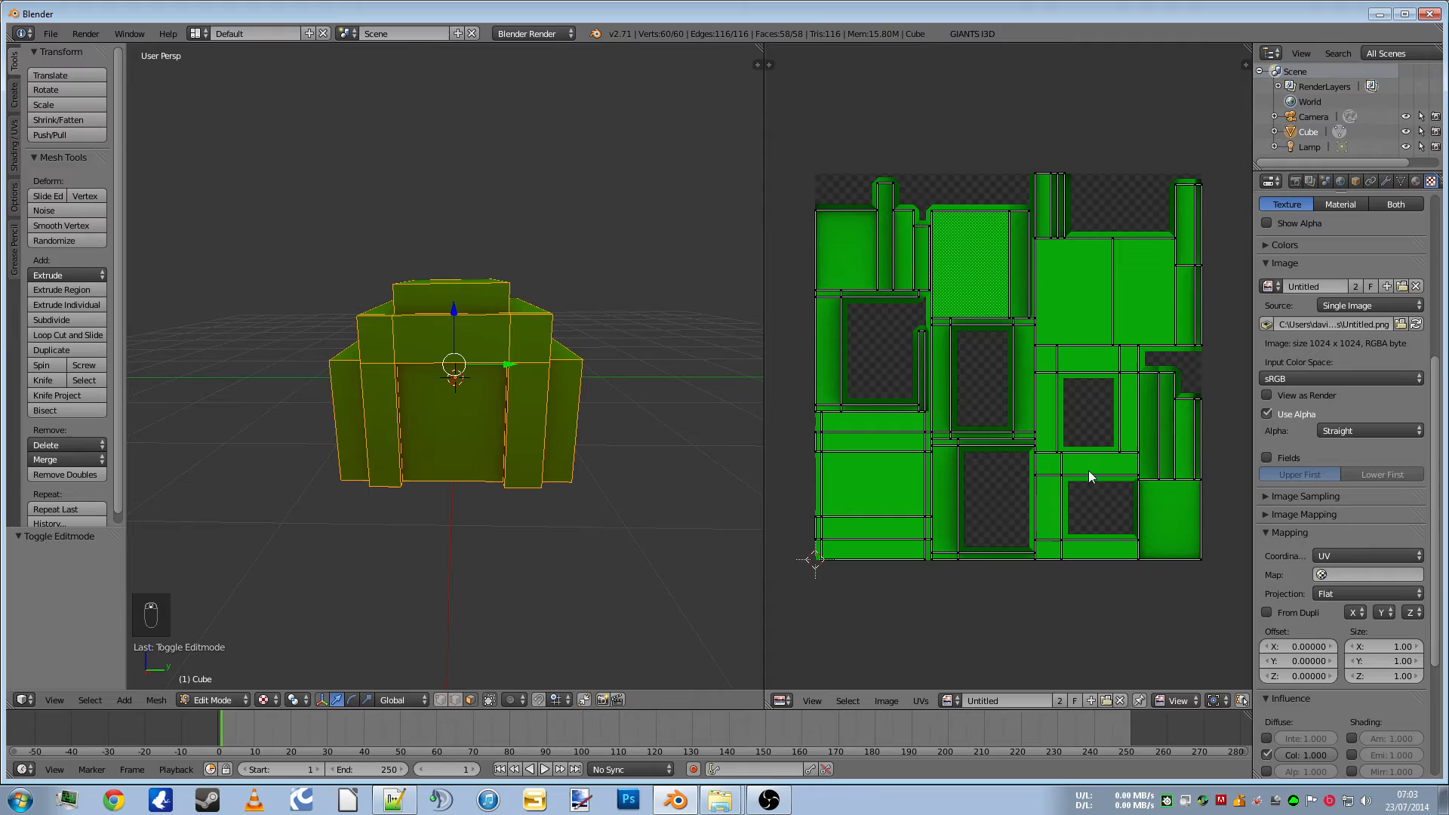
mouse_move(145, 587)
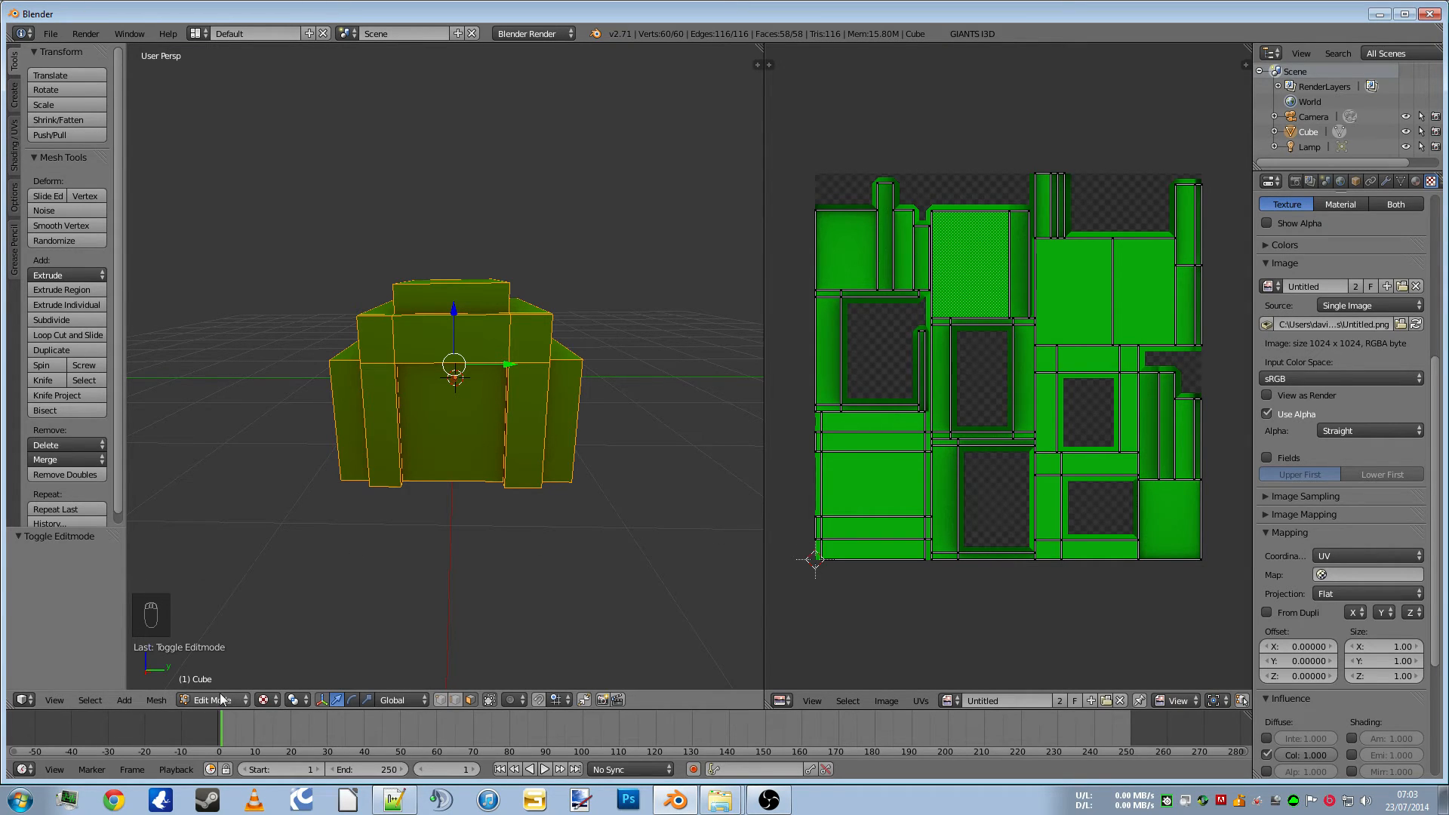
left_click(208, 698)
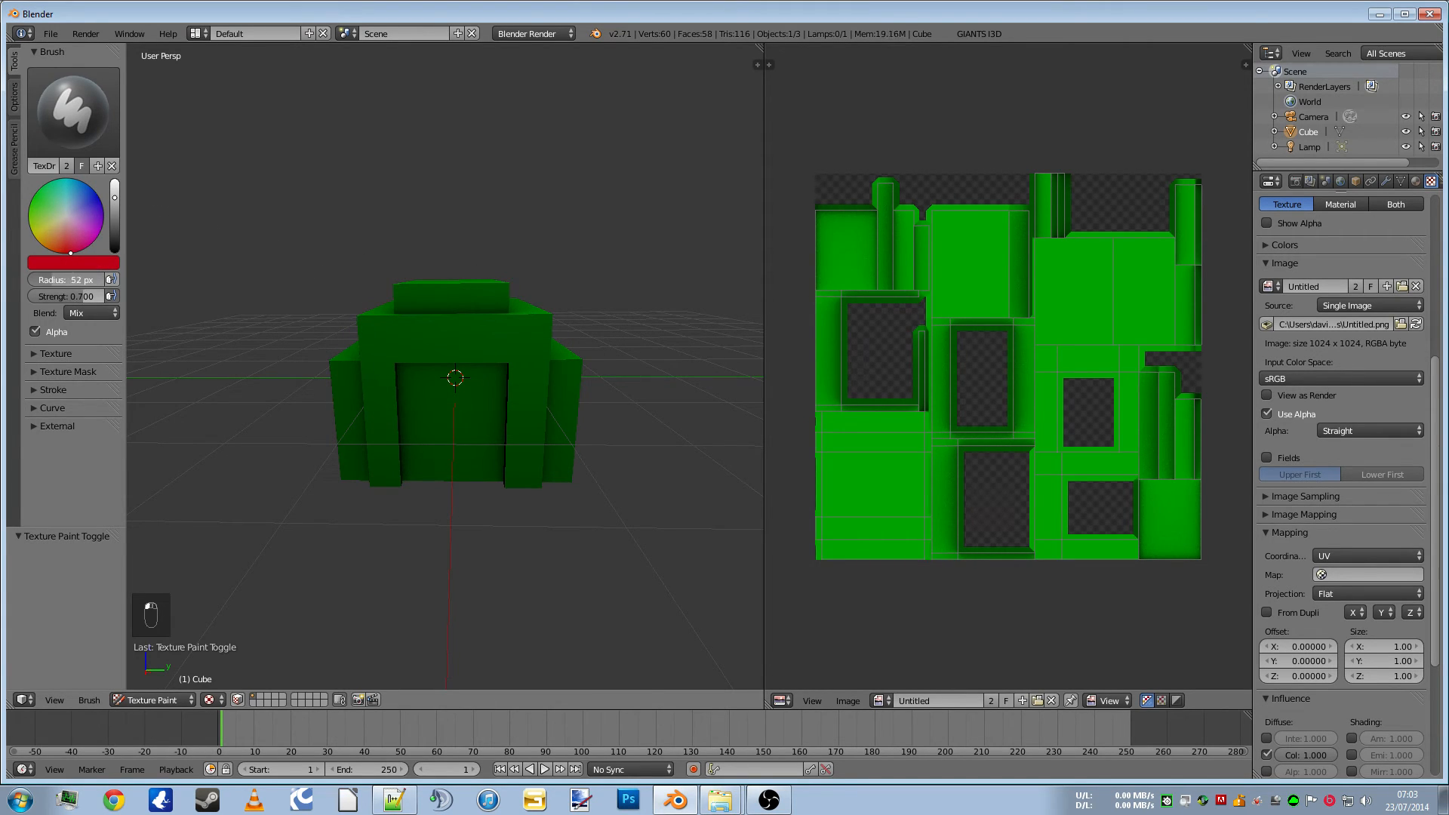
Lower the brush radius and strength and undo the red test stroke
left_click_drag(83, 280, 52, 279)
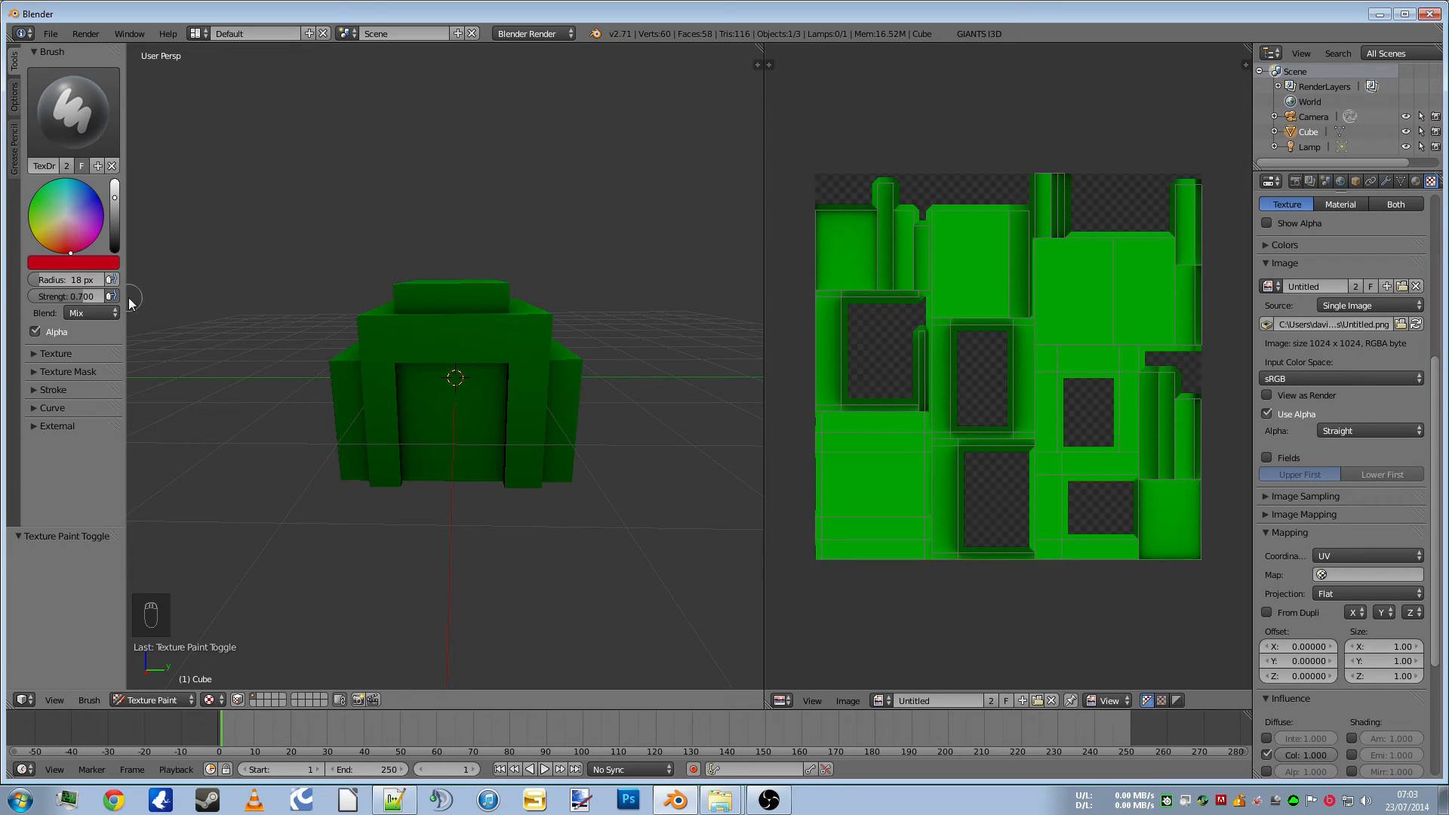
left_click_drag(83, 296, 69, 296)
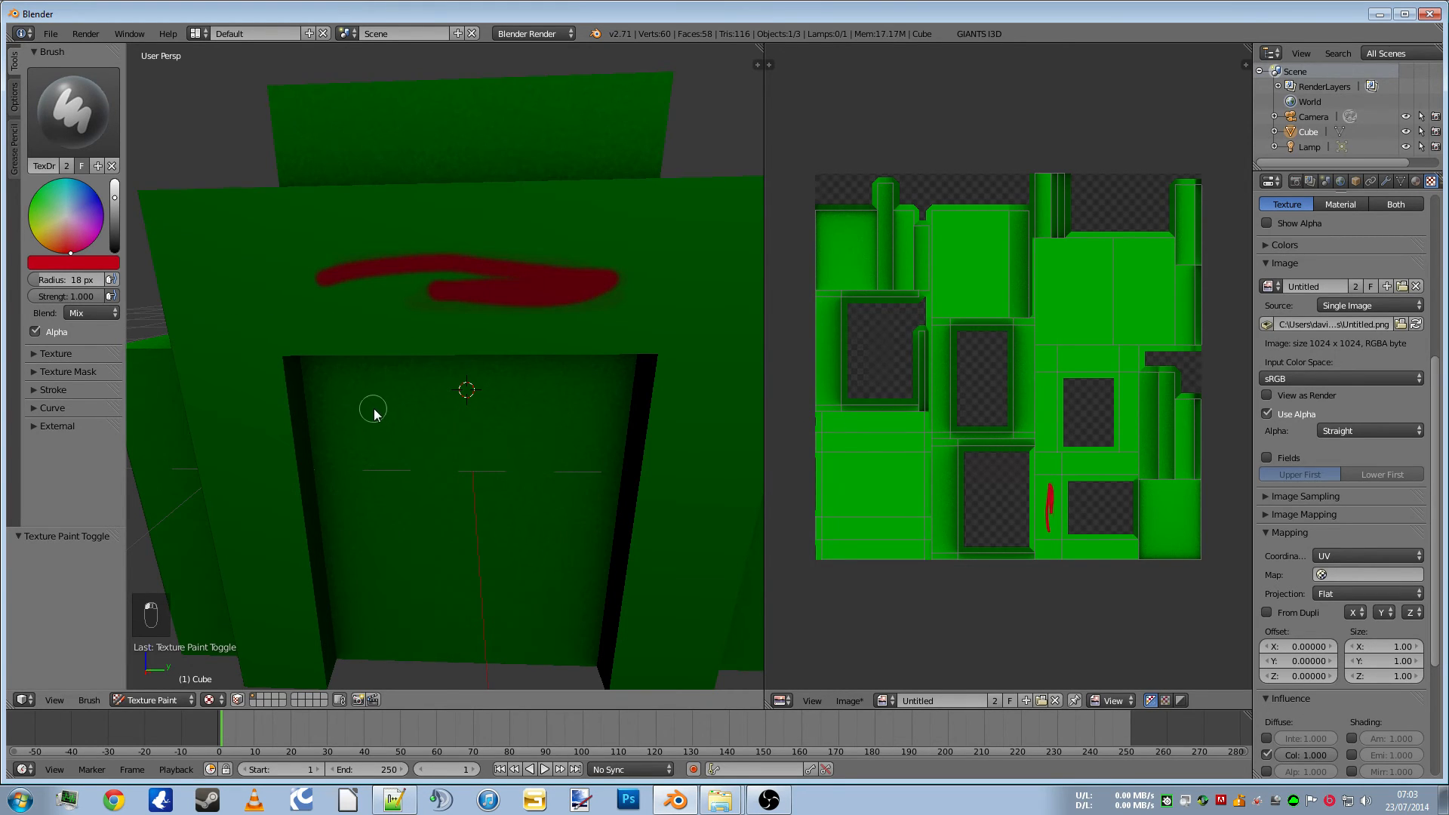
key("ctrl+z")
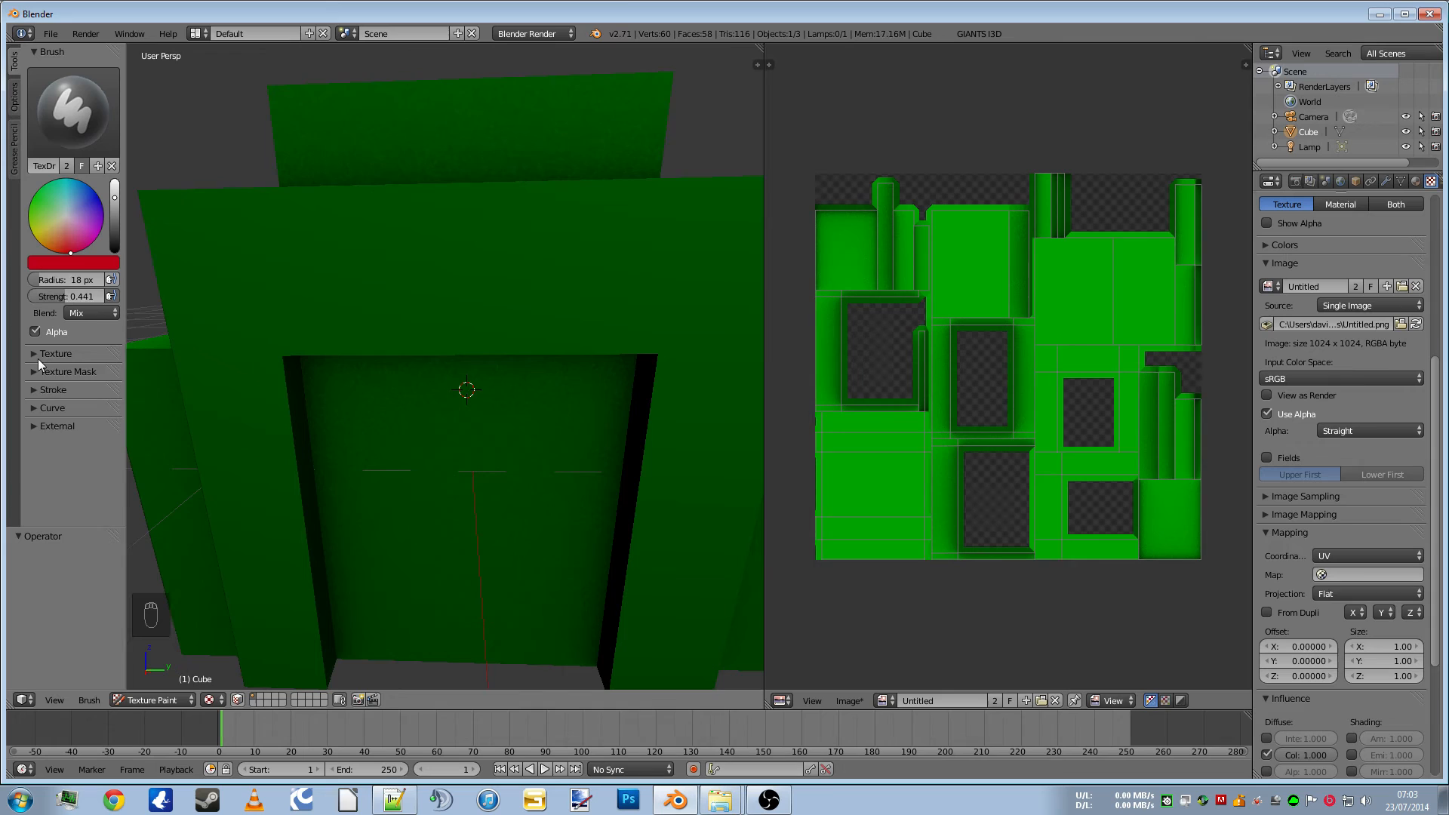
Set the brush stroke method to Airbrush with jitter 2
left_click(53, 390)
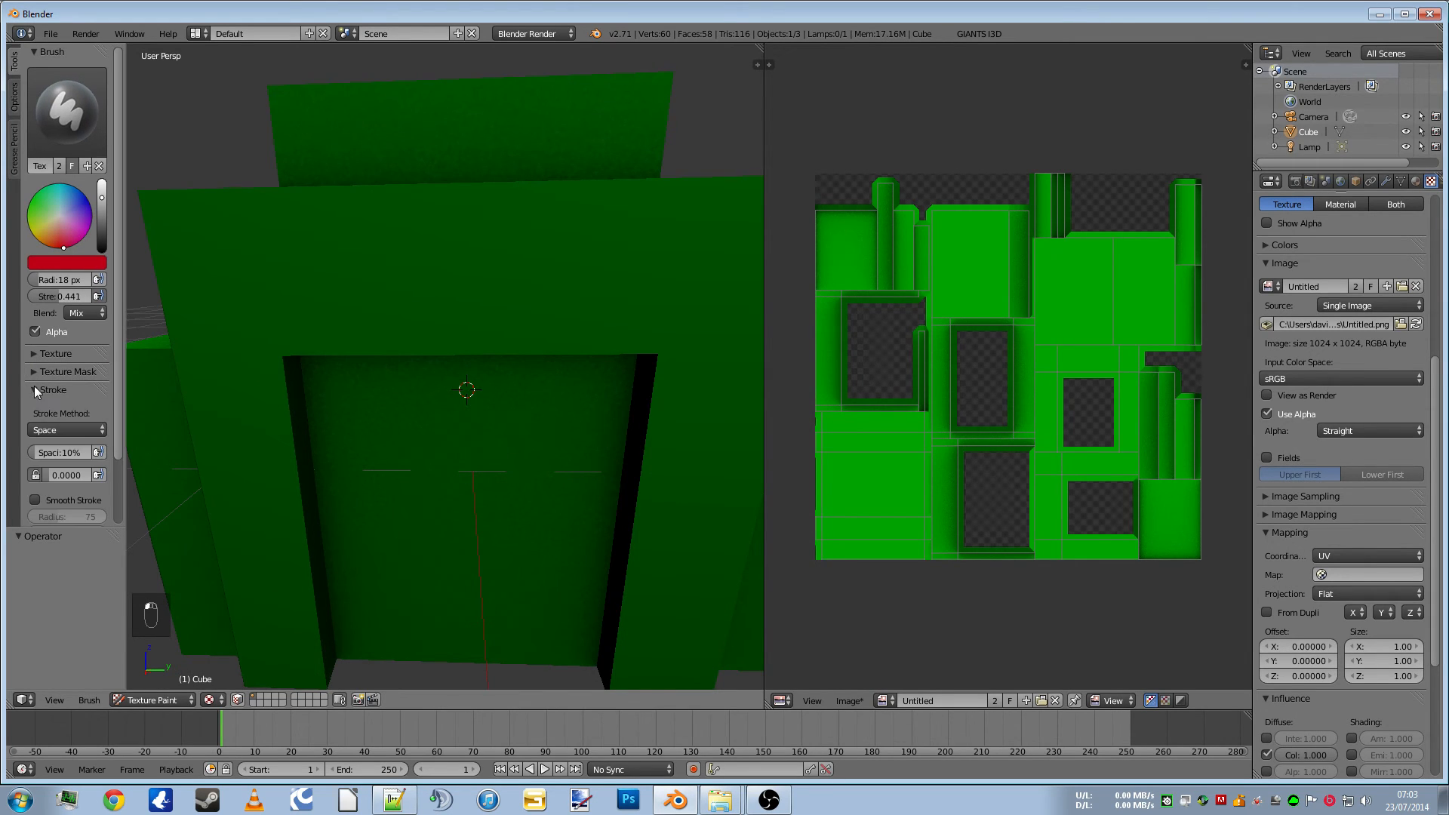
left_click(62, 430)
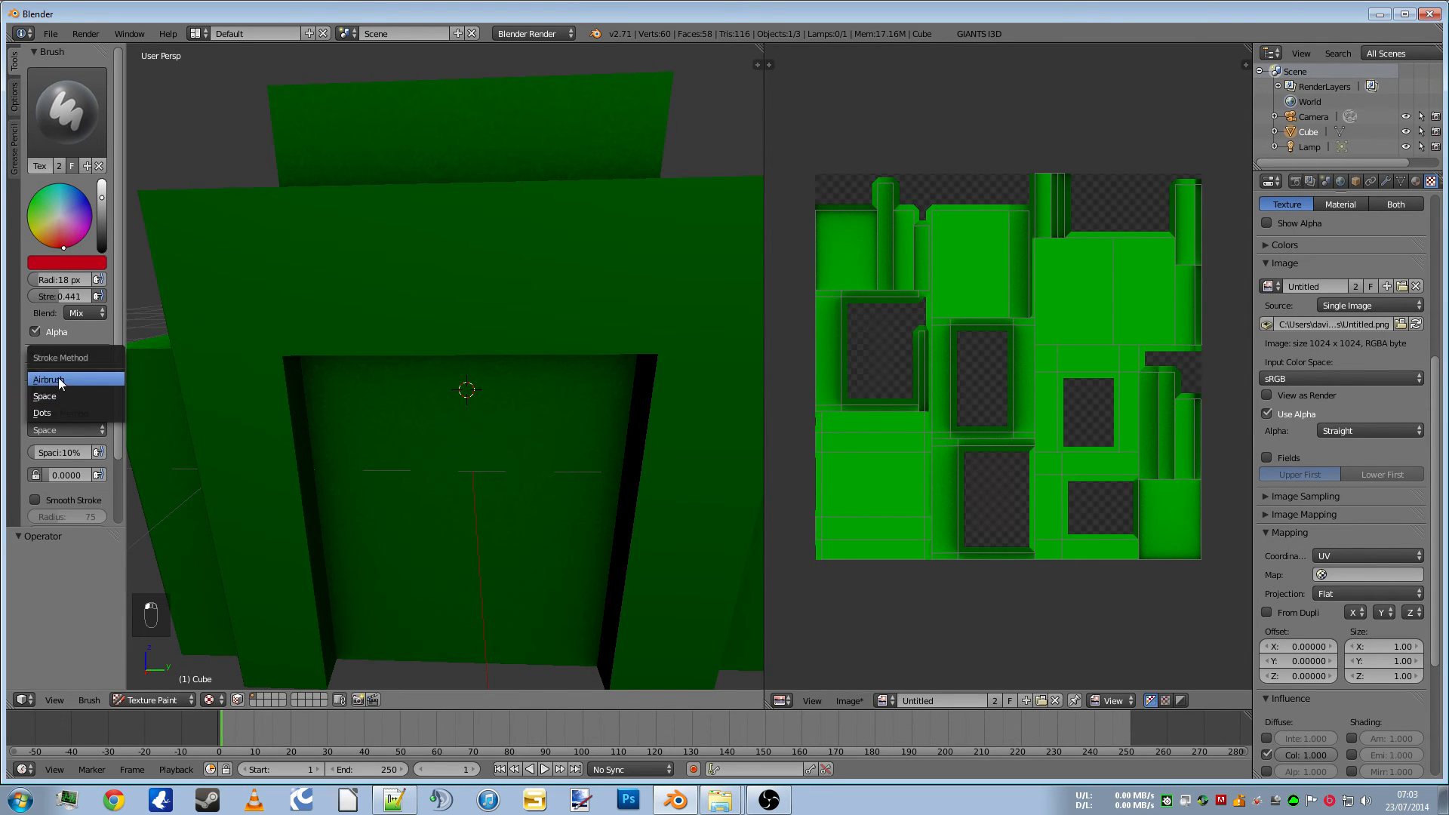
left_click(58, 379)
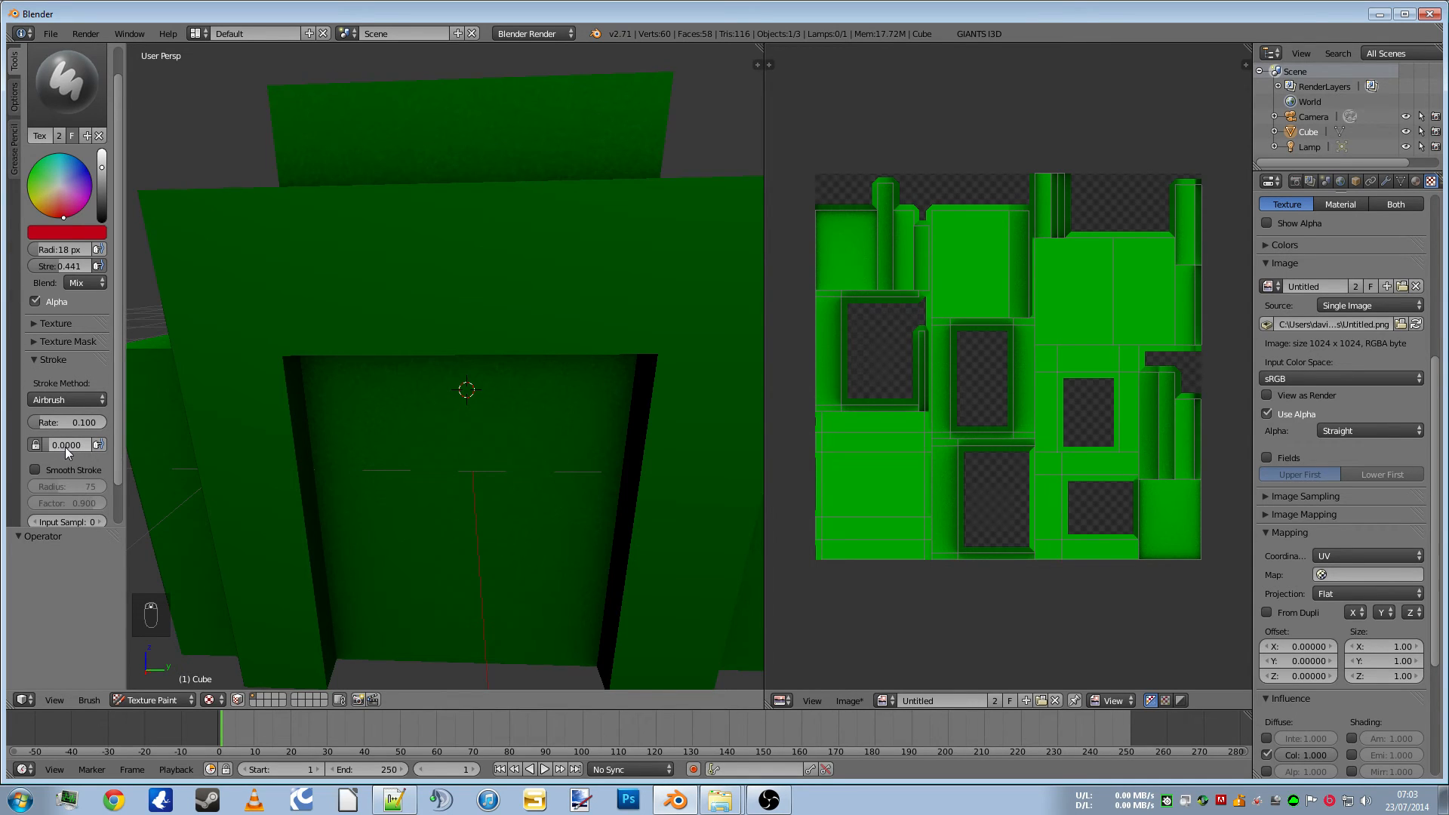
left_click(67, 443)
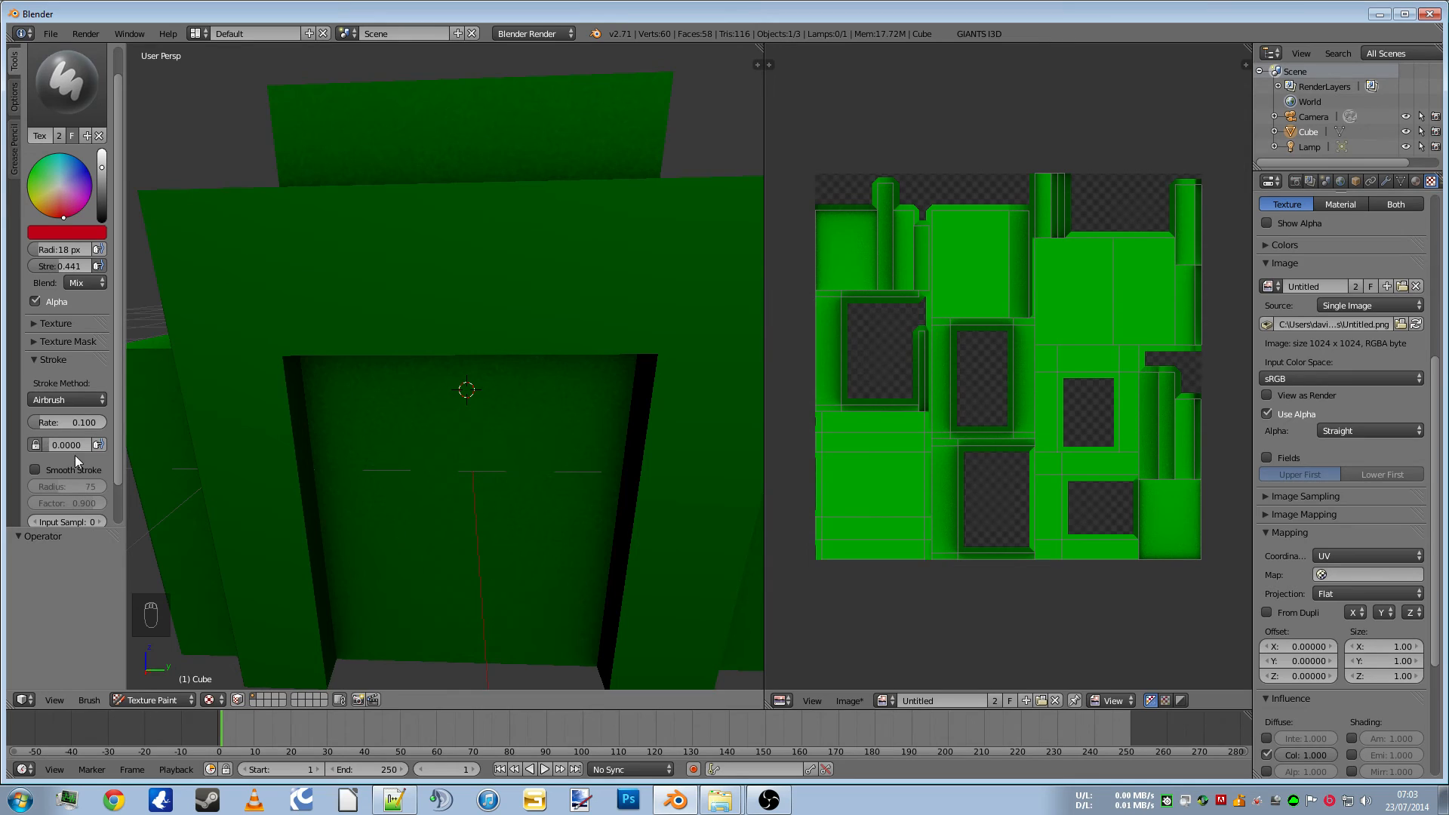
left_click_drag(51, 443, 83, 443)
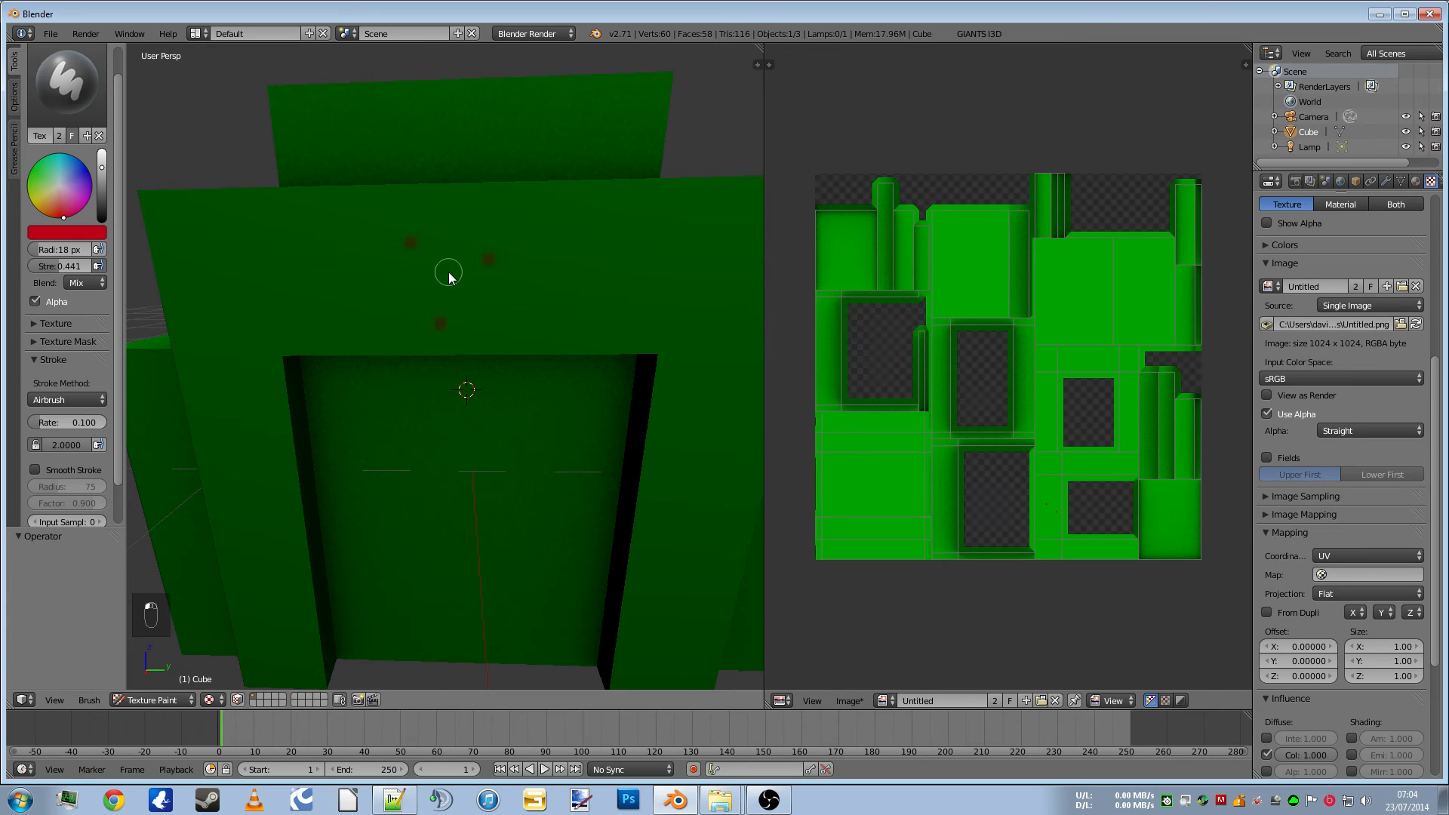
Spray red airbrush speckles above the doorway, then undo them
left_click_drag(448, 275, 689, 295)
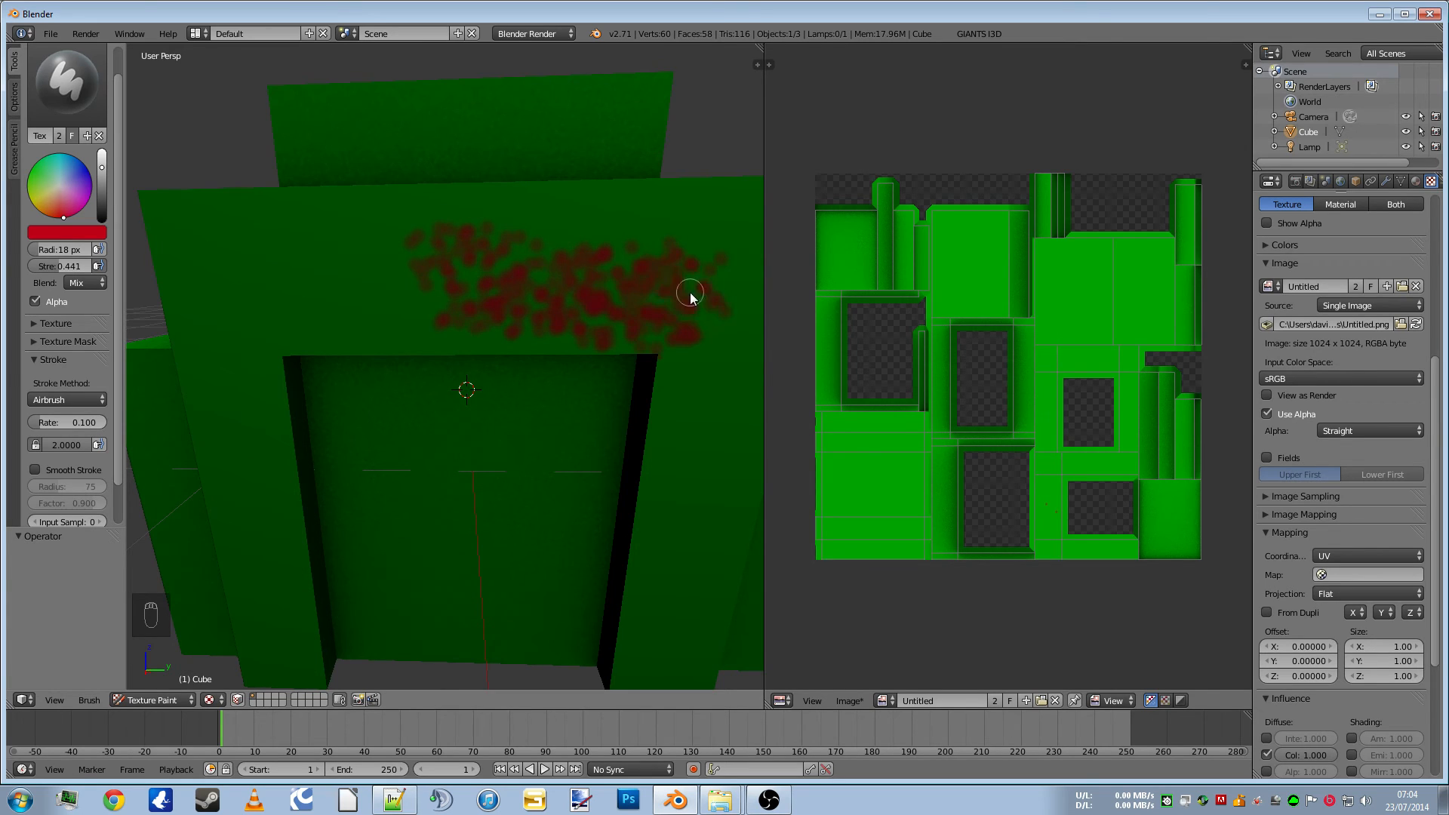
left_click_drag(688, 296, 435, 321)
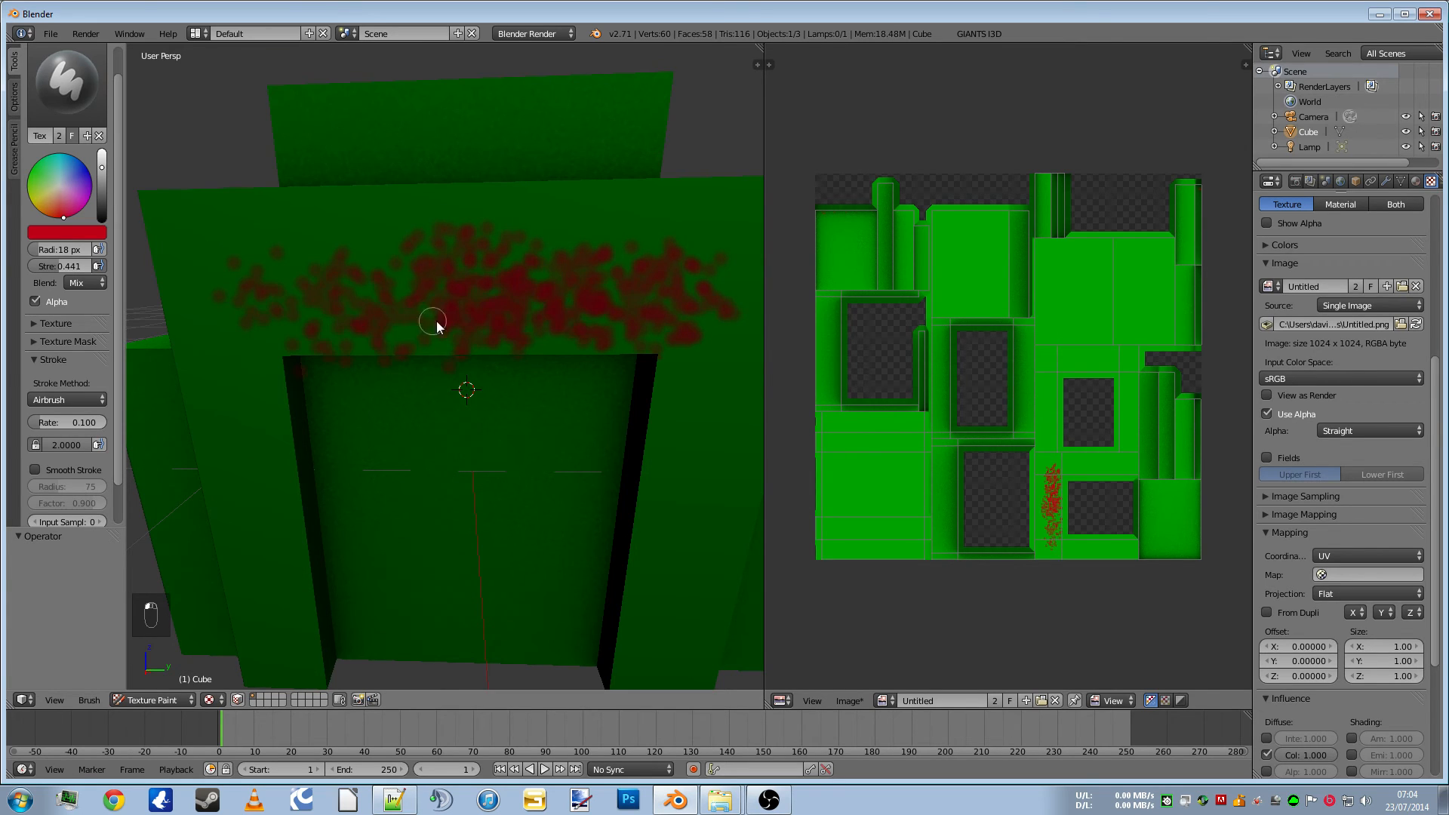
left_click_drag(435, 322, 589, 359)
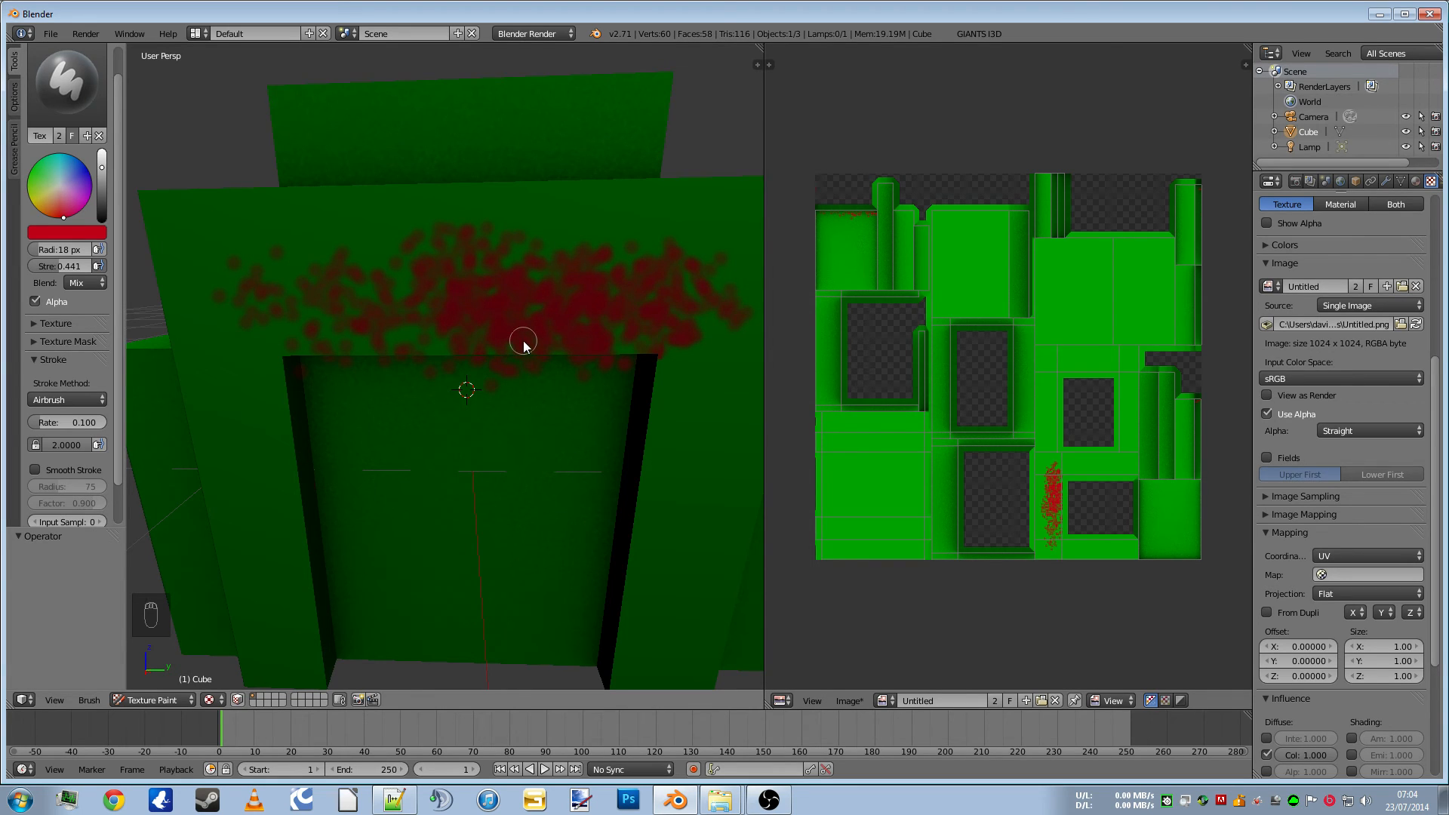
key("ctrl+z")
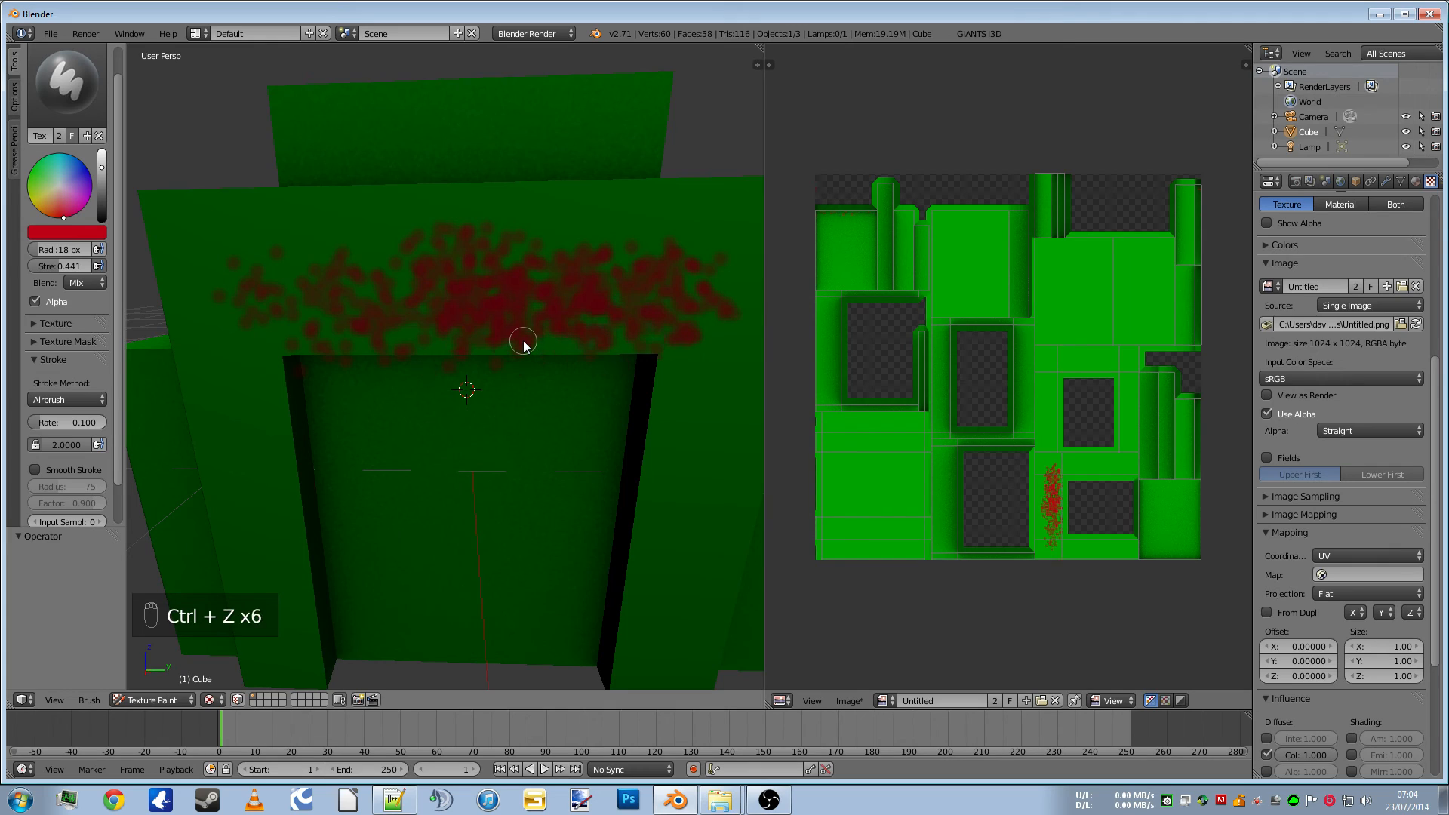
key("ctrl+z")
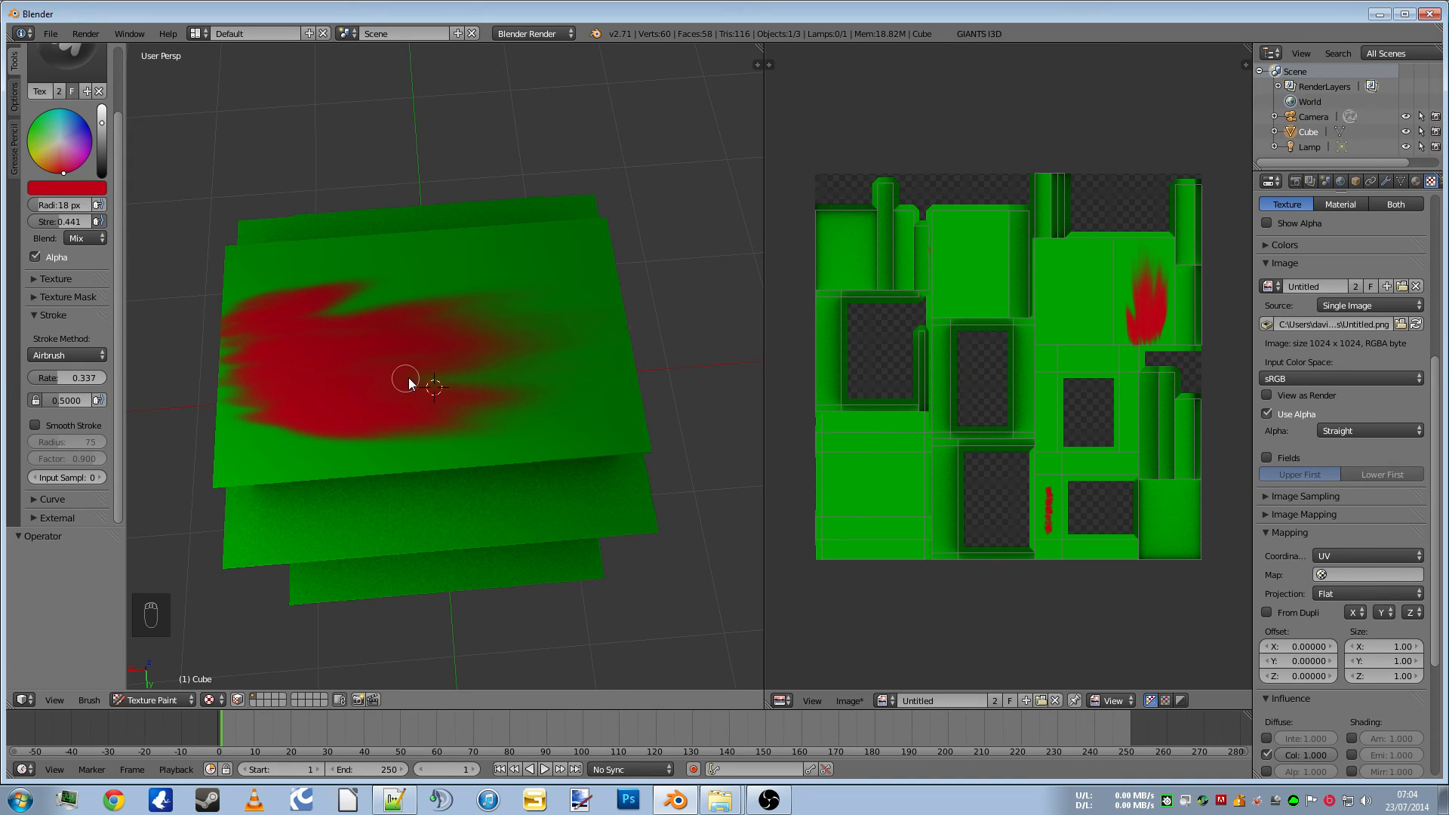
mouse_move(1227, 323)
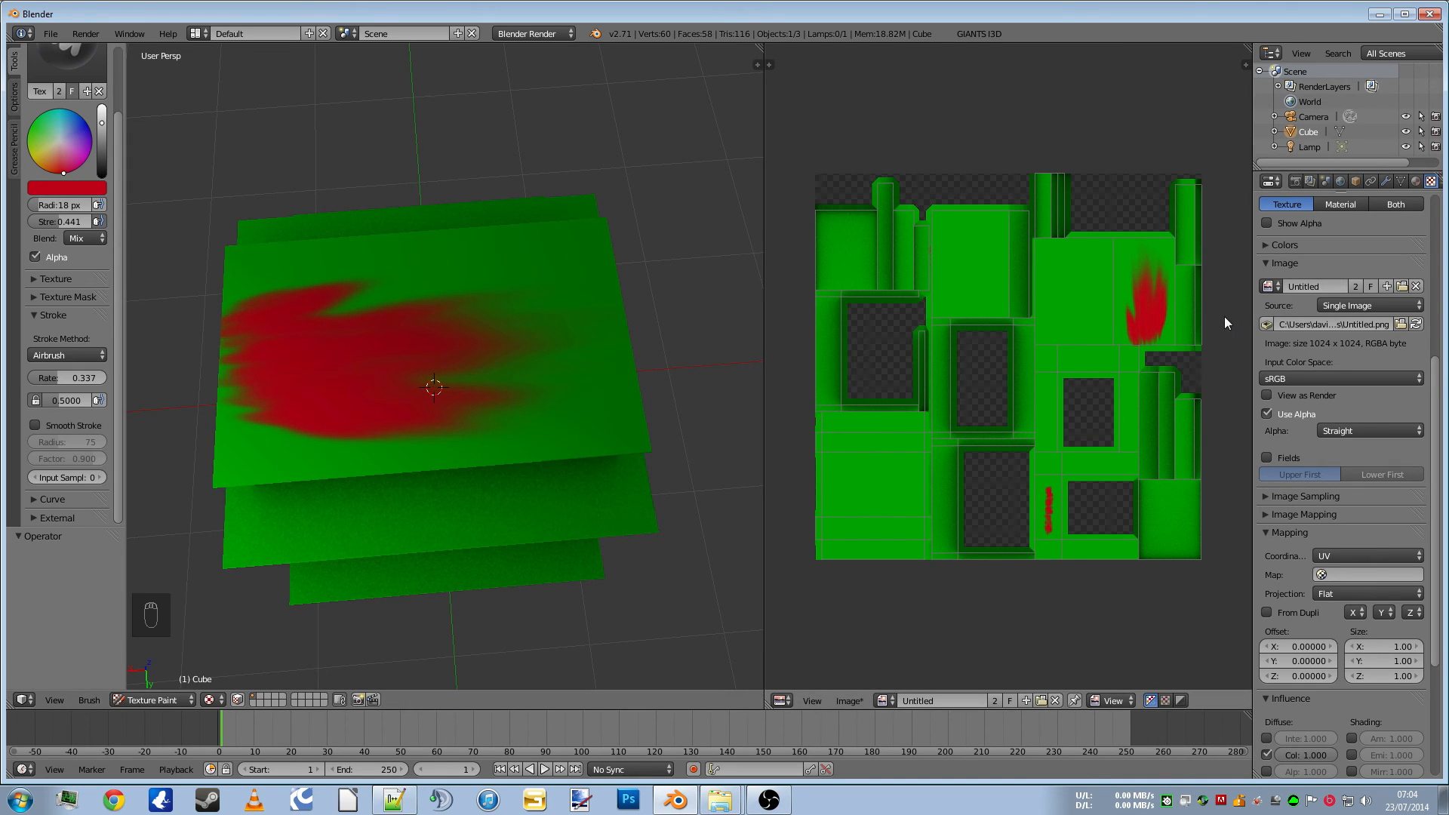
mouse_move(1130, 308)
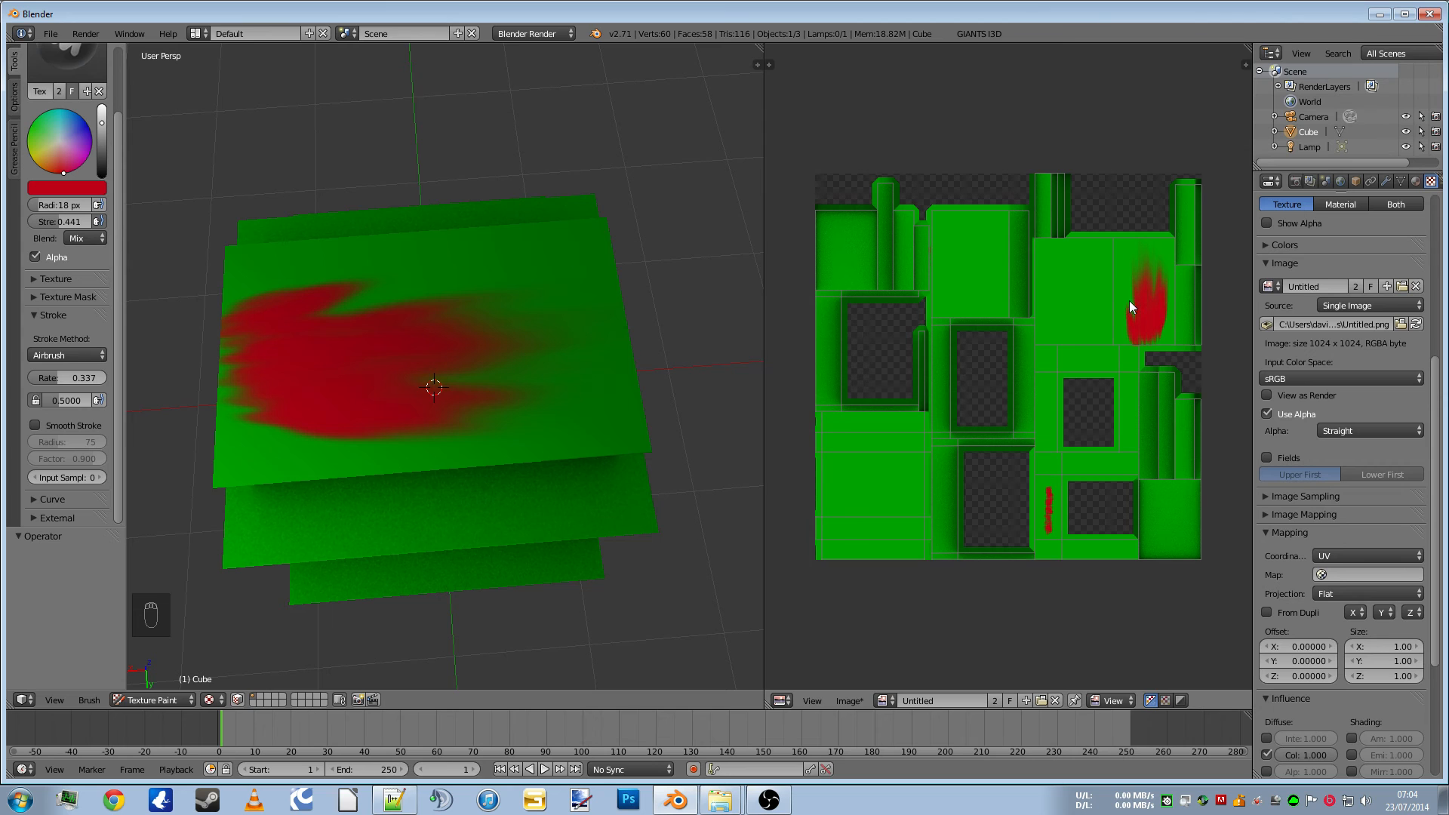
mouse_move(952, 370)
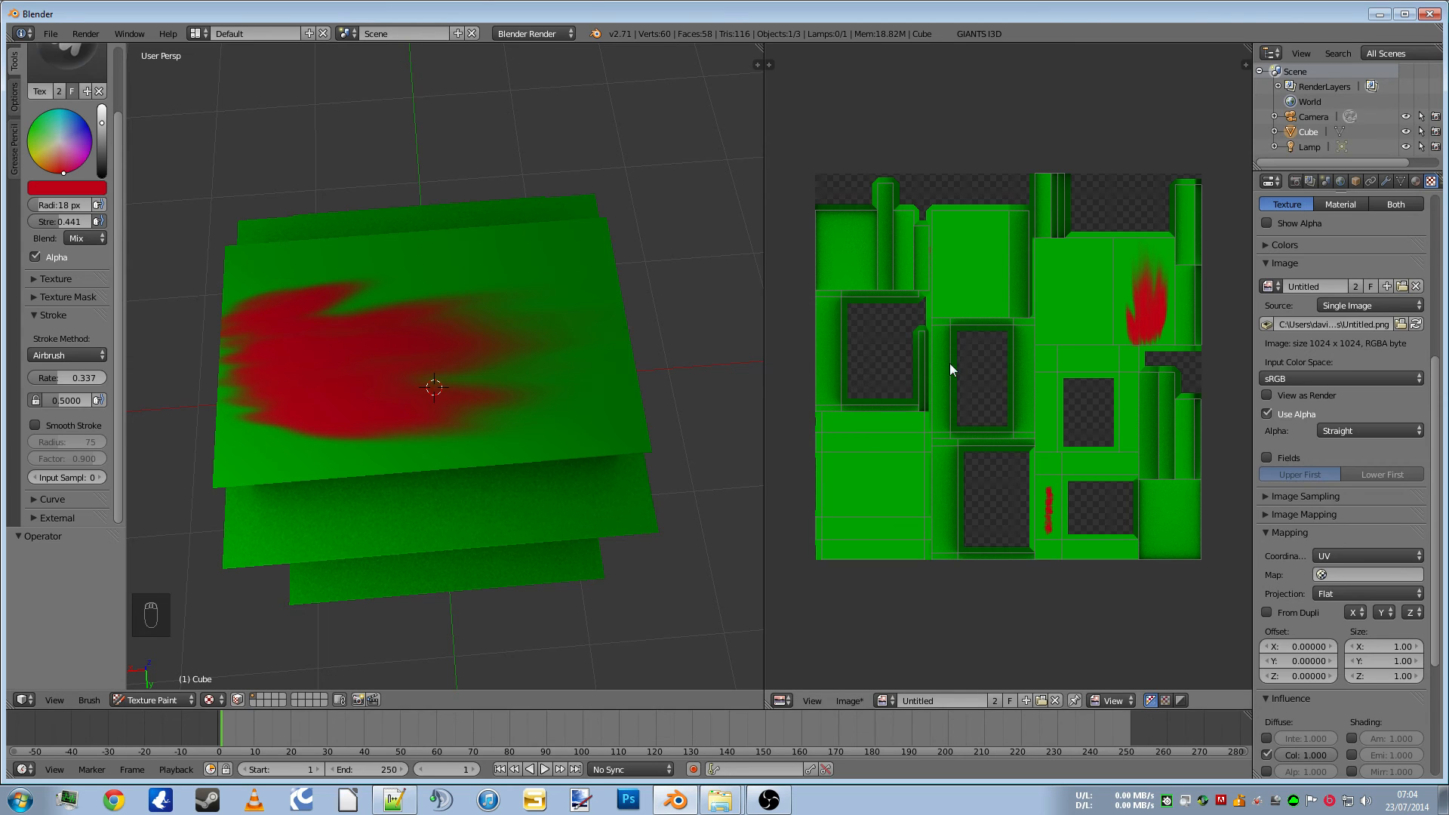
Undo the unwanted red airbrush test strokes
key("ctrl+z")
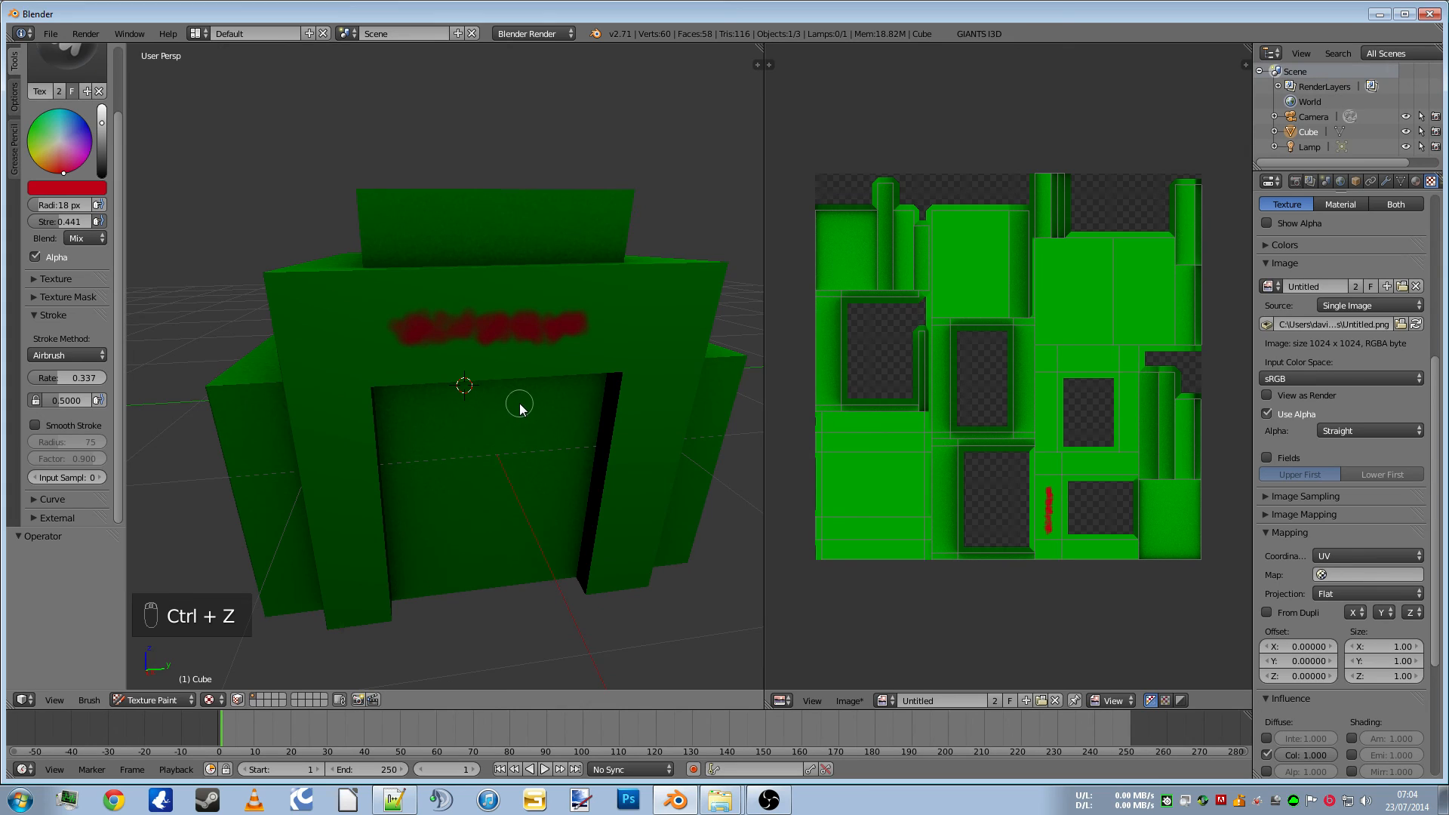
key("ctrl+z")
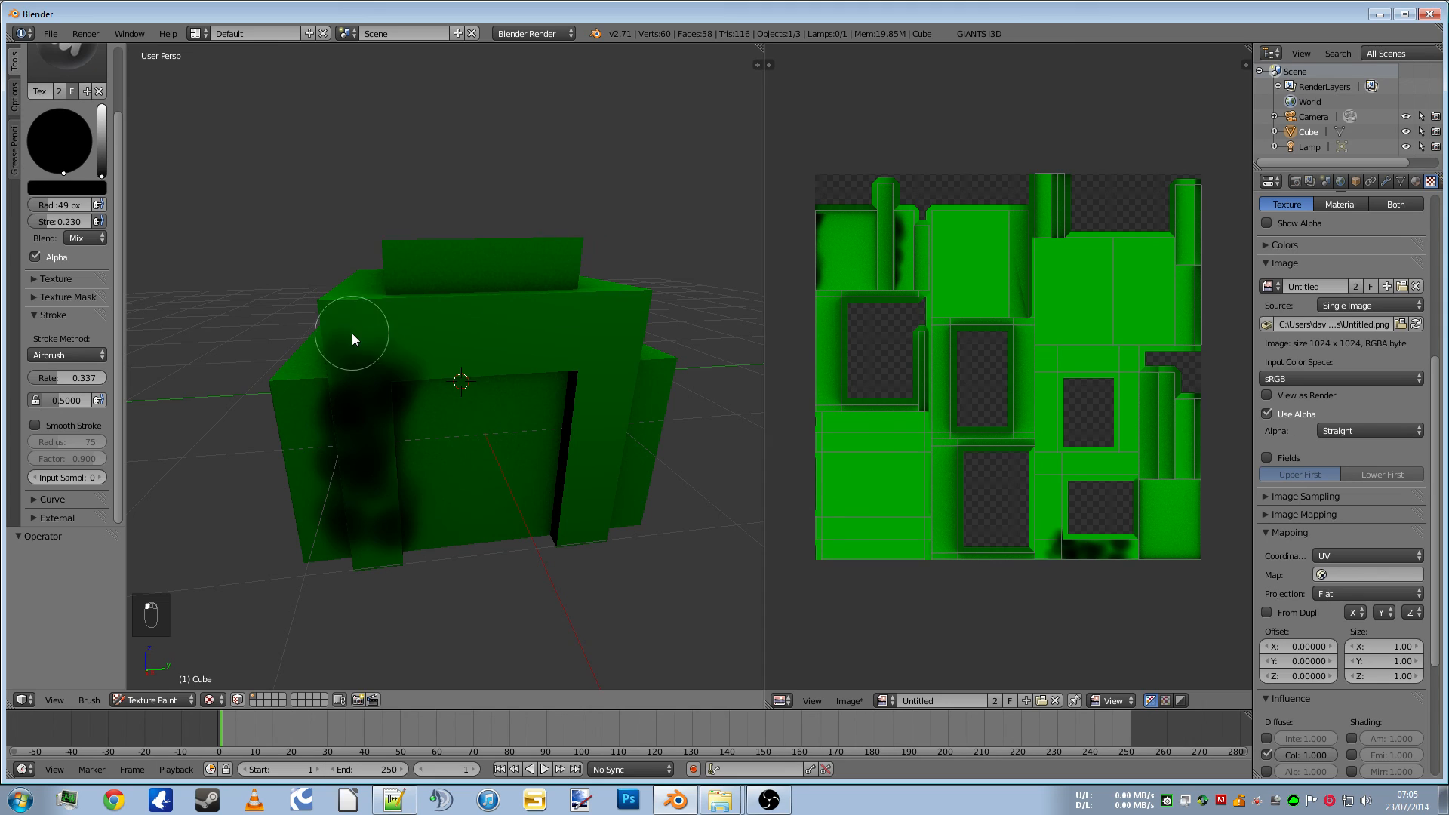
Airbrush dark black patches down the cube's front with the larger, weaker brush
left_click_drag(351, 340, 596, 475)
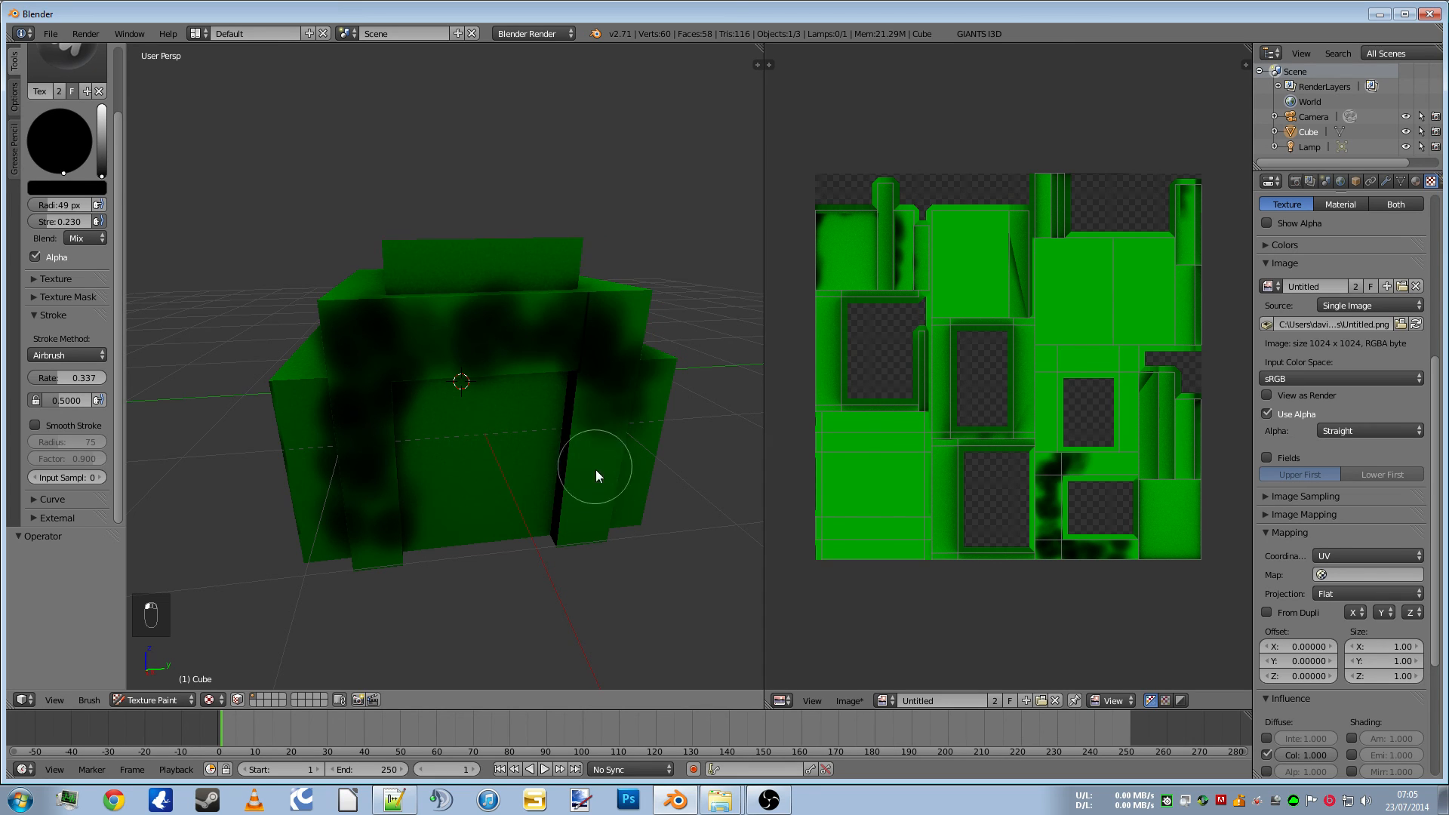
left_click(596, 476)
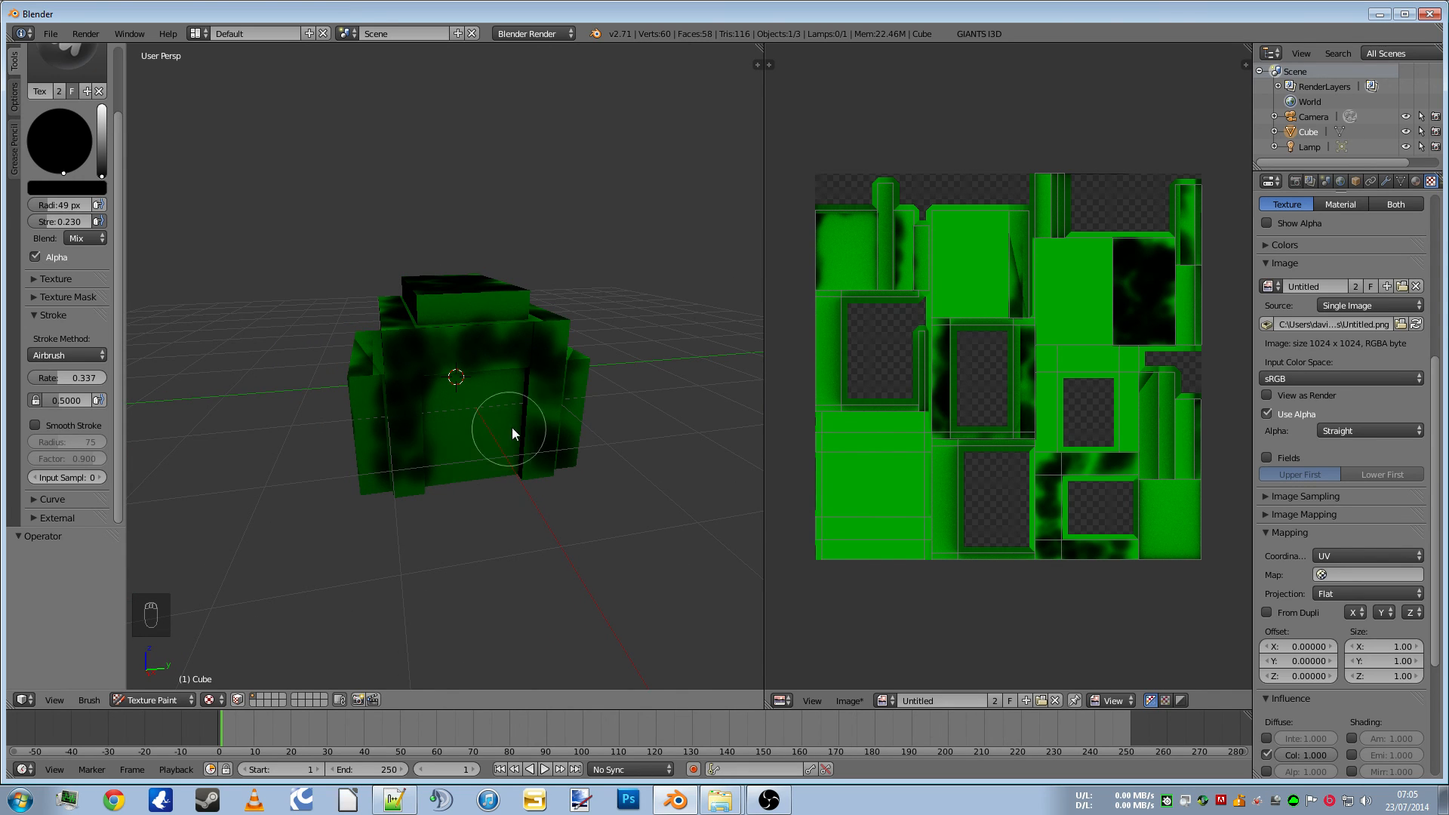
Save the painted Untitled texture image via Image > Save Image
left_click(848, 699)
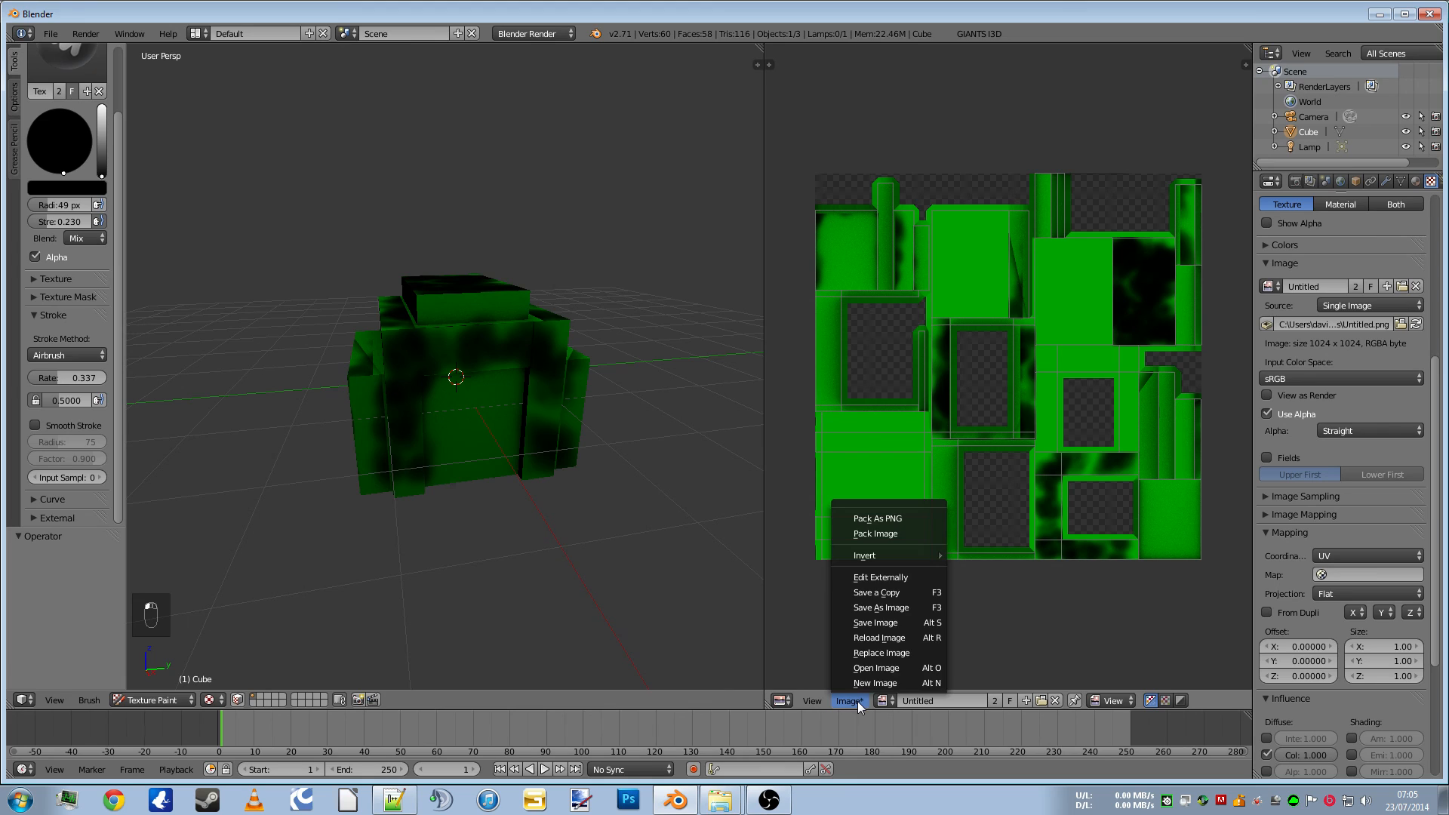
mouse_move(892, 622)
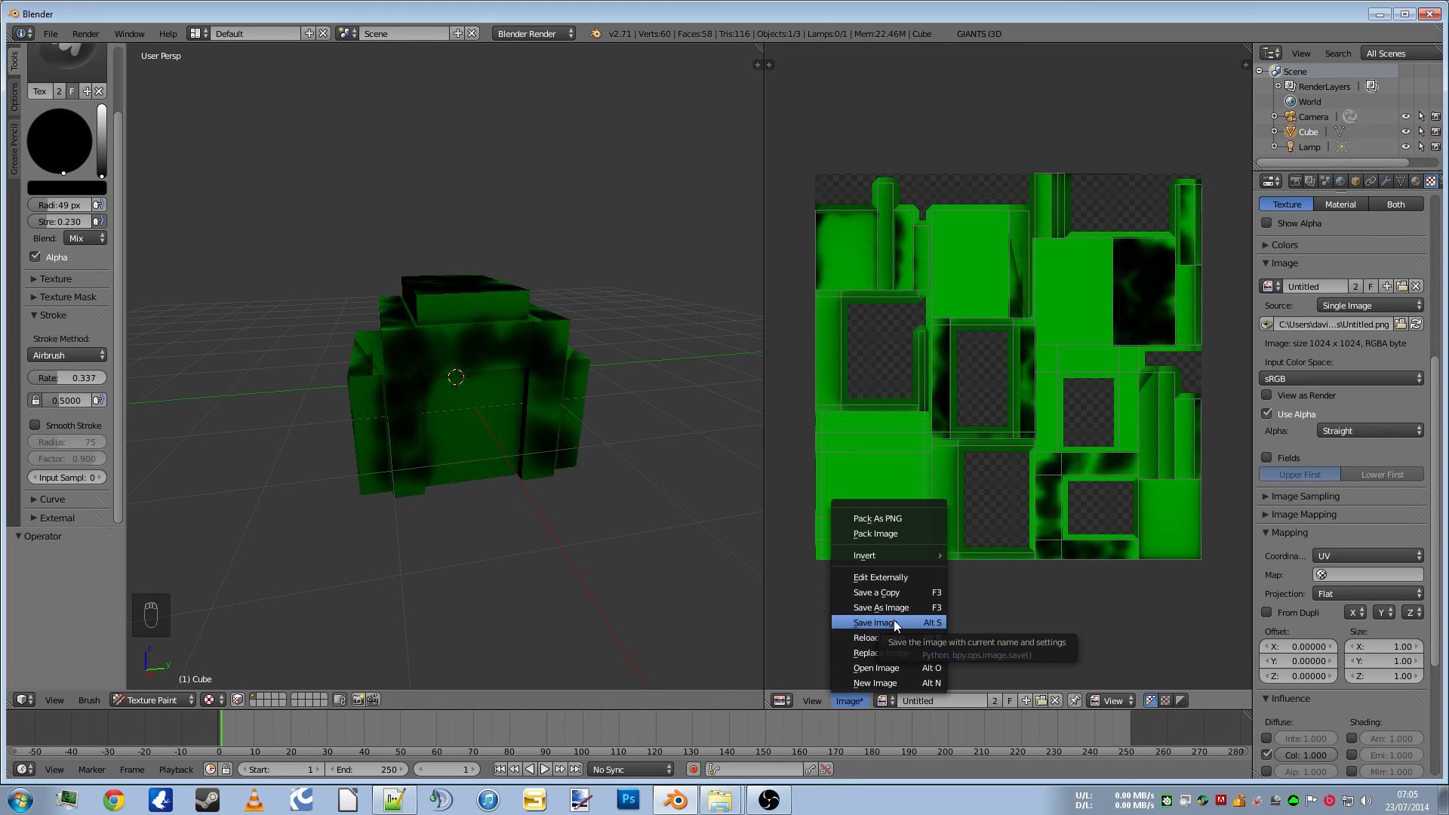
left_click(872, 621)
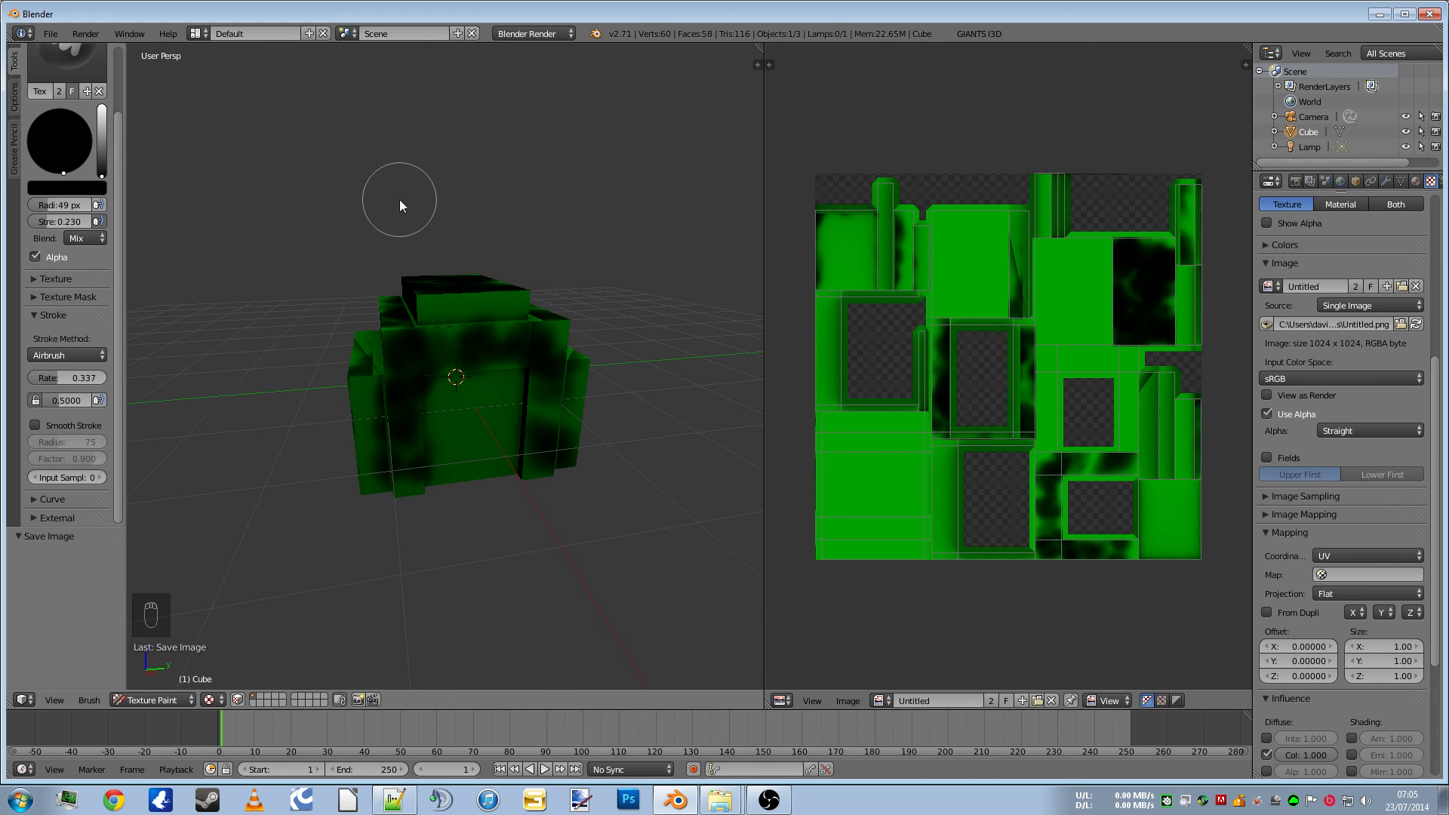
mouse_move(512, 363)
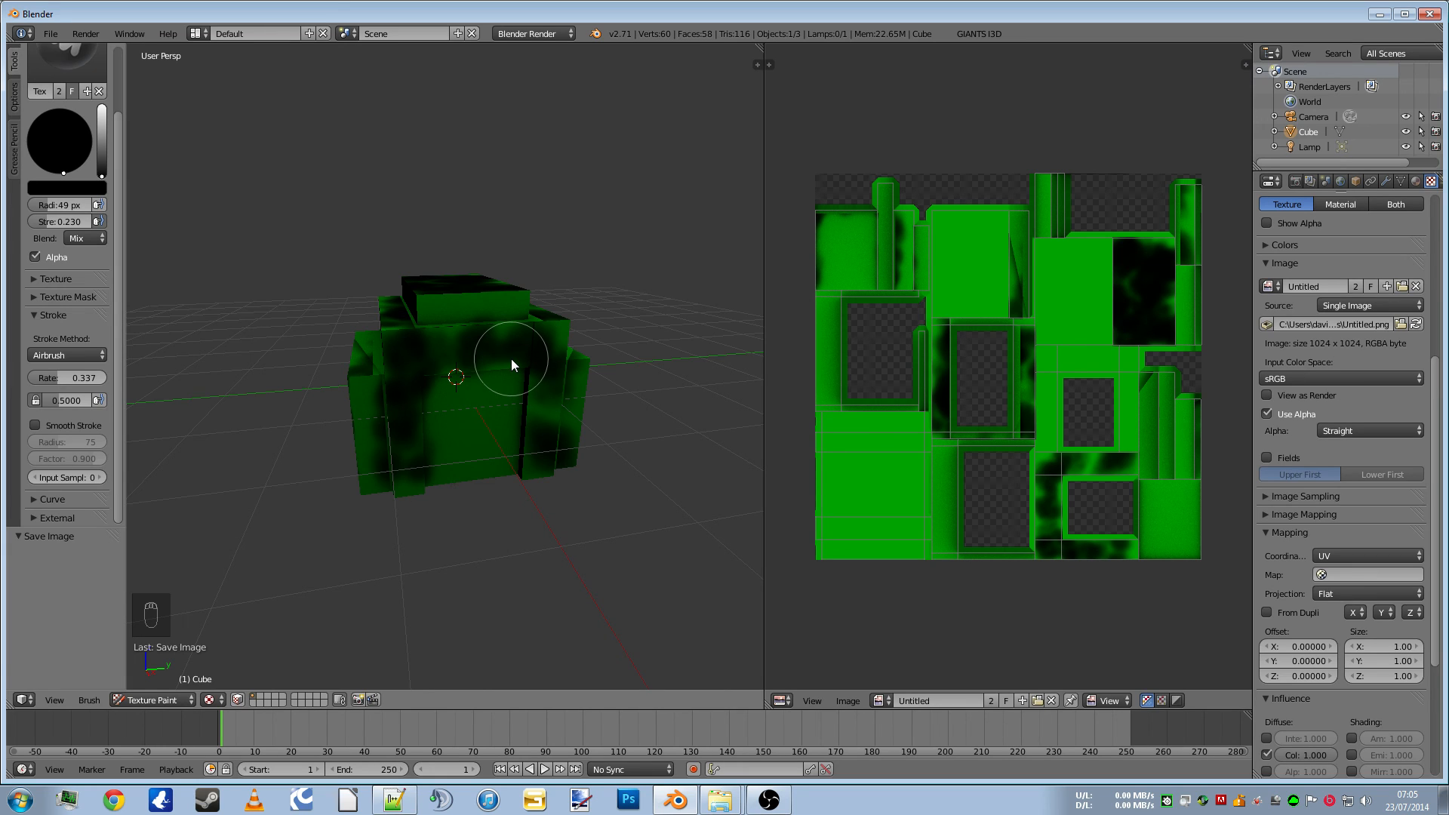